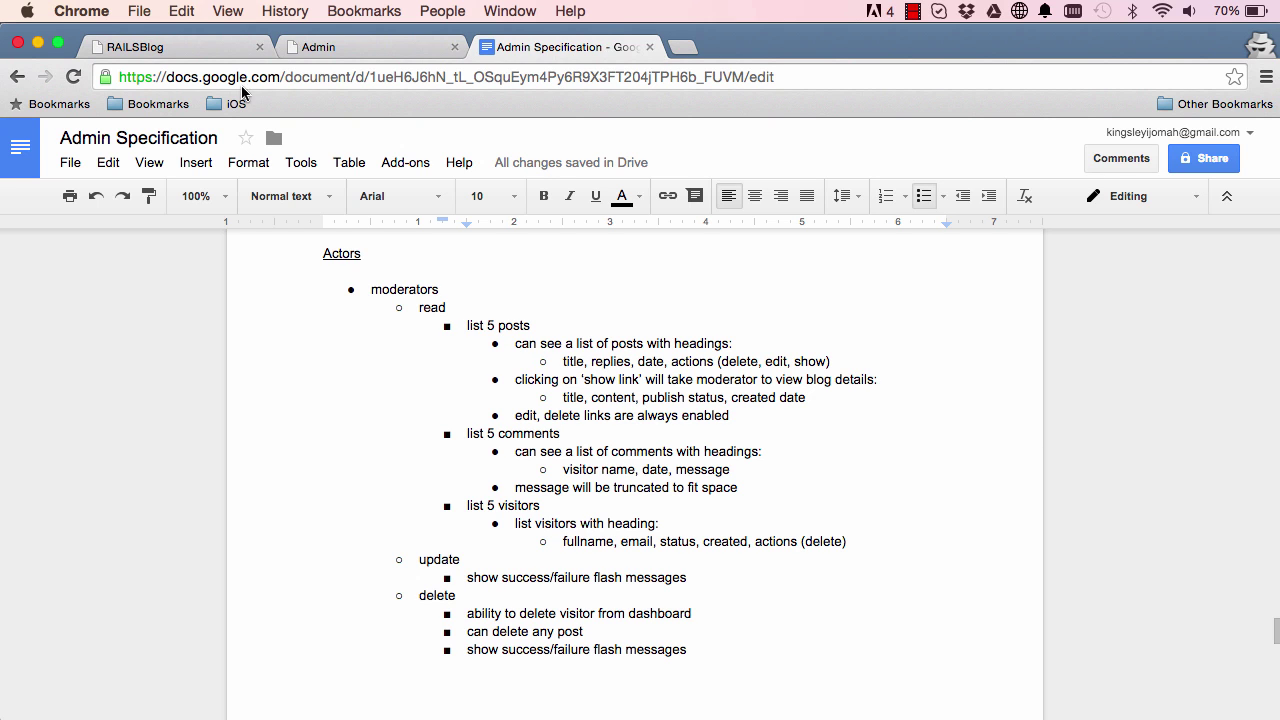
- Switch from the Admin Specification doc in Chrome to the project terminal
{"action": "left_click", "coordinate": [372, 48]}
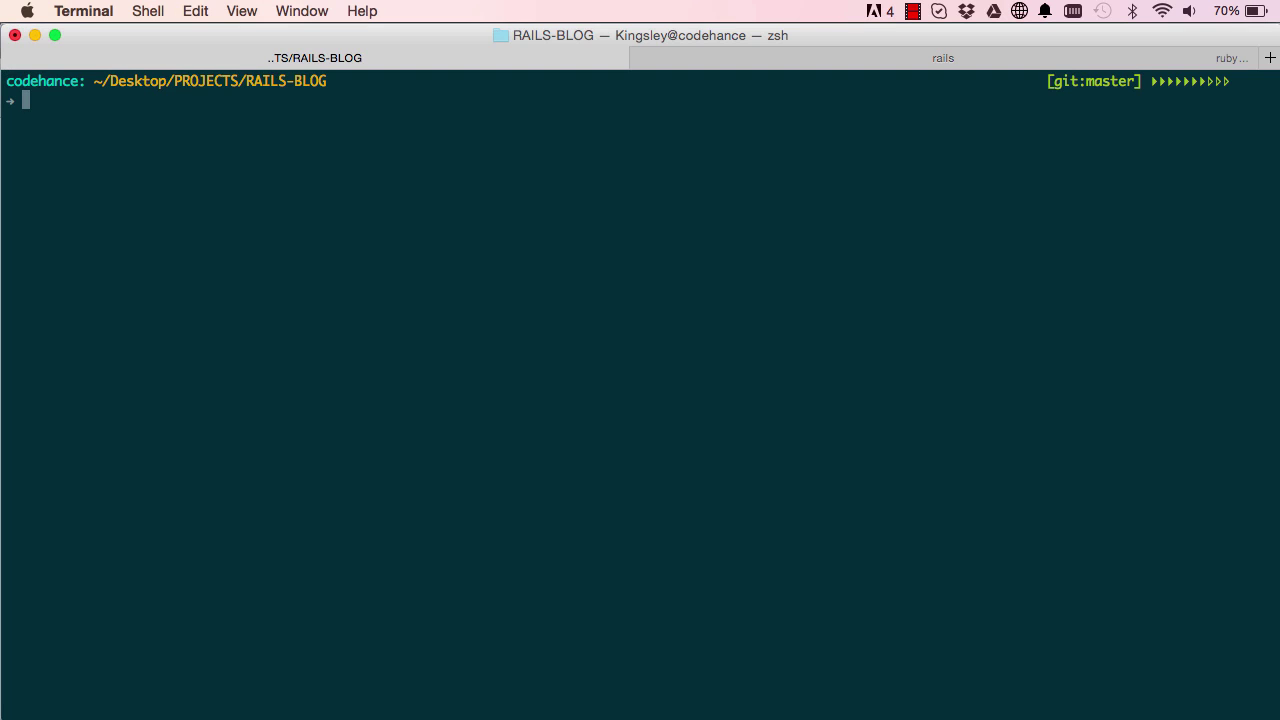
- Run 'rails g controller admin/dashboard index' to generate the admin dashboard controller
{"action": "type", "text": "rails"}
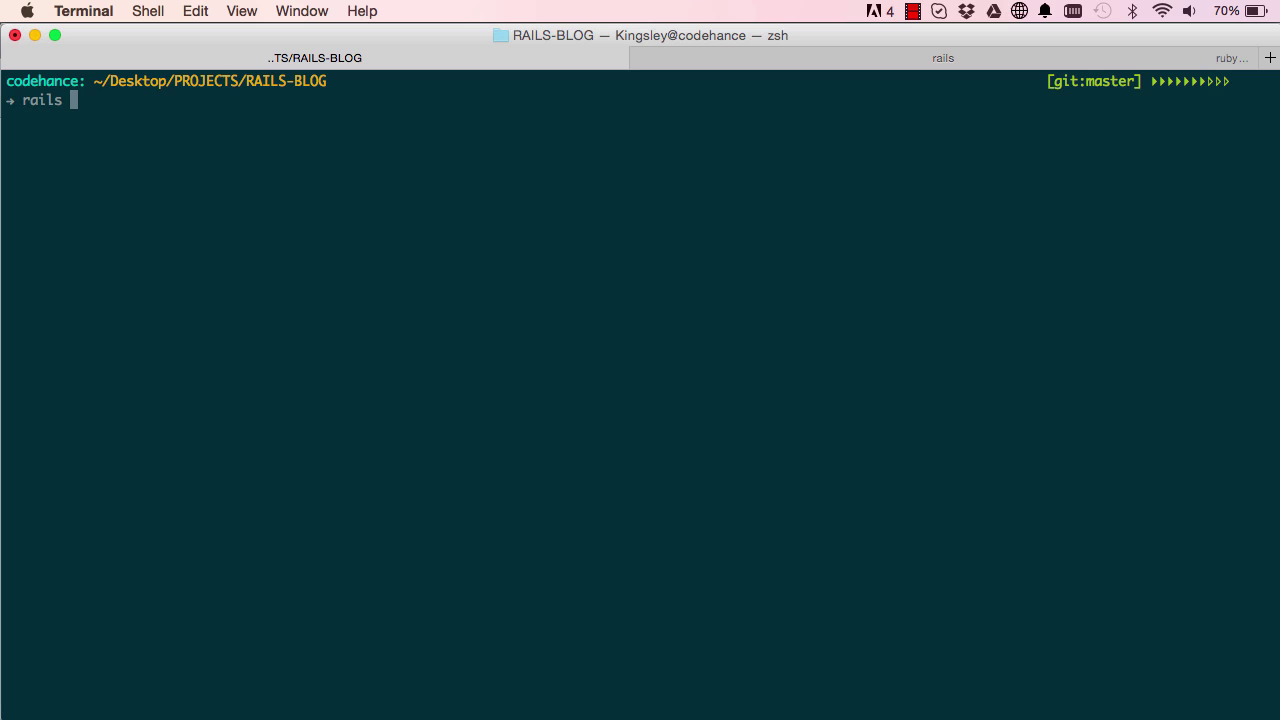
{"action": "type", "text": "g controller"}
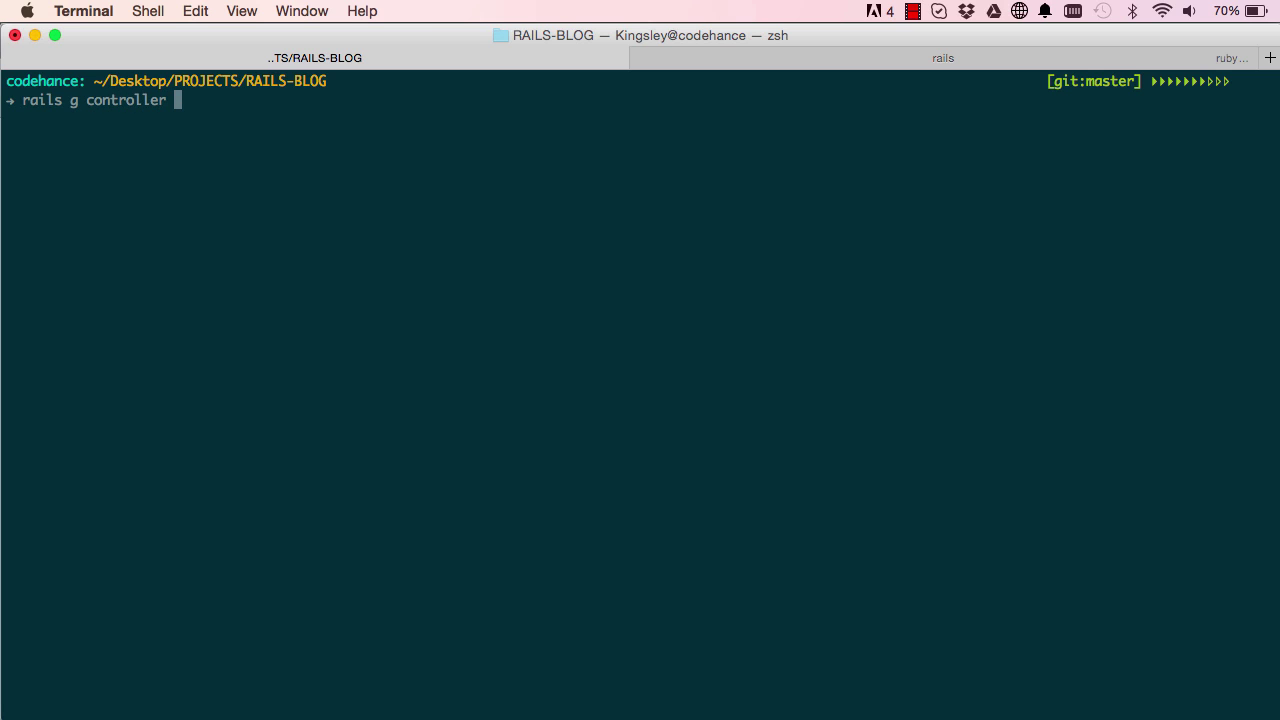
{"action": "type", "text": "admin/dash"}
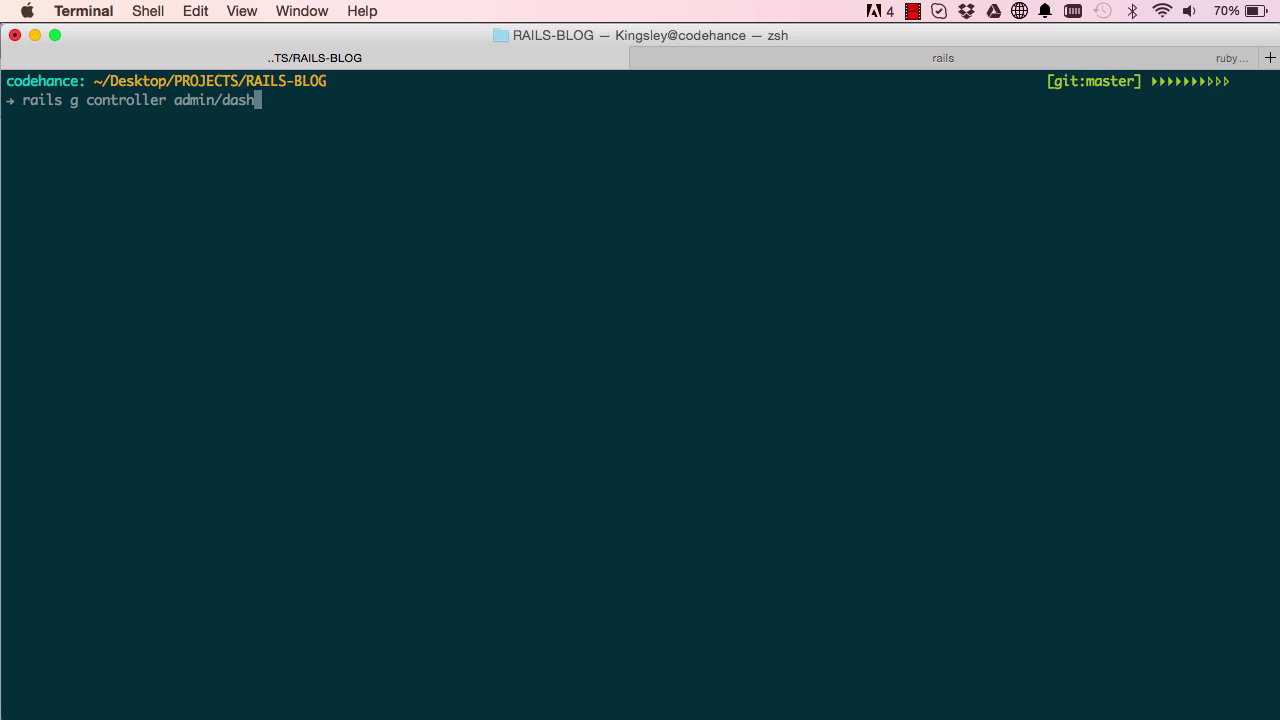
{"action": "type", "text": "board"}
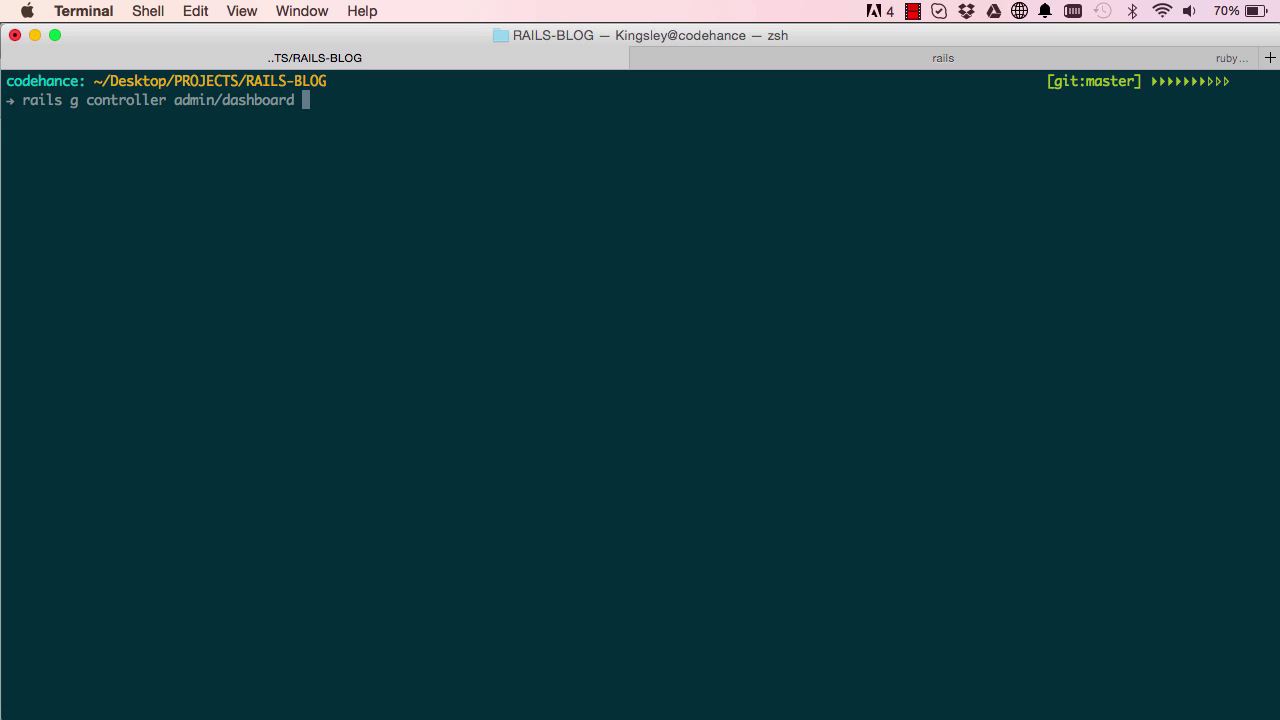
{"action": "type", "text": "index"}
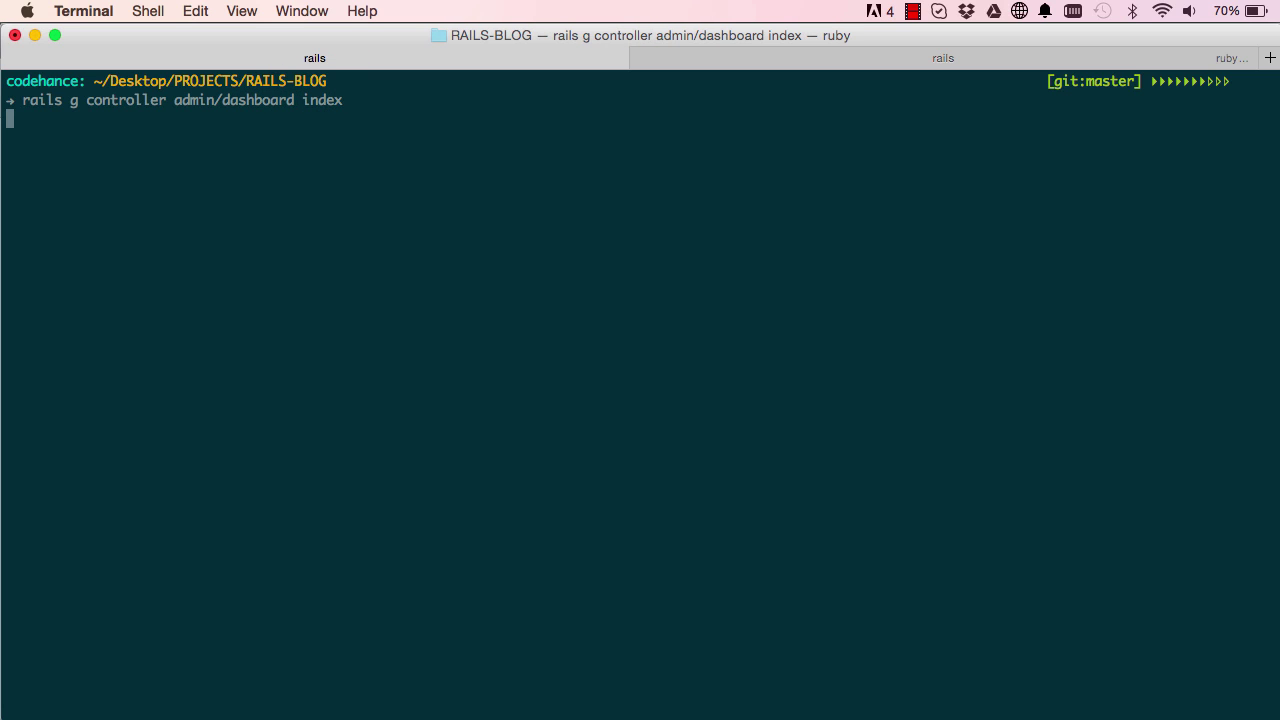
{"action": "key", "text": "Return"}
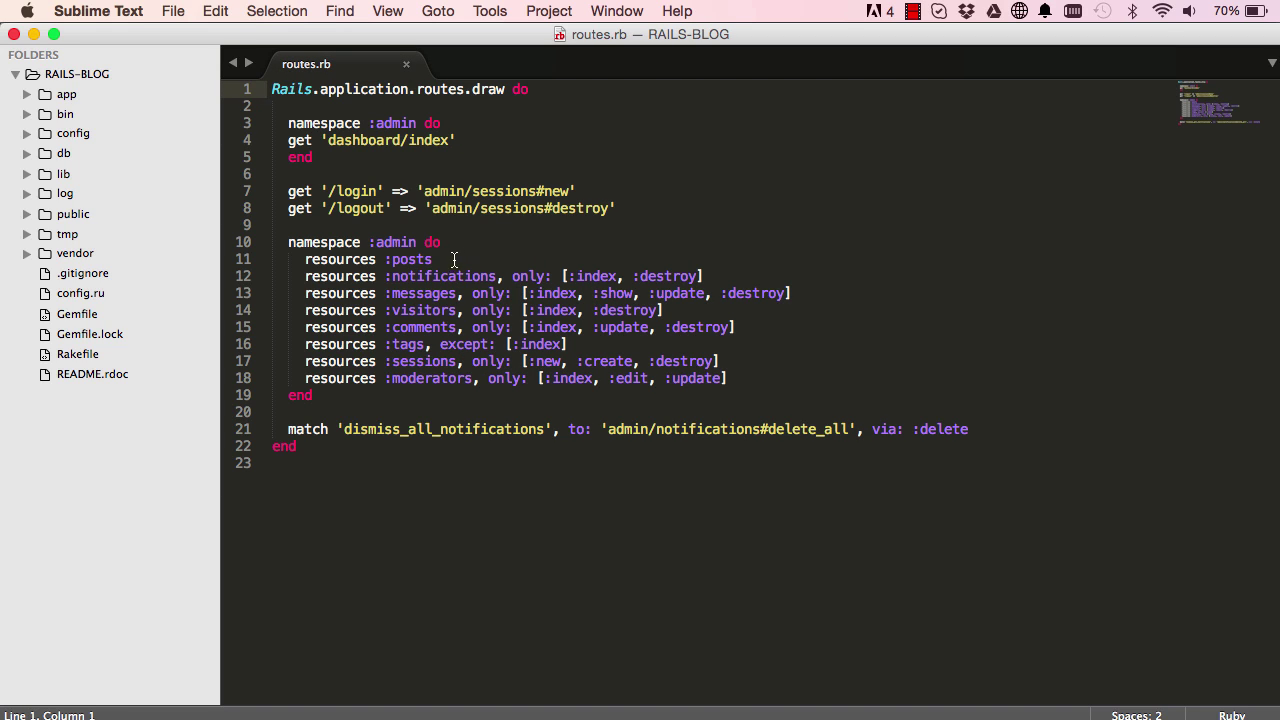
- Declare 'resources :dashboard, only: [:index]' under the admin namespace in routes.rb
{"action": "type", "text": "resources :dashboard"}
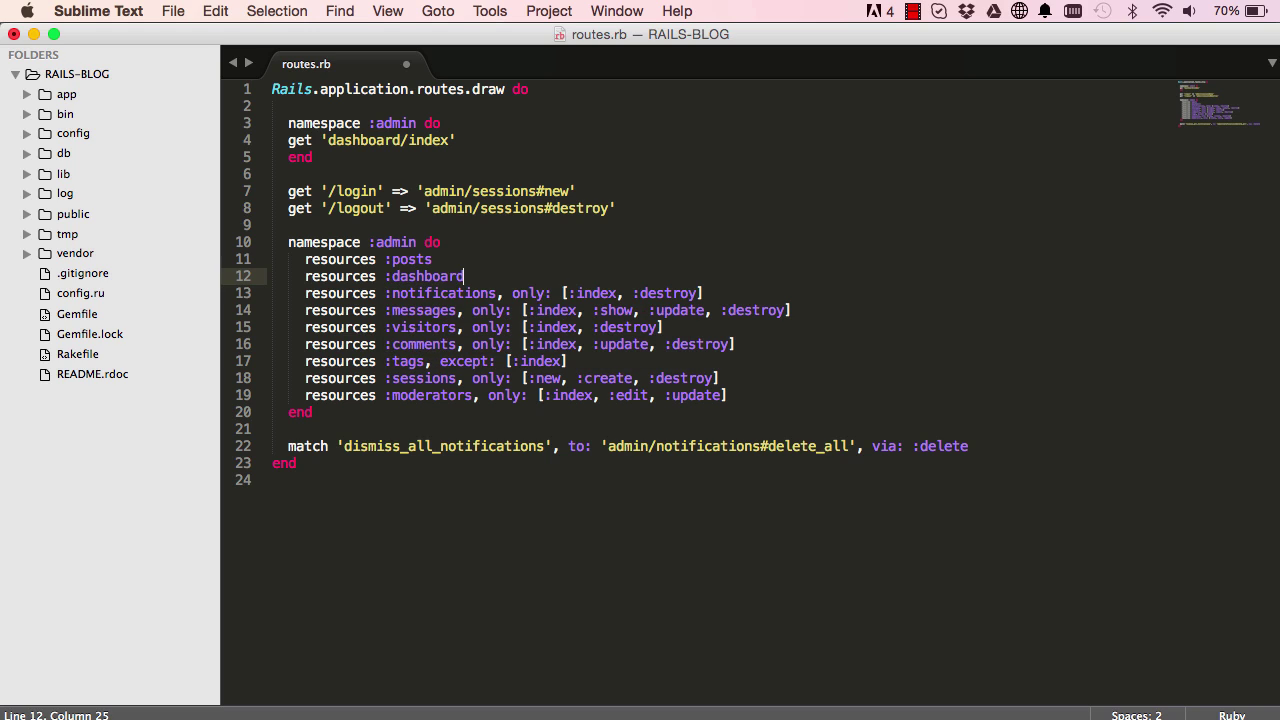
{"action": "type", "text": ", only"}
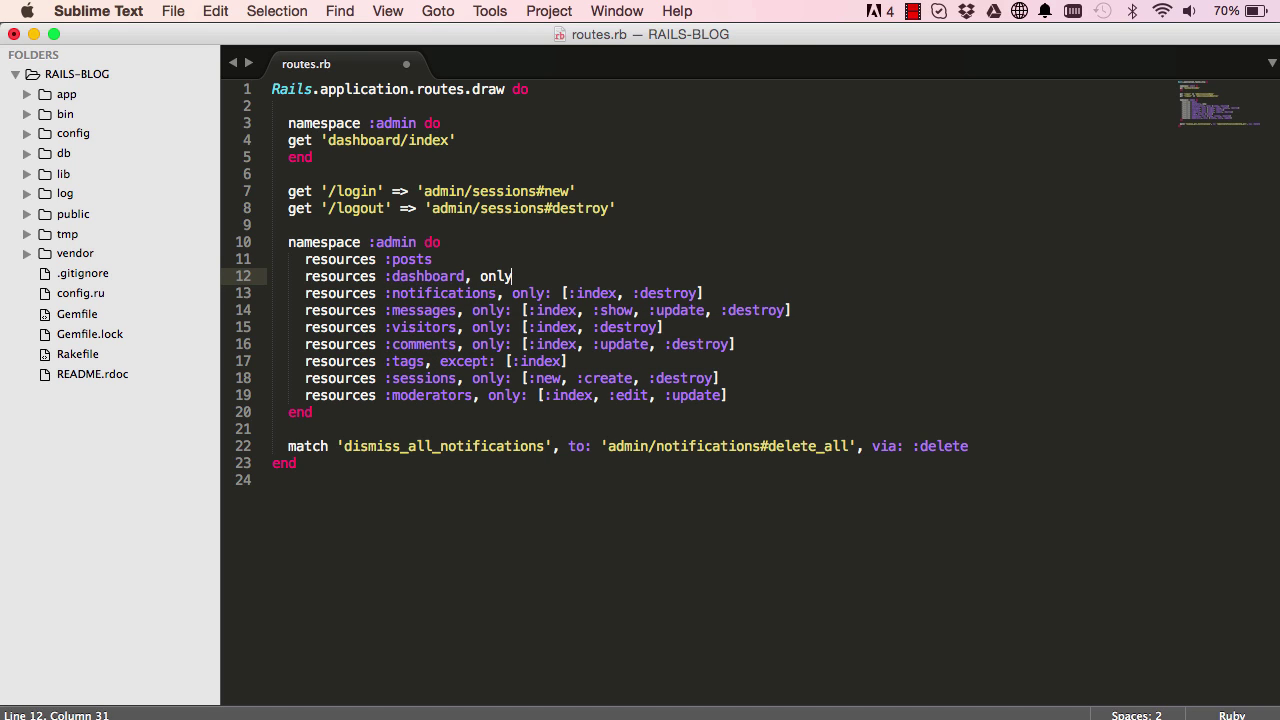
{"action": "type", "text": ": [:index]"}
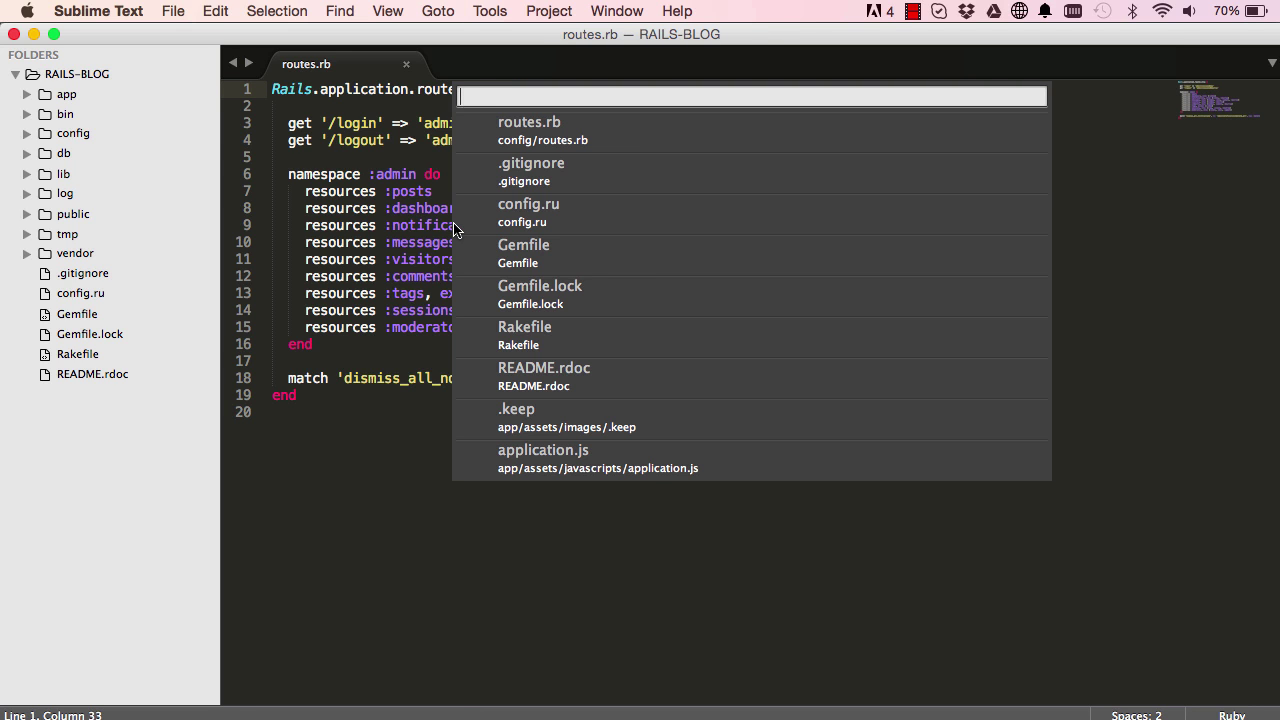
- Open the admin dashboard index.html.erb, set the h1 to Dashboard and remove the placeholder paragraph
{"action": "type", "text": "contr ds"}
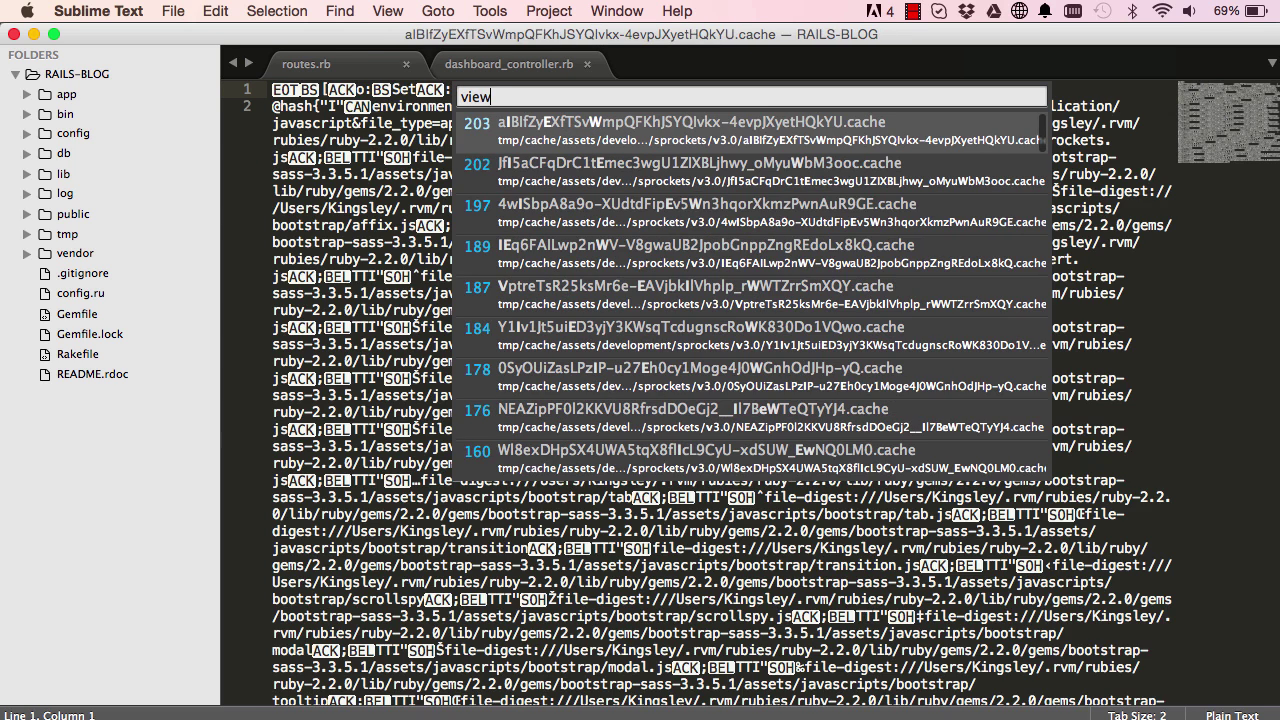
{"action": "type", "text": "admin dsa"}
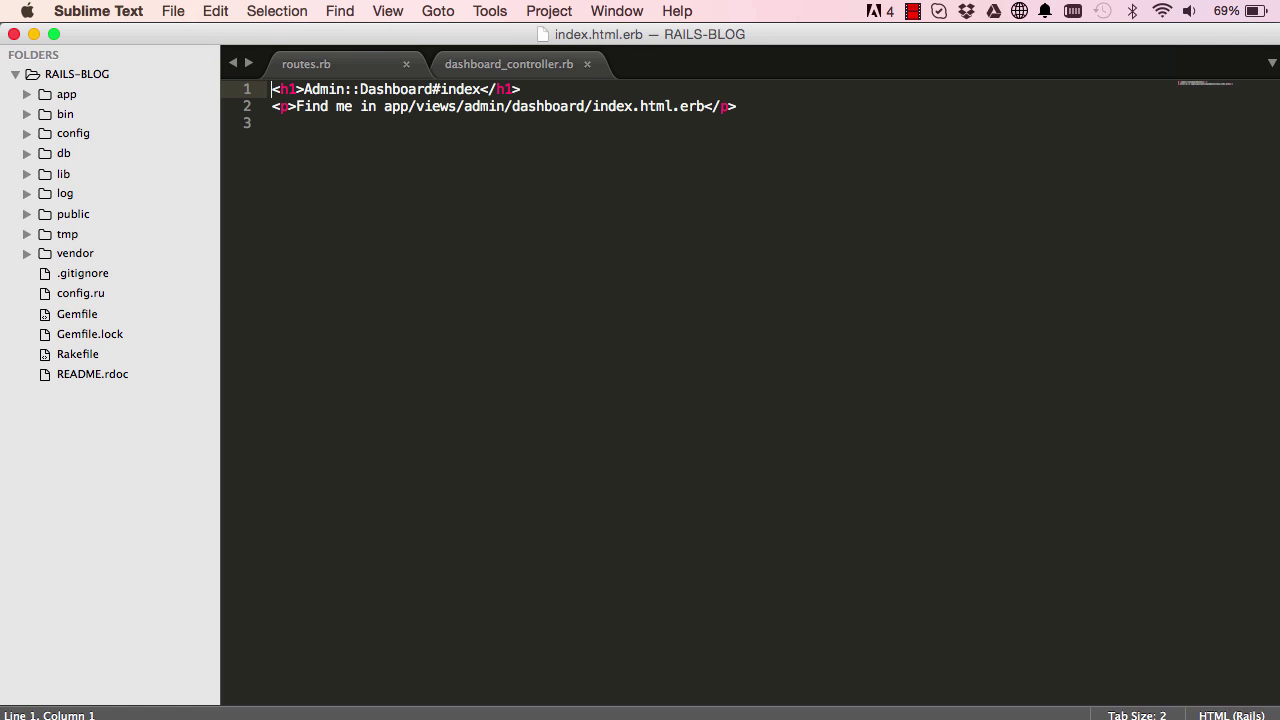
{"action": "double_click", "coordinate": [468, 88]}
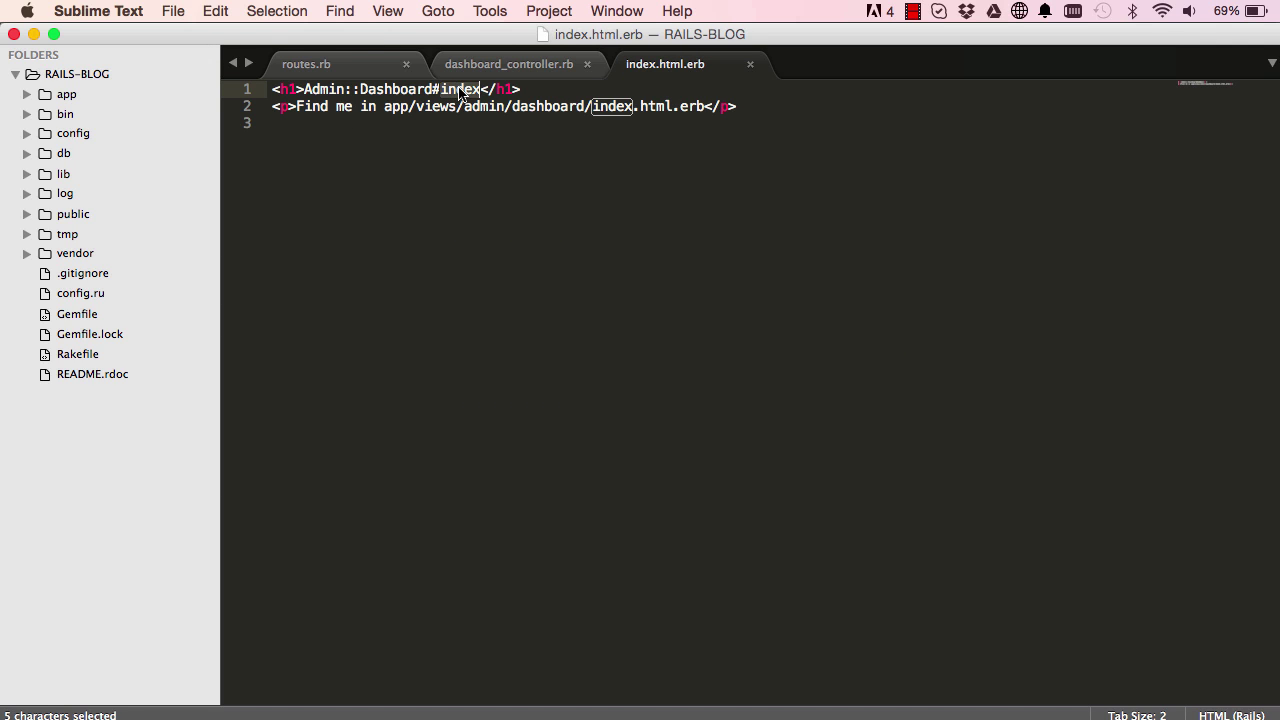
{"action": "key", "text": "backspace"}
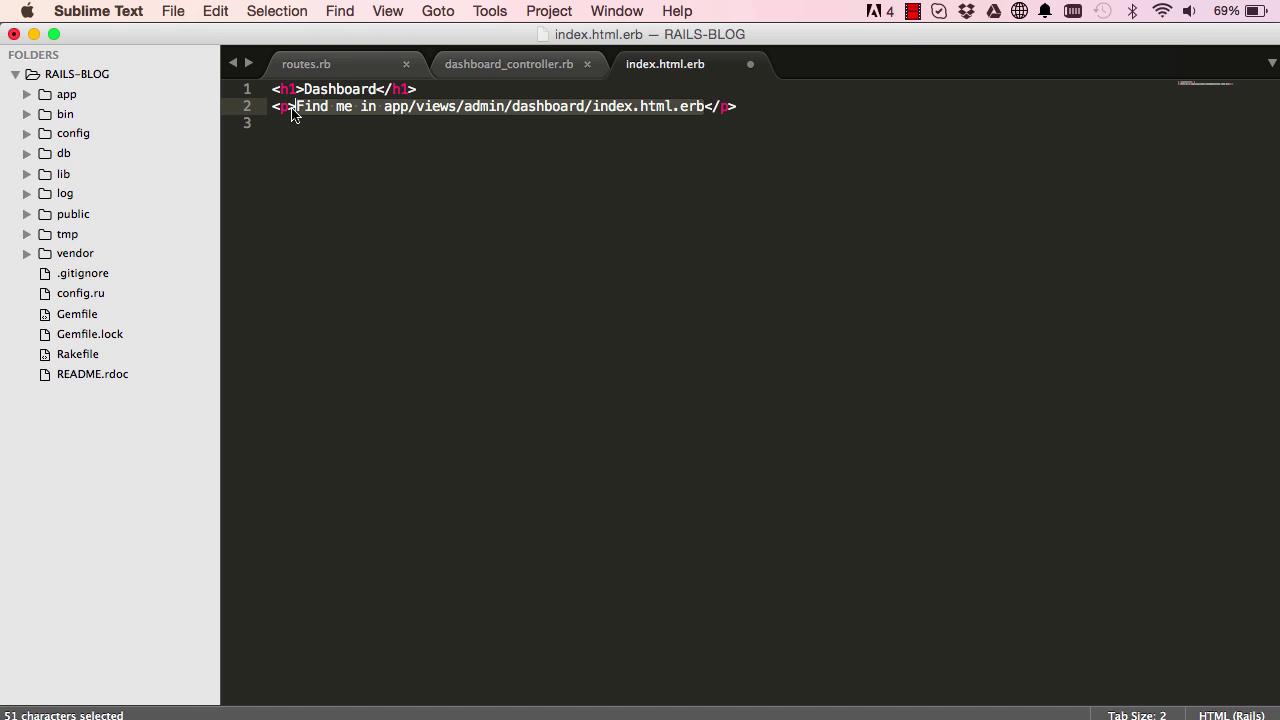
{"action": "key", "text": "delete"}
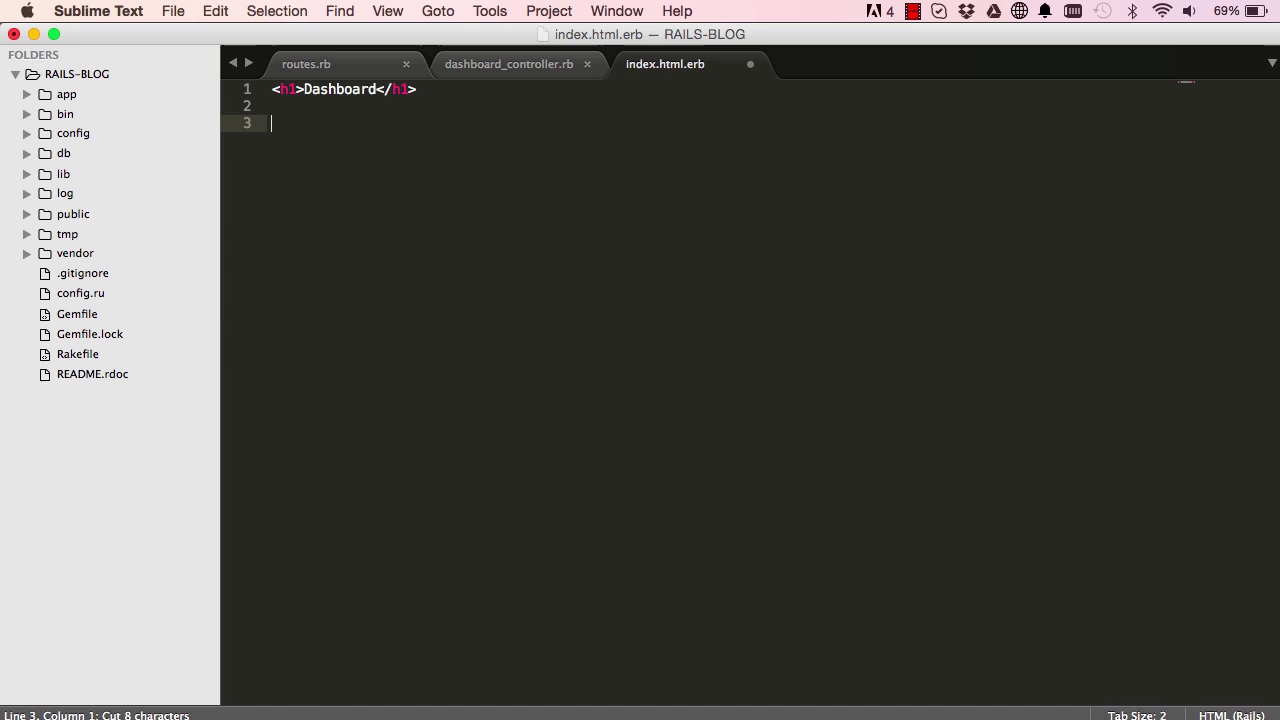
- Add an <h2>Post</h2> subheading beneath the Dashboard heading
{"action": "type", "text": "<h2></h2>"}
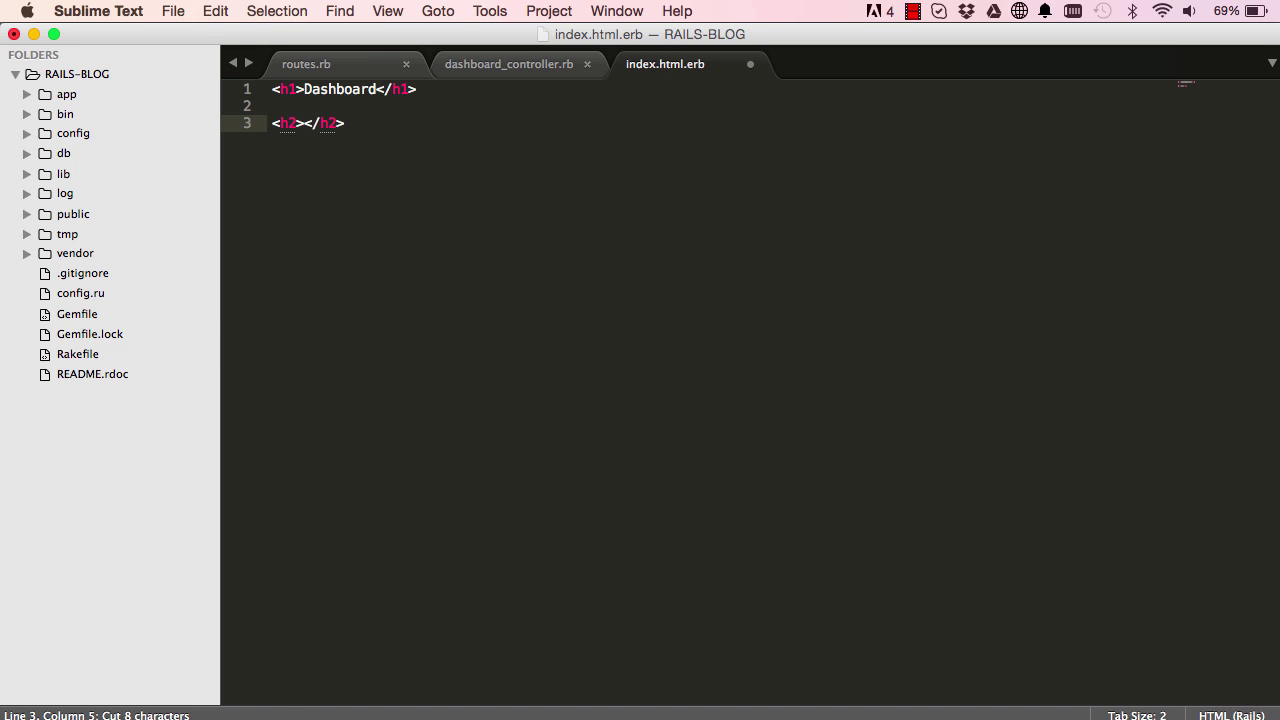
{"action": "type", "text": "Post"}
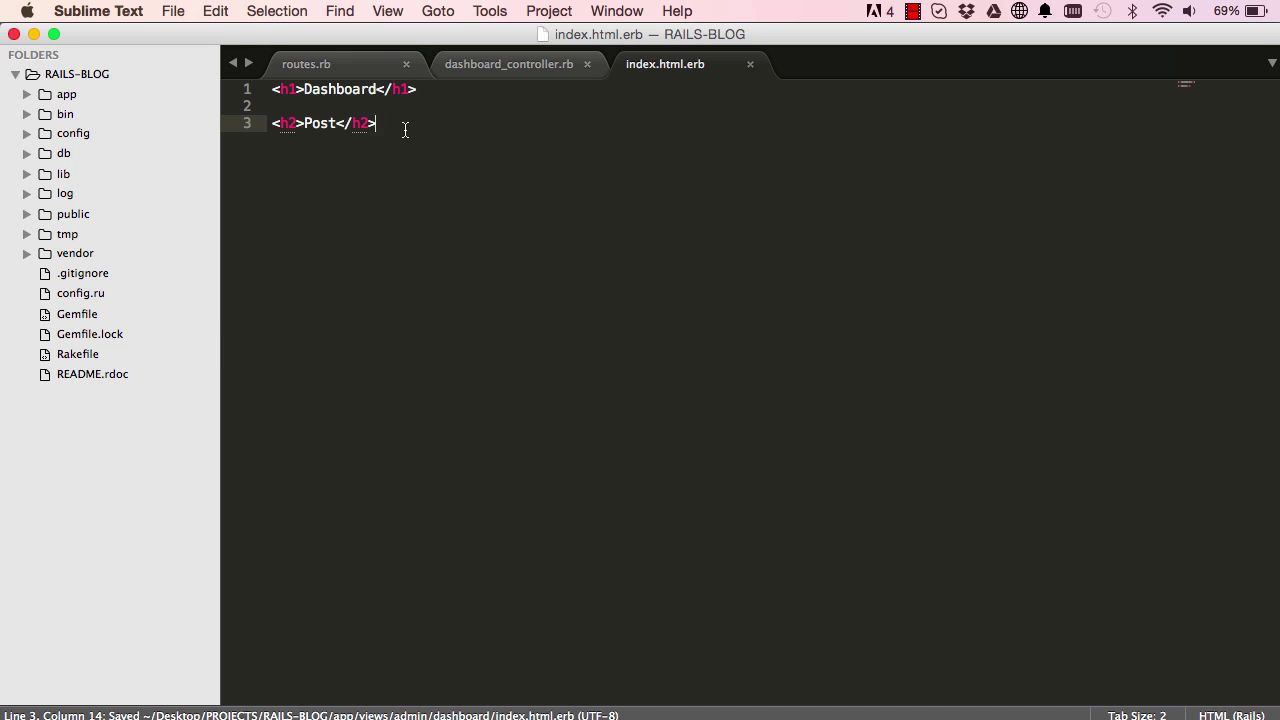
{"action": "mouse_move", "coordinate": [364, 492]}
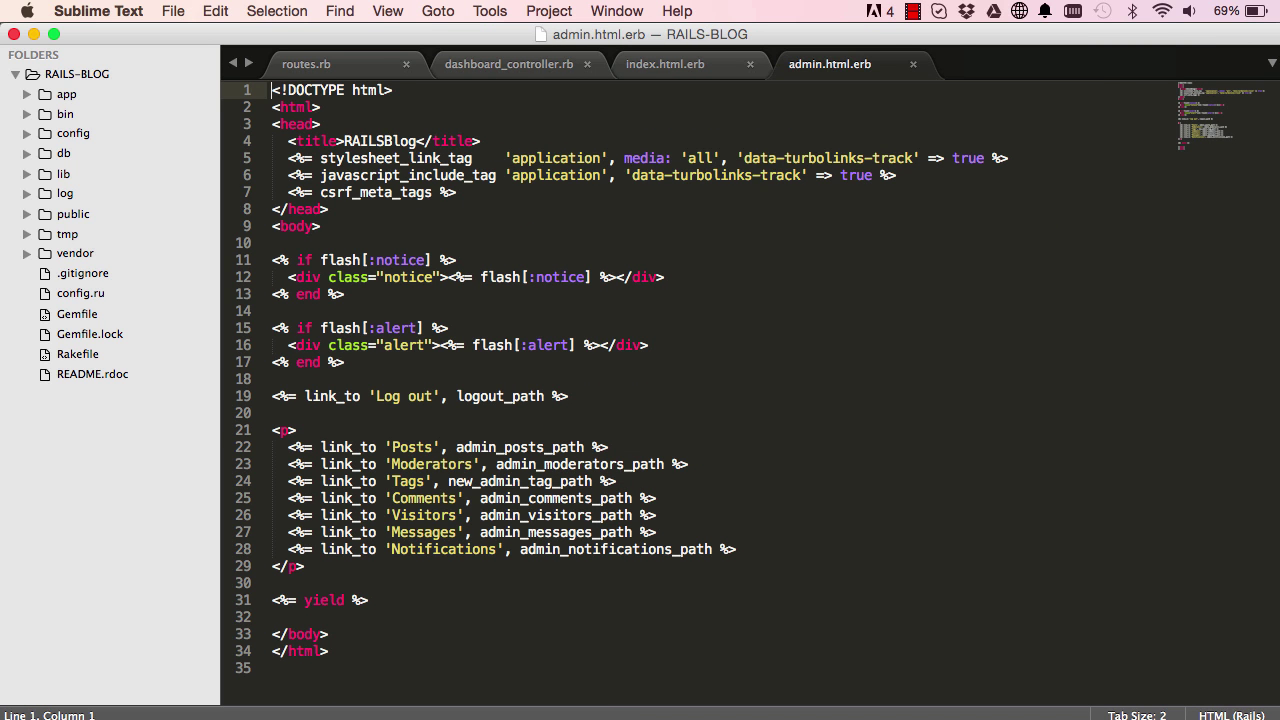
- Review the admin.html.erb navigation link list before returning to Terminal
{"action": "left_click", "coordinate": [736, 548]}
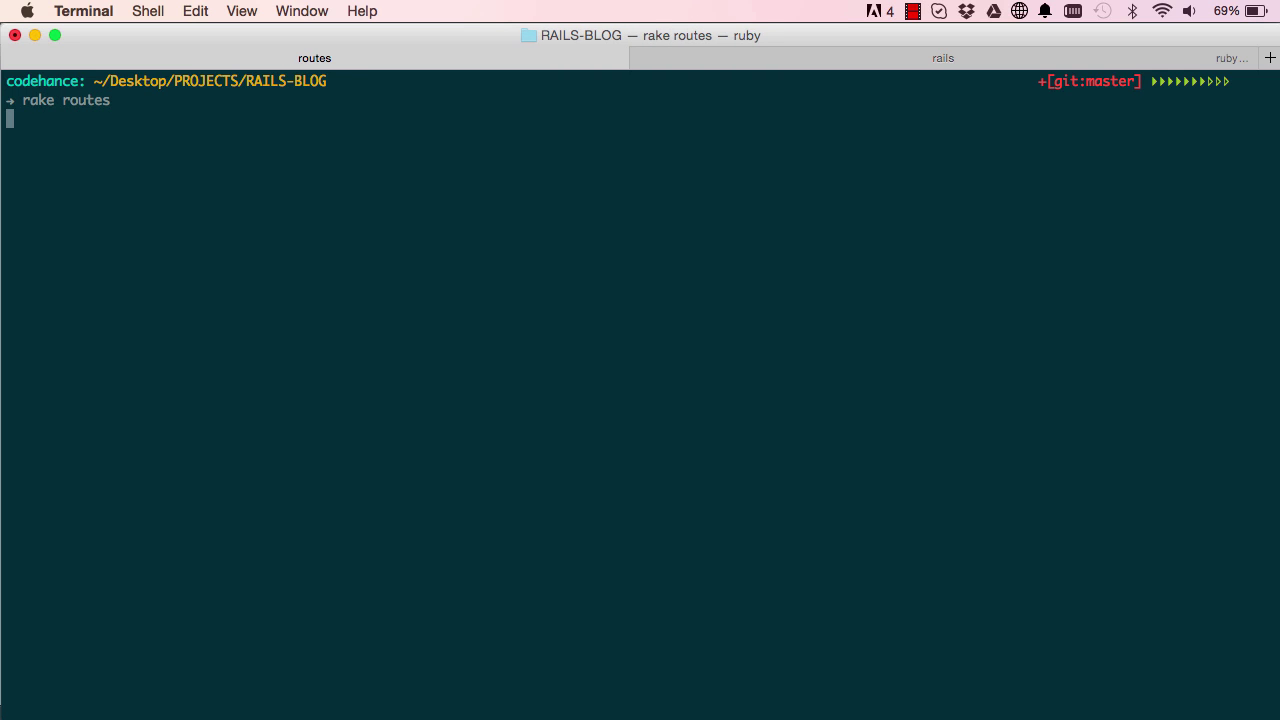
- Run rake routes and pick out the admin_dashboard_index route name from the listing
{"action": "key", "text": "Return"}
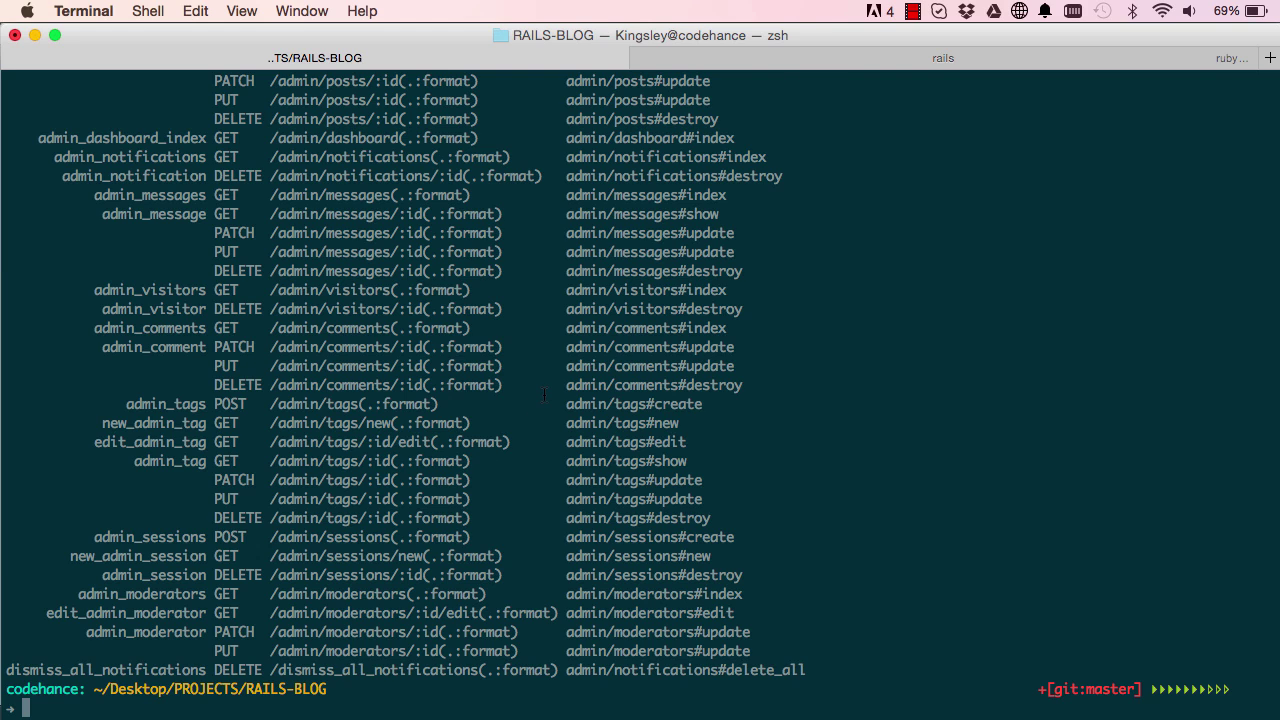
{"action": "scroll", "scroll_direction": "up", "scroll_amount": 3}
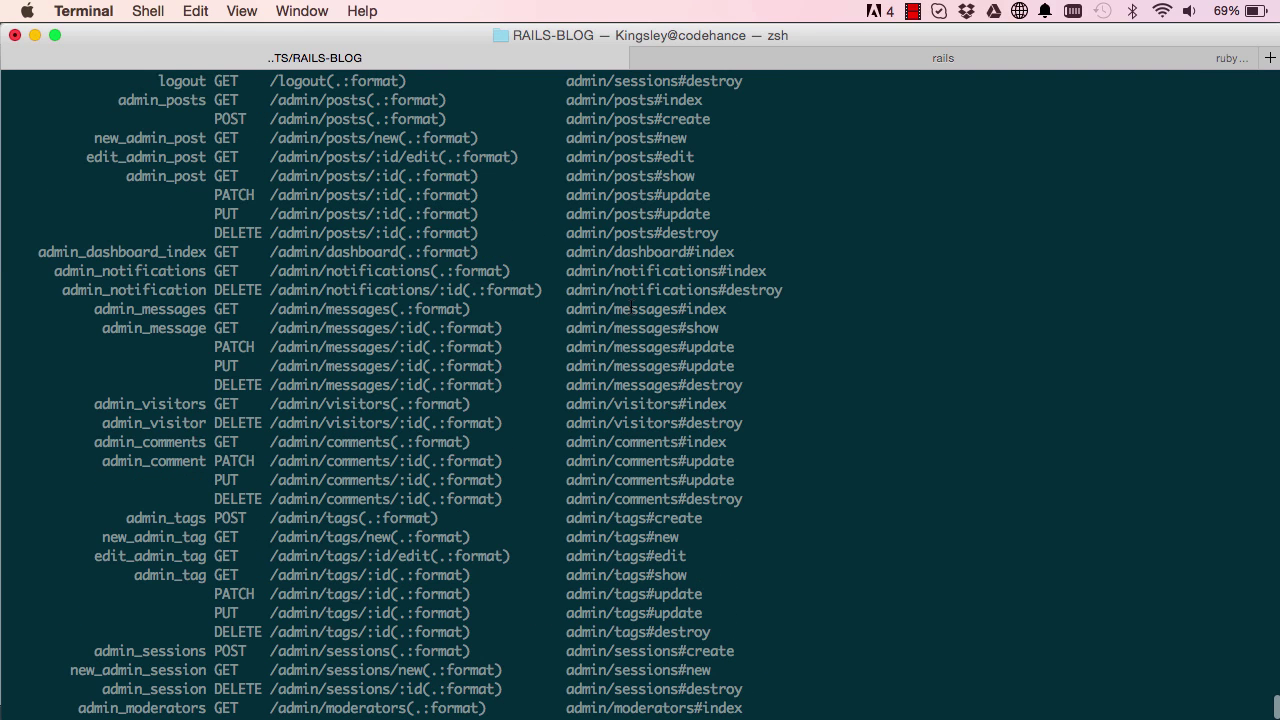
{"action": "double_click", "coordinate": [650, 252]}
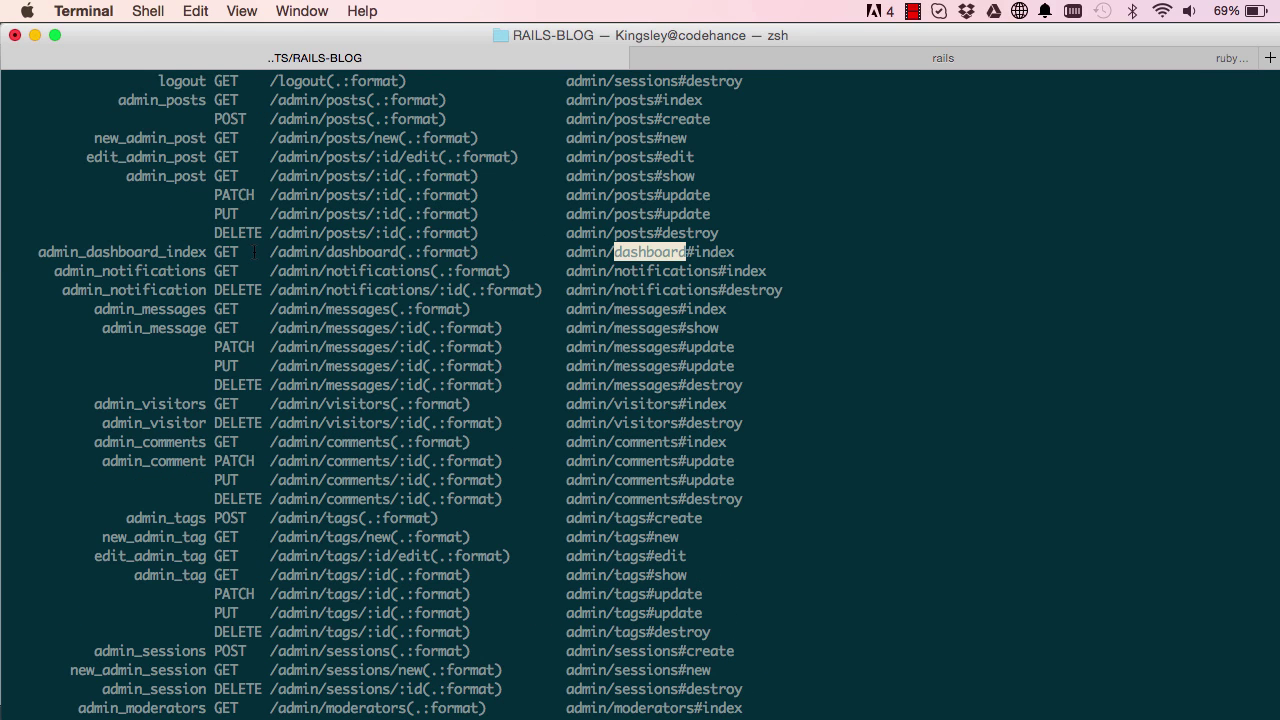
{"action": "double_click", "coordinate": [122, 252]}
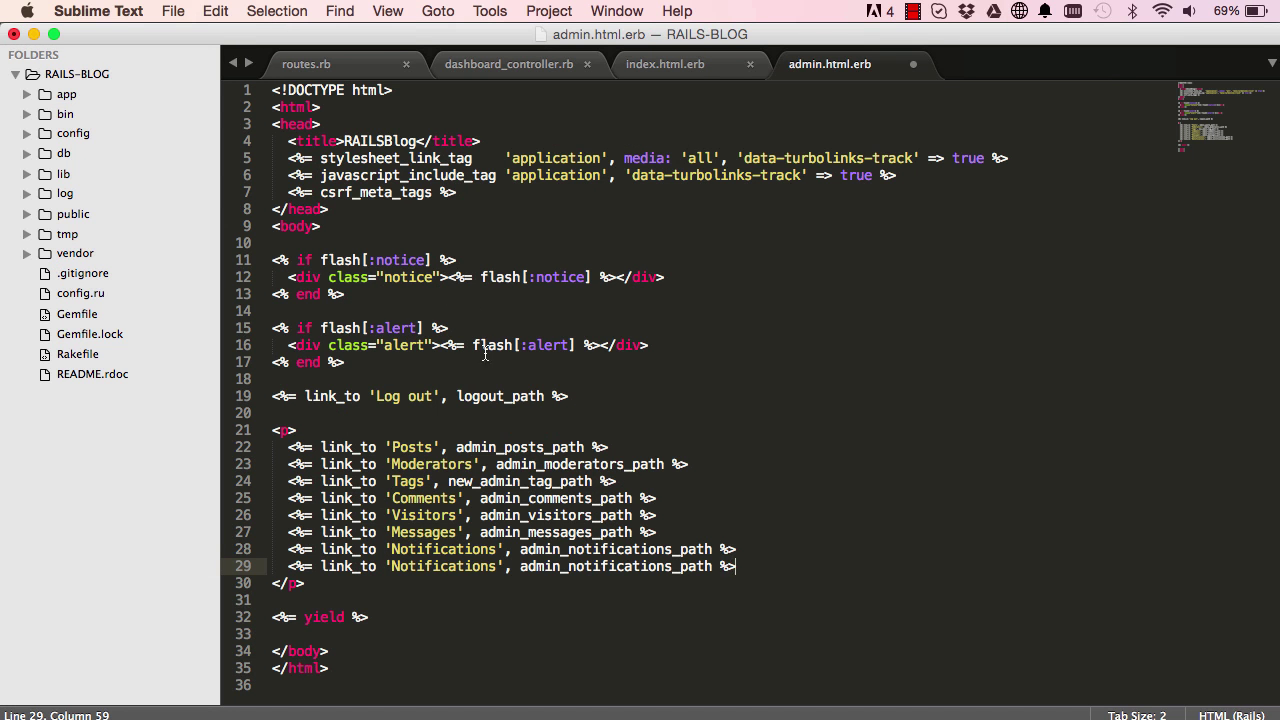
- Point the duplicate link to admin_dashboard_index_path and relabel it Dashboard in admin.html.erb
{"action": "double_click", "coordinate": [614, 566]}
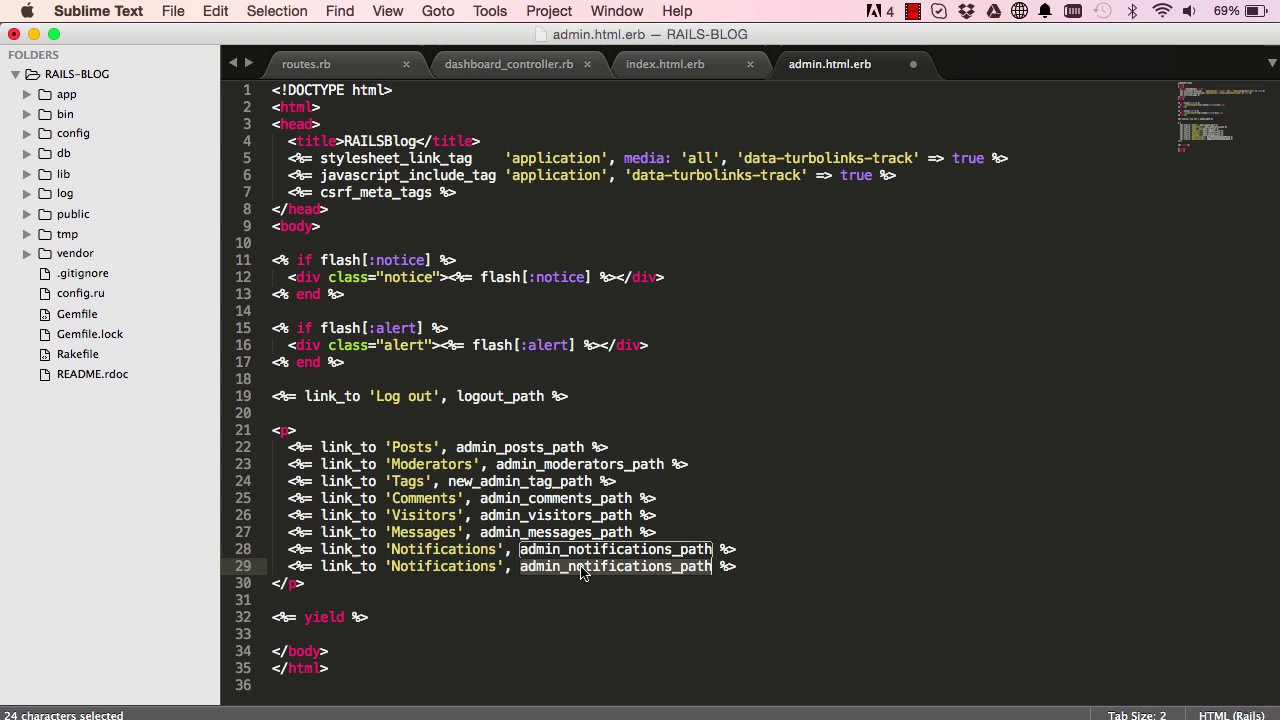
{"action": "type", "text": "admin_dashboard_index_path"}
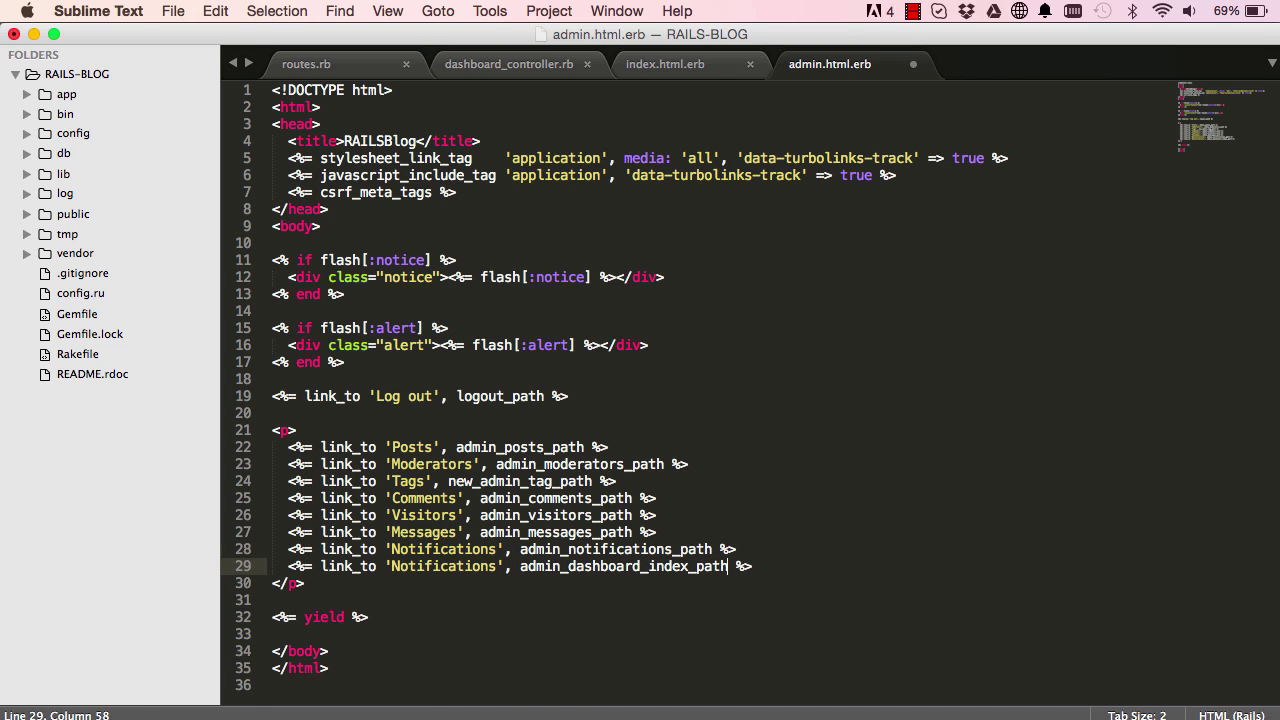
{"action": "double_click", "coordinate": [442, 548]}
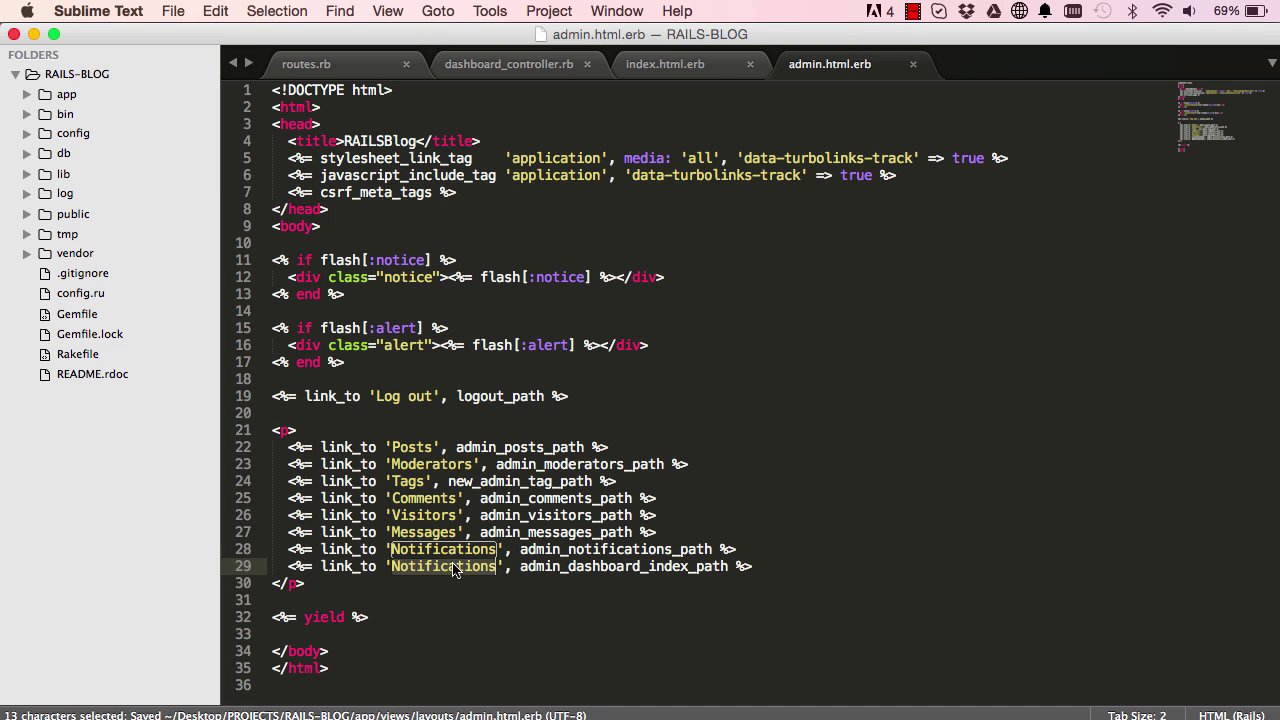
{"action": "type", "text": "Dashbo"}
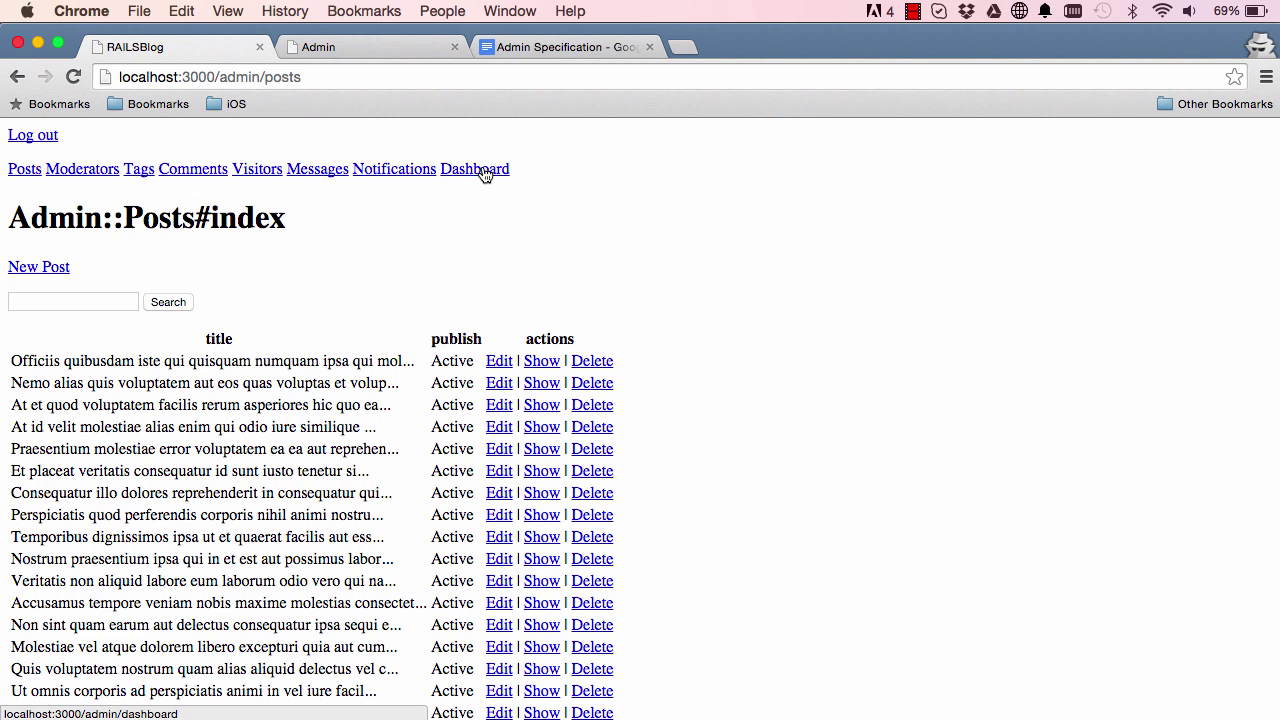
- Open the new Dashboard page from localhost:3000/admin/posts in Chrome
{"action": "left_click", "coordinate": [476, 168]}
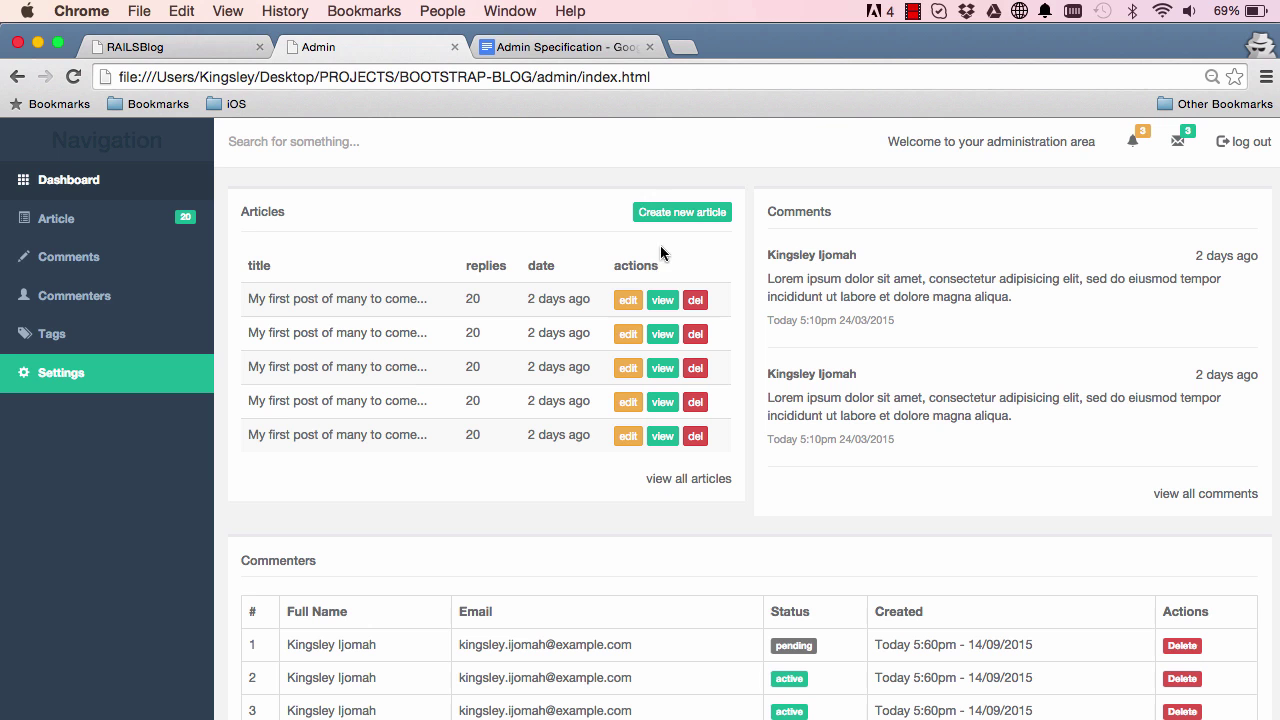
{"action": "mouse_move", "coordinate": [676, 484]}
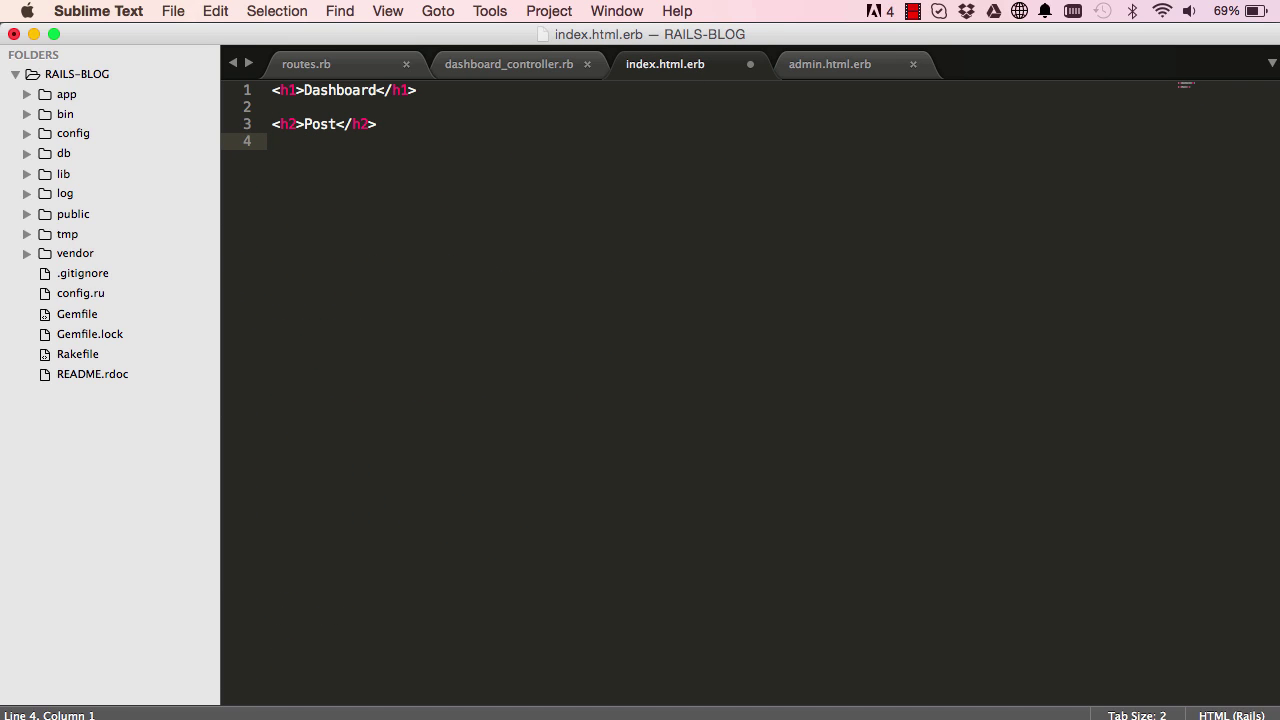
- Add a link_to 'create new post', new_admin_post_path followed by <br> under the Post heading
{"action": "type", "text": "<%="}
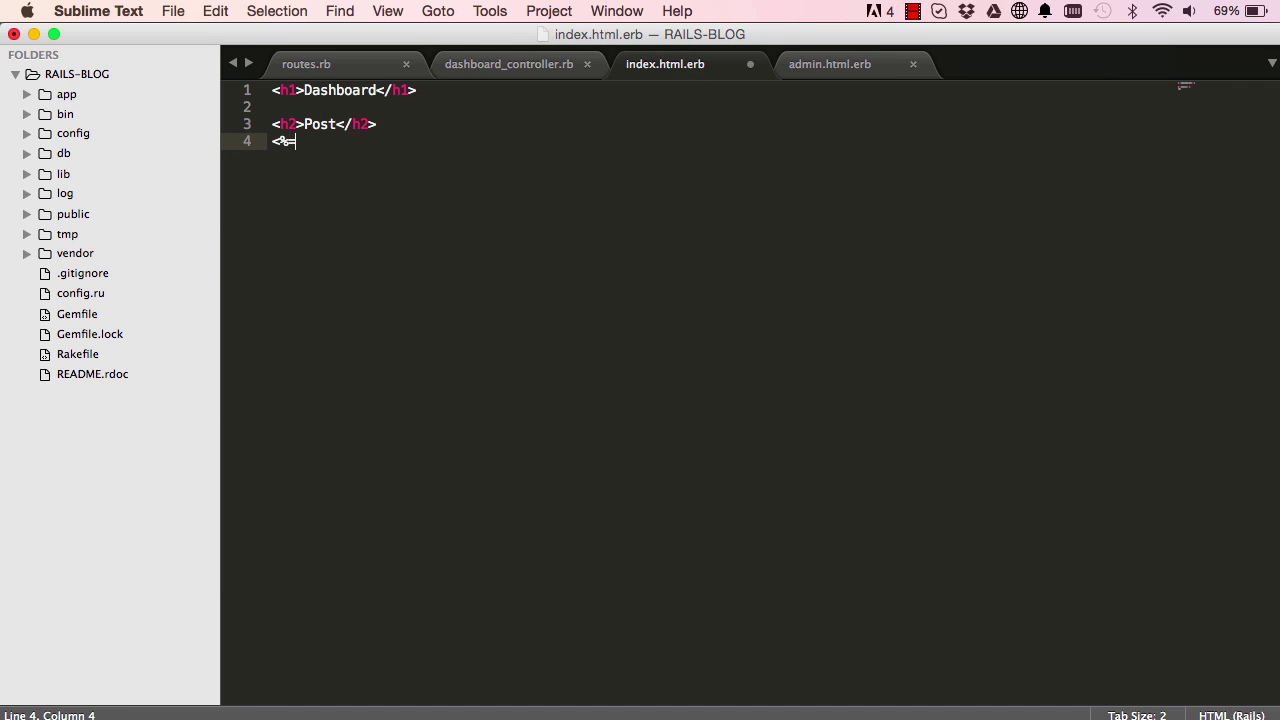
{"action": "type", "text": "link_to"}
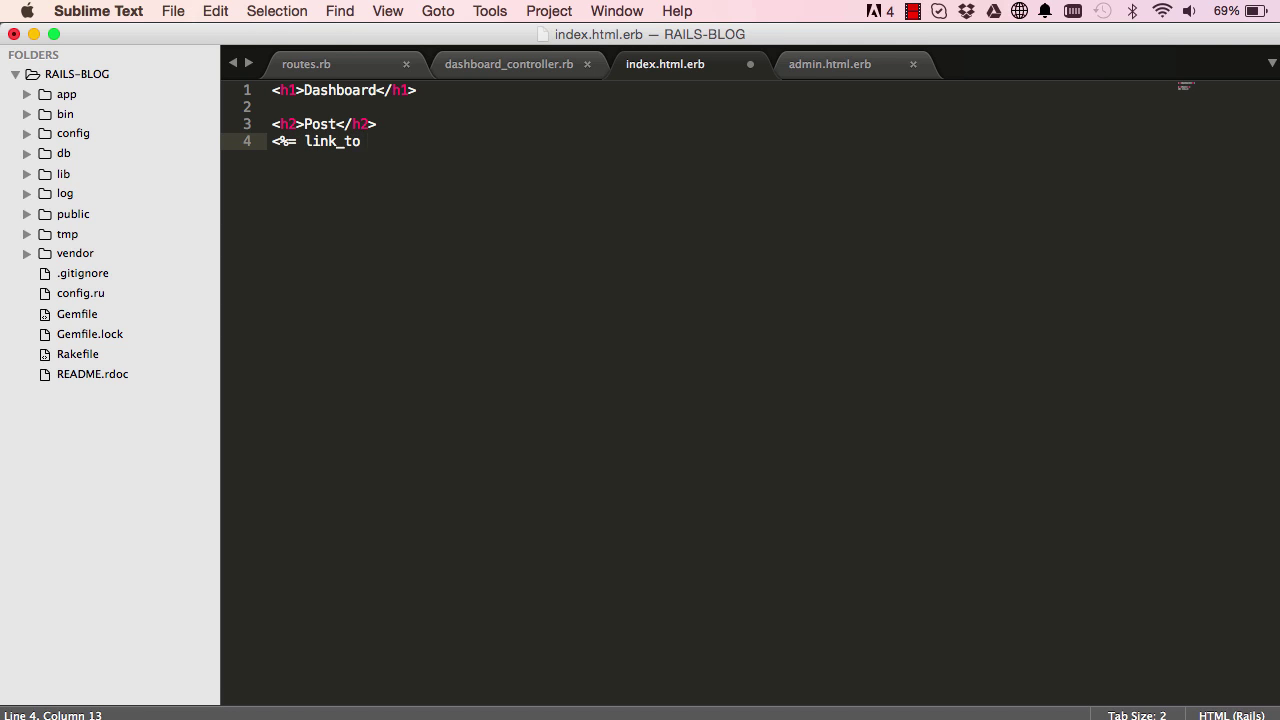
{"action": "type", "text": "'create '"}
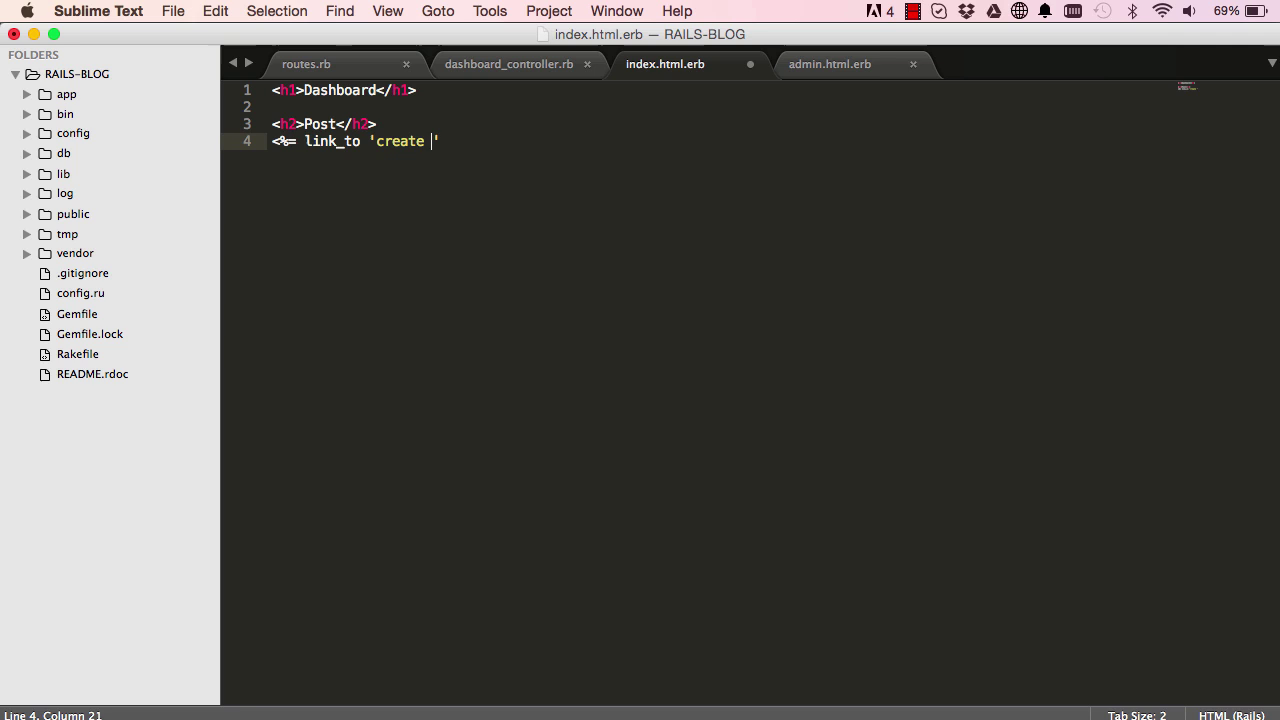
{"action": "type", "text": "en"}
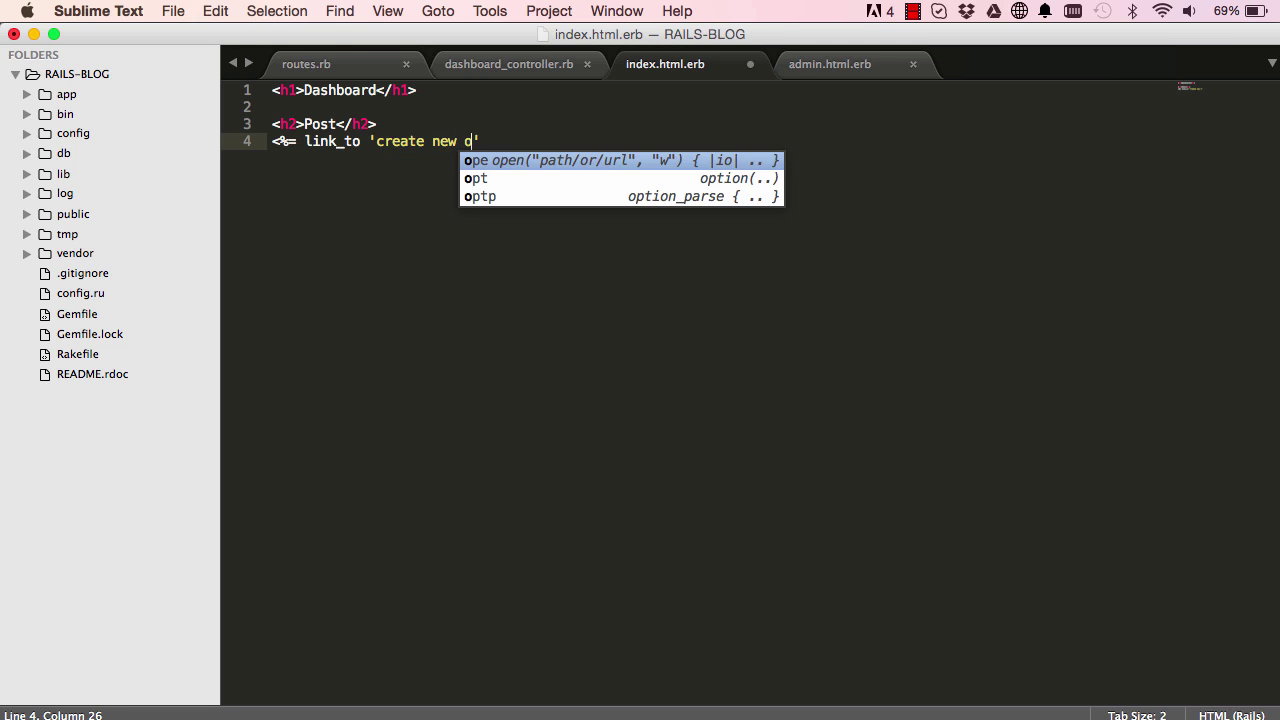
{"action": "type", "text": "ost'"}
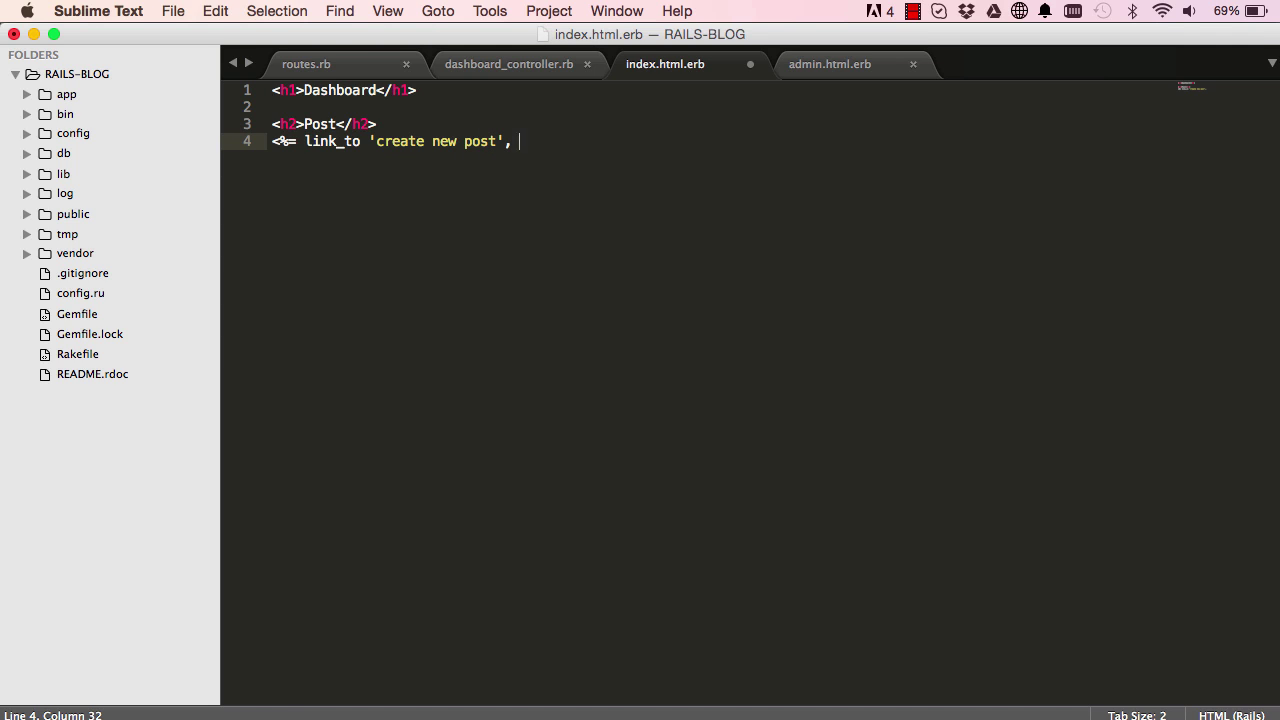
{"action": "type", "text": "new_"}
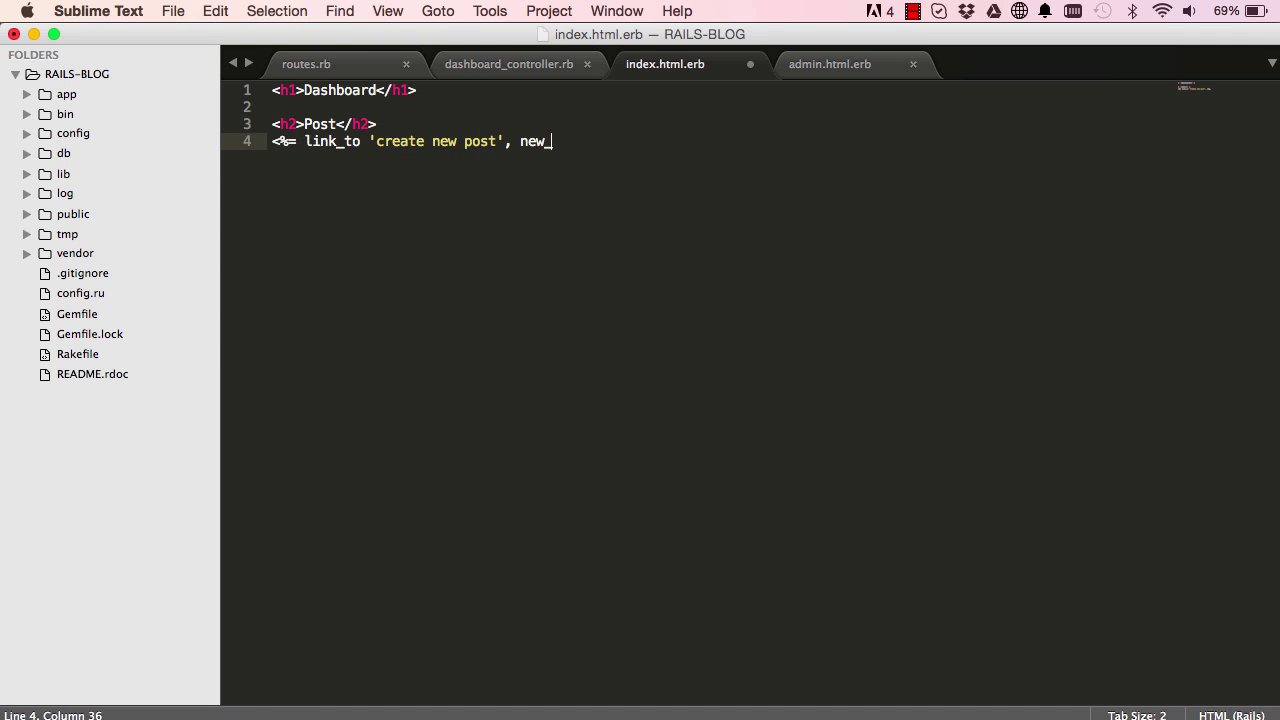
{"action": "type", "text": "admin_"}
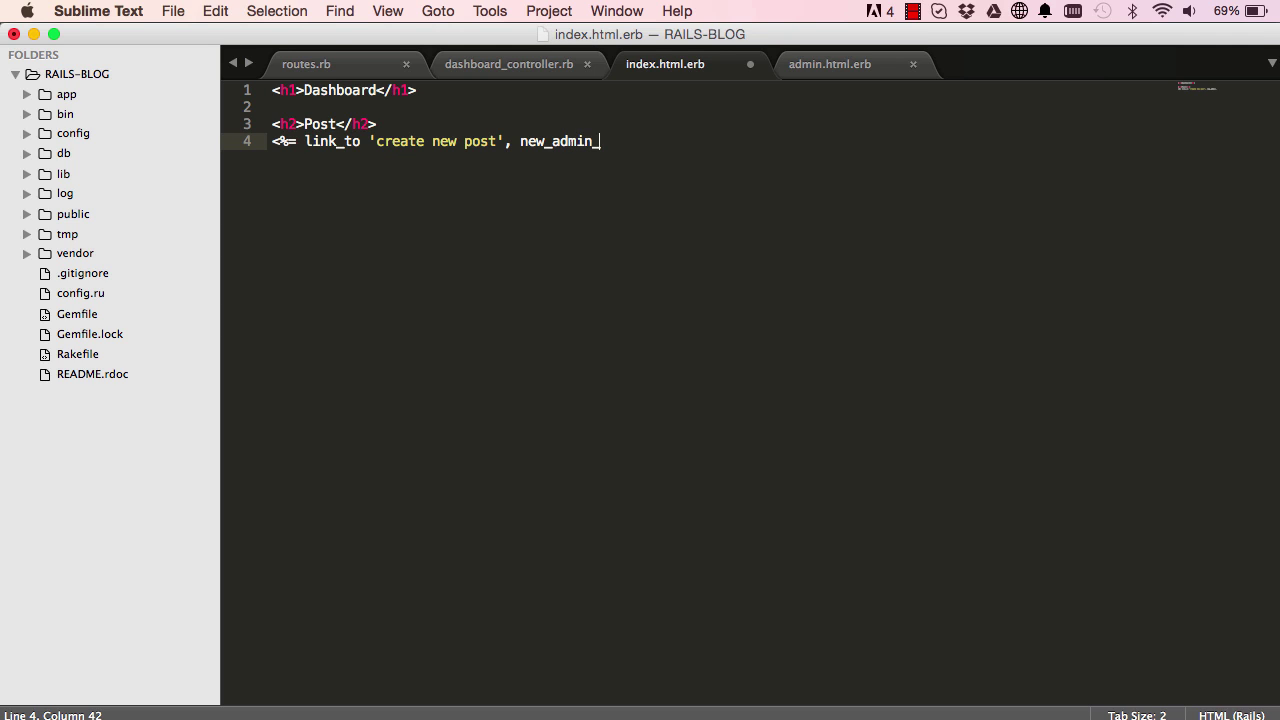
{"action": "type", "text": "post_path %>"}
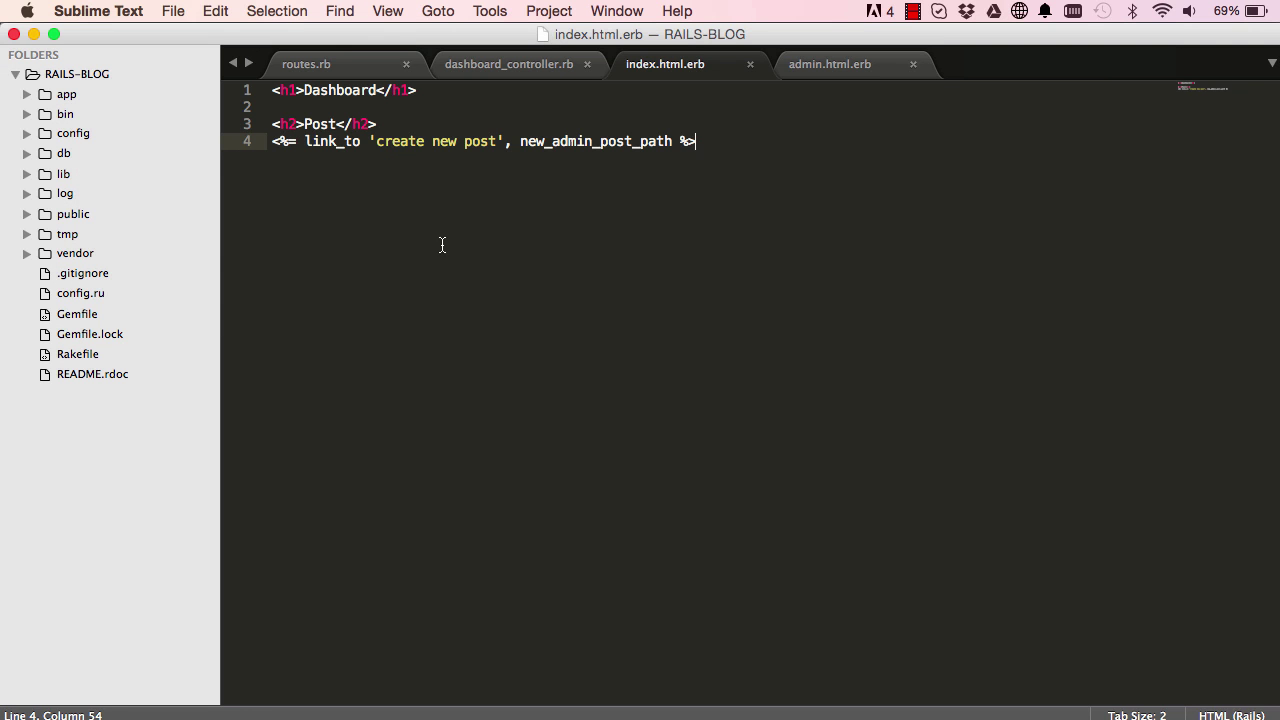
{"action": "type", "text": "<br>"}
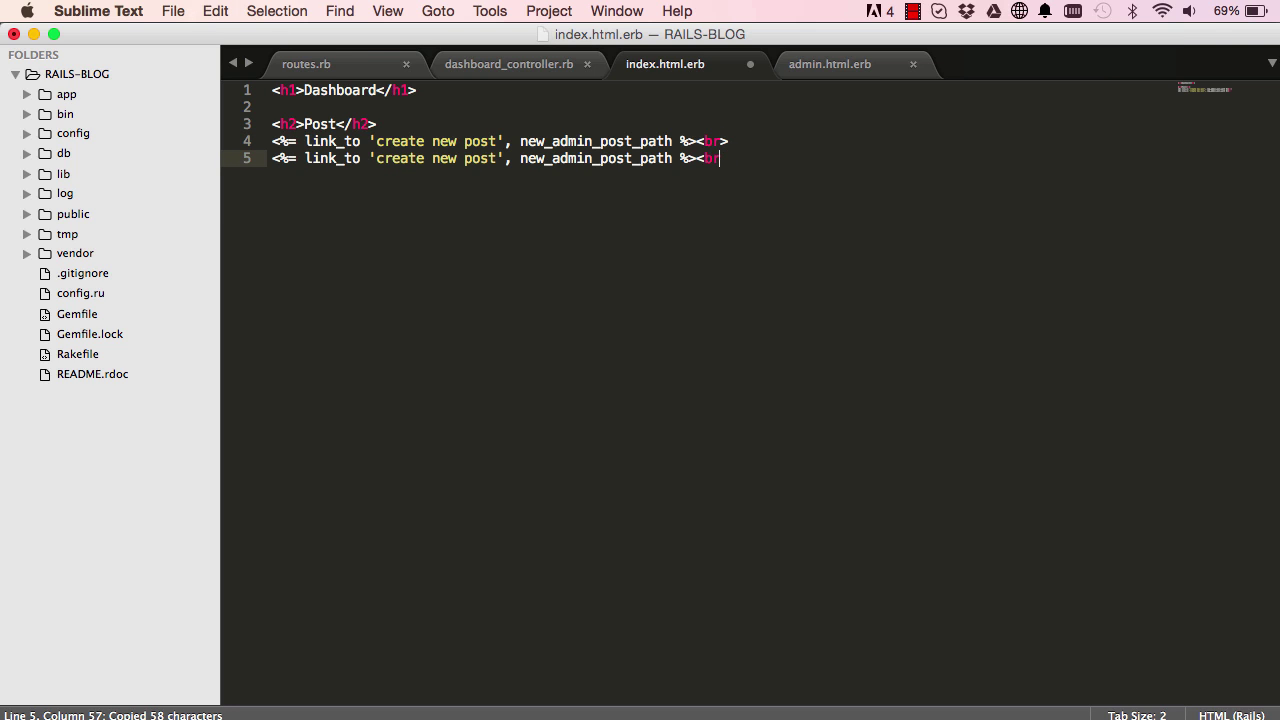
- Turn the duplicated line into link_to 'list posts', admin_posts_path
{"action": "key", "text": "backspace"}
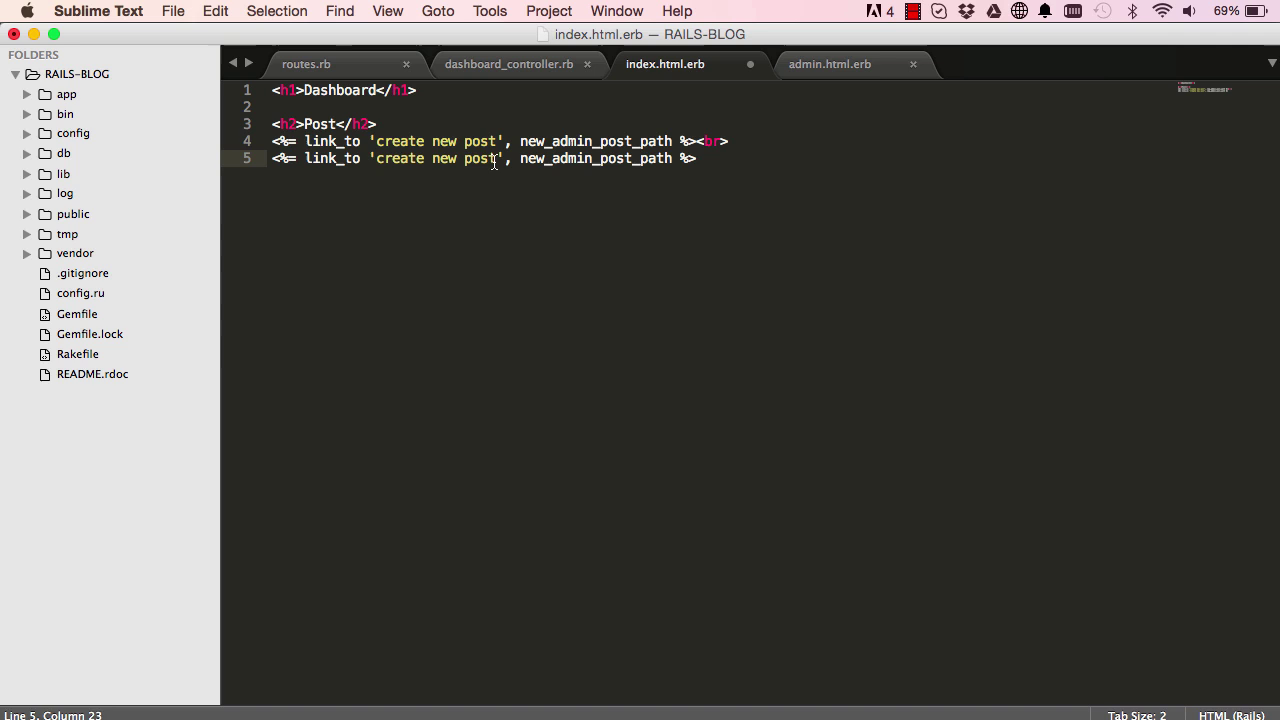
{"action": "type", "text": "lis"}
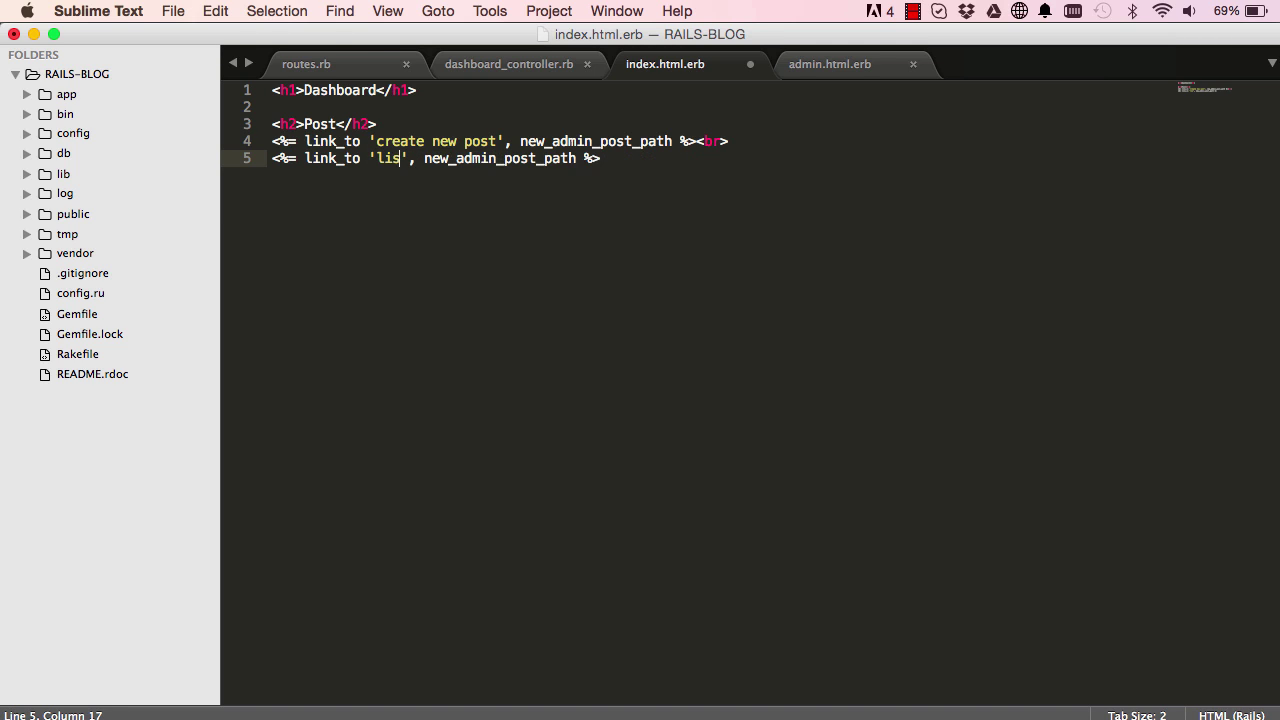
{"action": "type", "text": "t posts"}
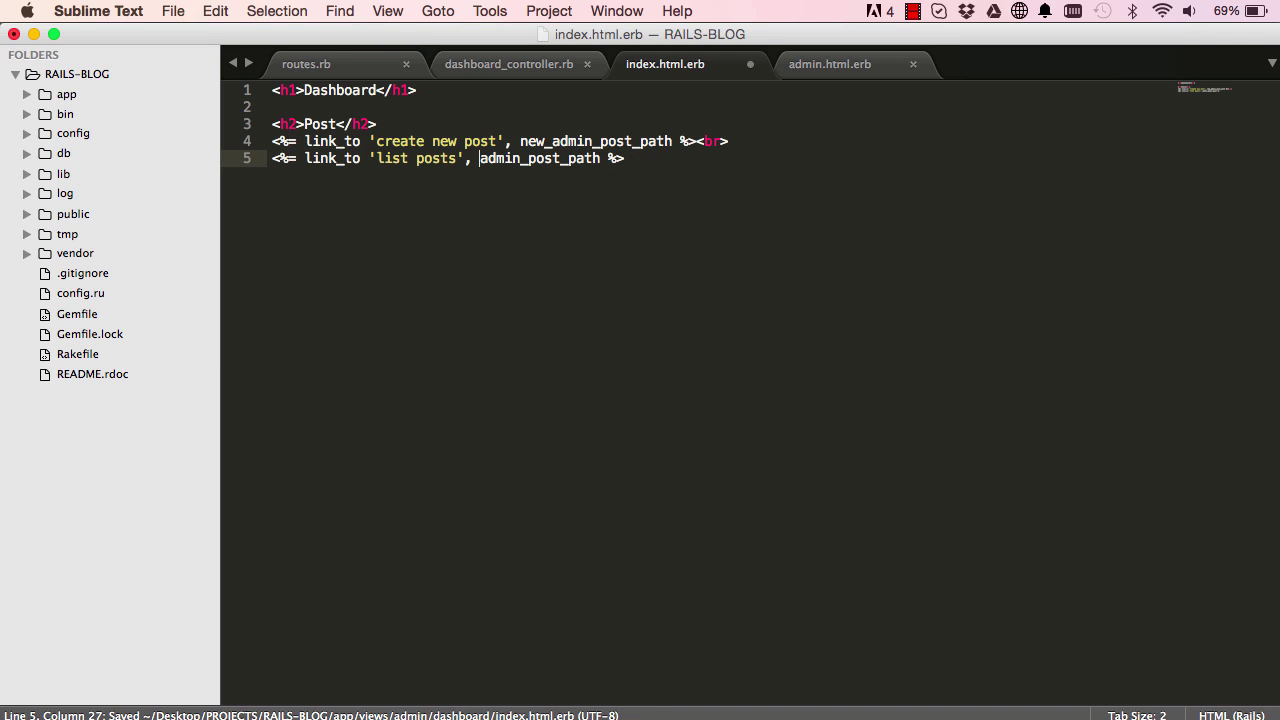
{"action": "type", "text": "s"}
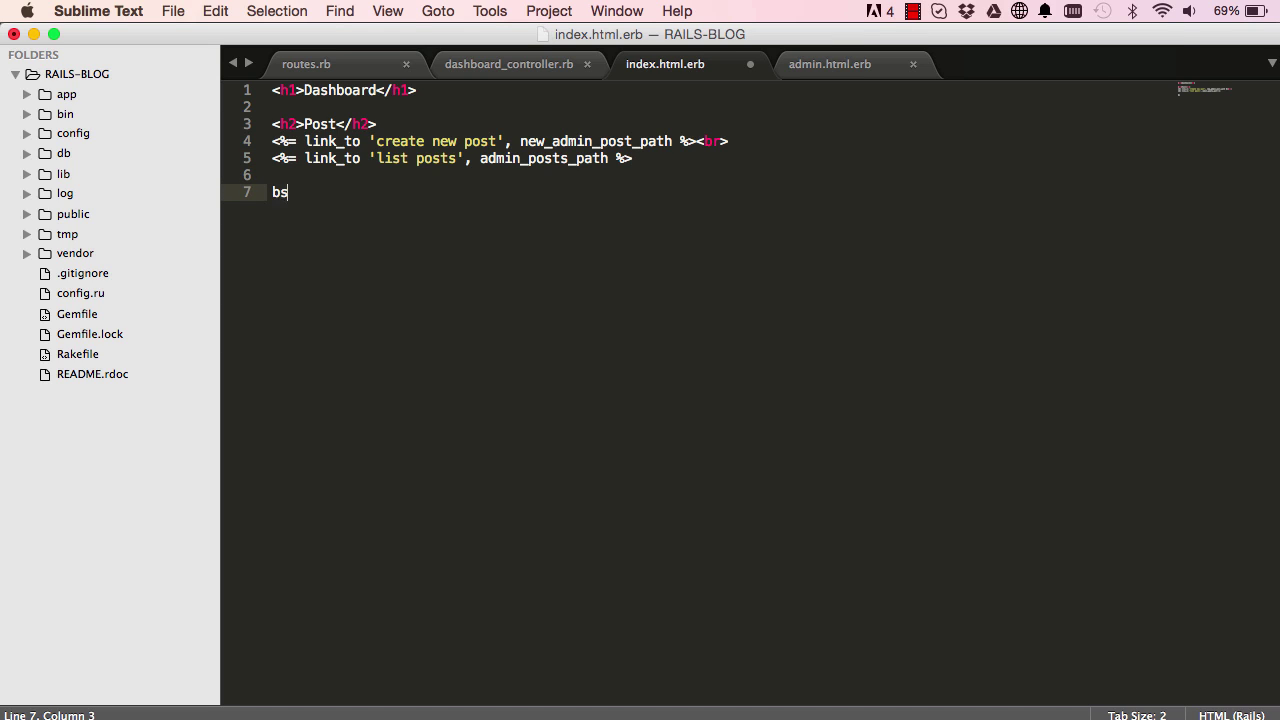
- Expand the bs3-table:bordered snippet and duplicate the header cell into four columns
{"action": "type", "text": "3-table"}
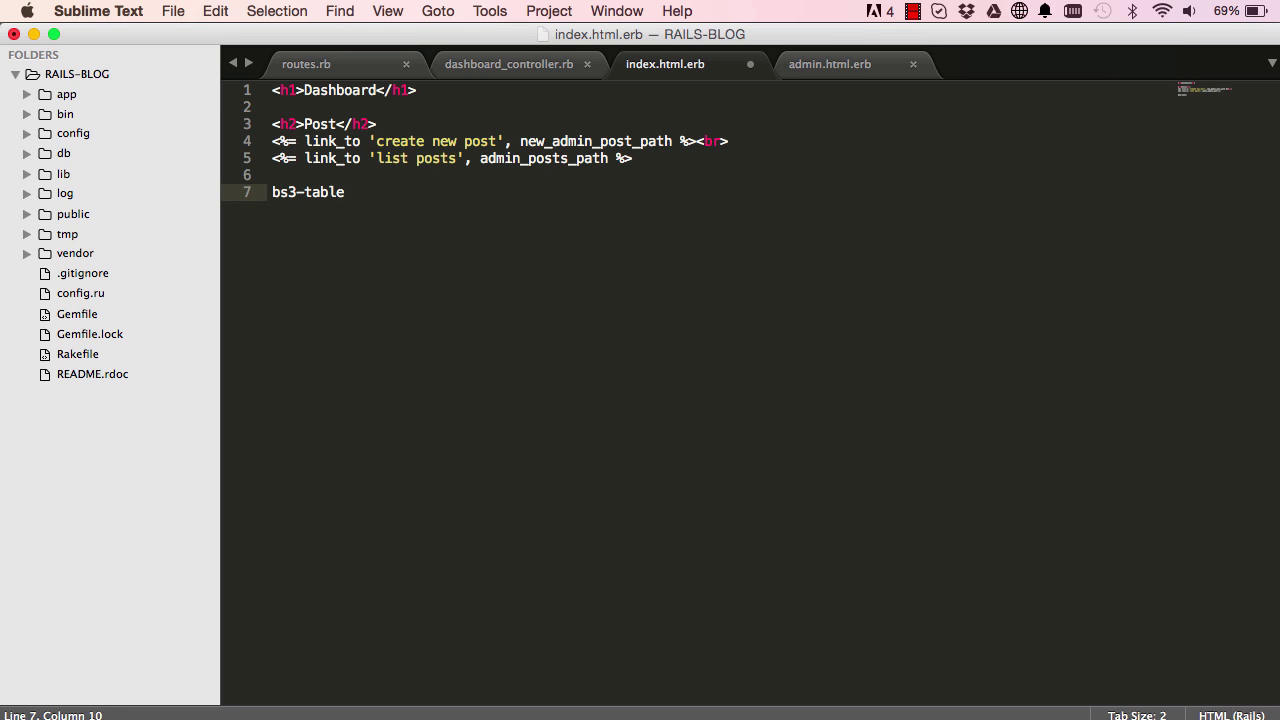
{"action": "type", "text": ":bor"}
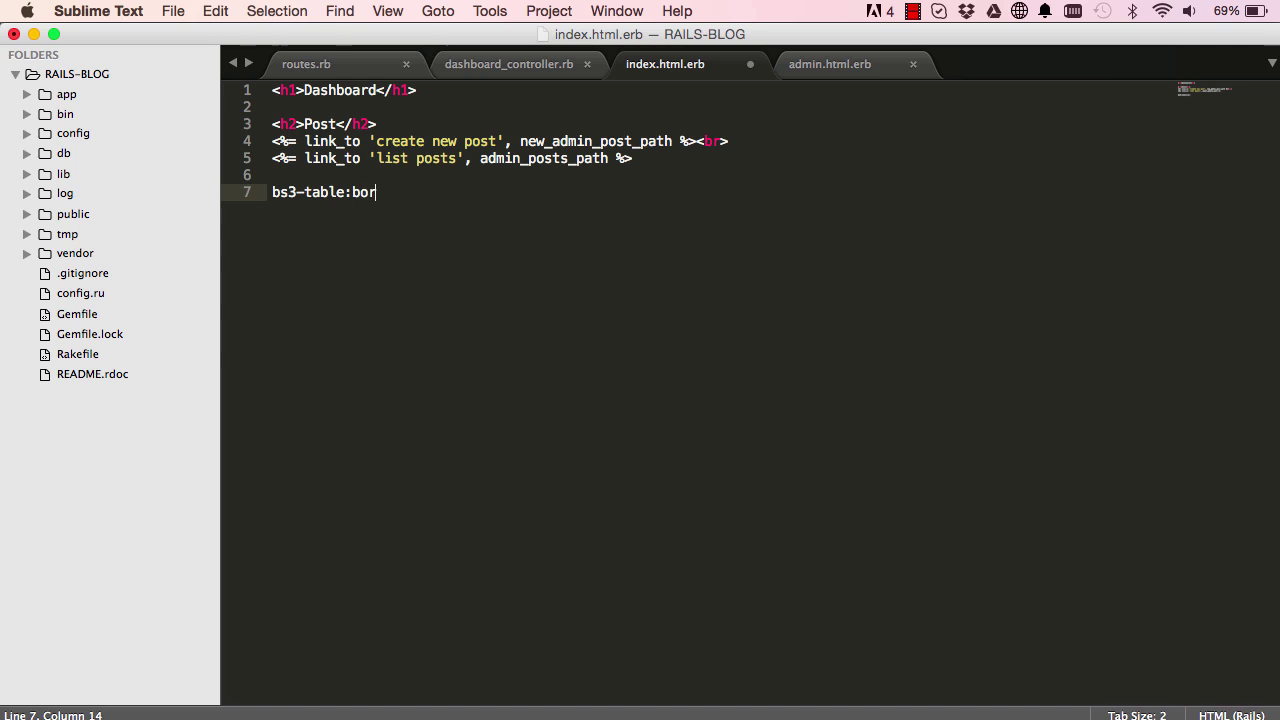
{"action": "key", "text": "Tab"}
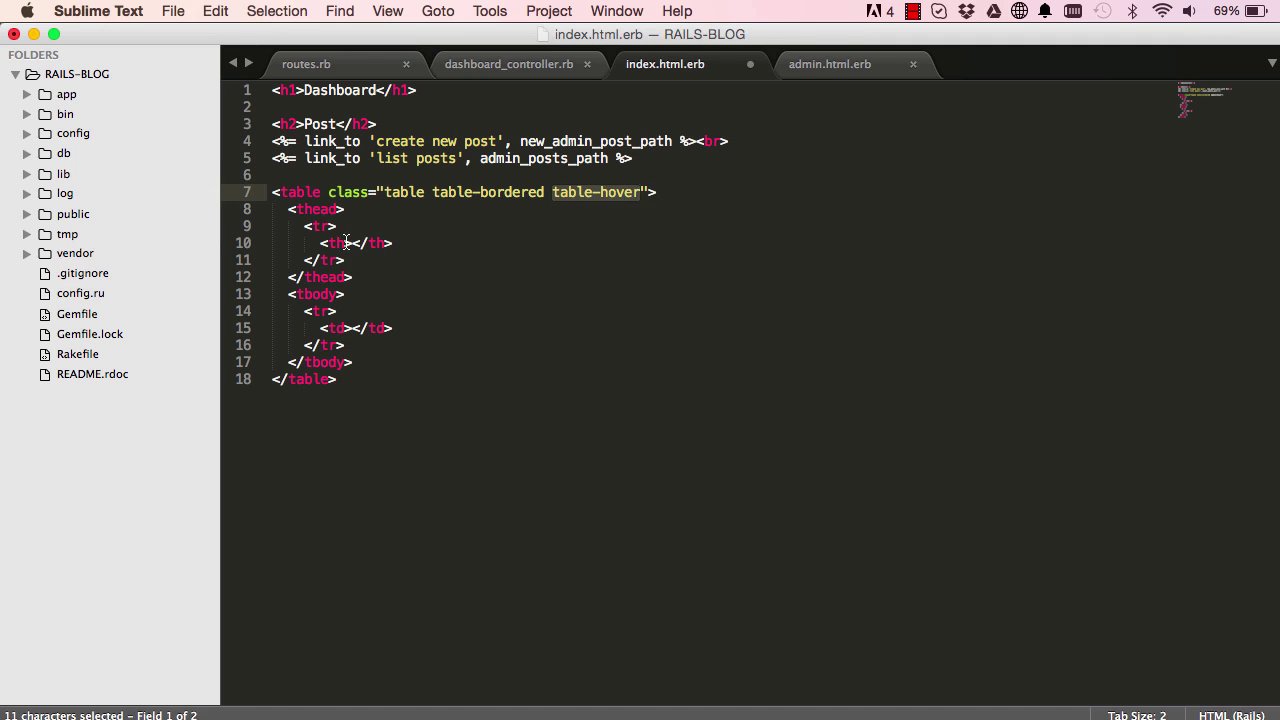
{"action": "key", "text": "cmd+v"}
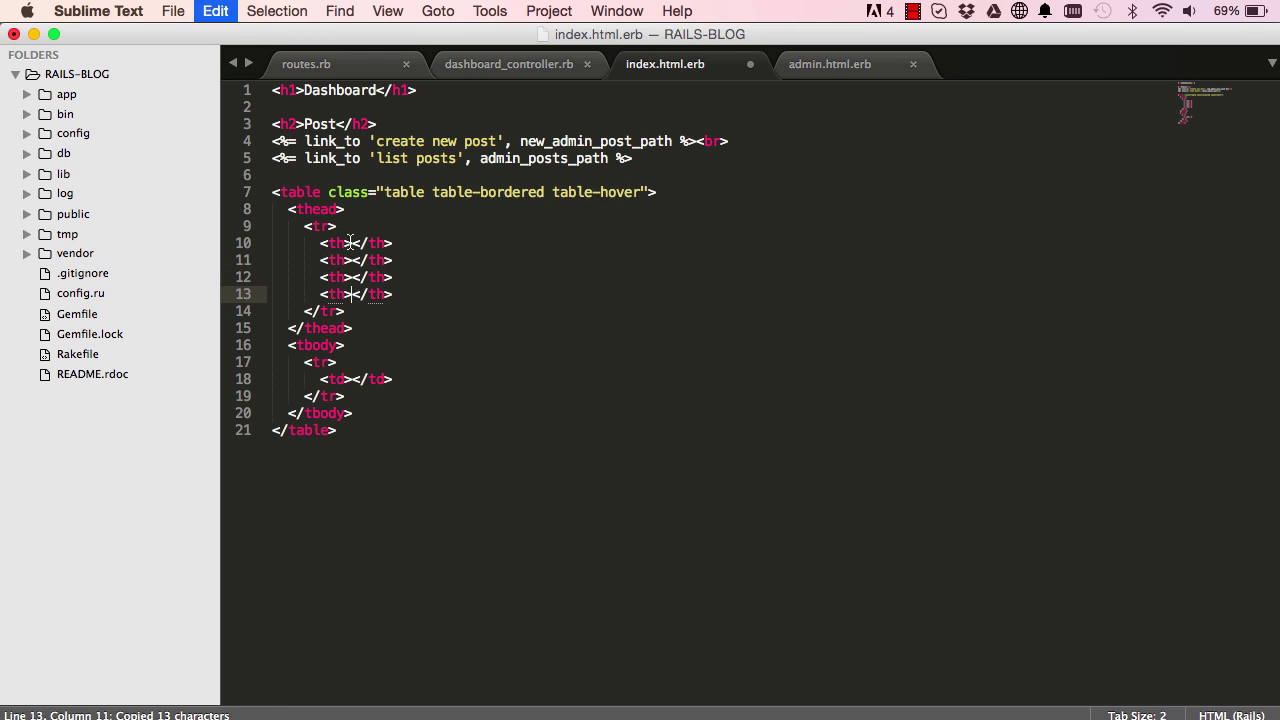
- Name the table headers title, replies, date and actions
{"action": "type", "text": "title"}
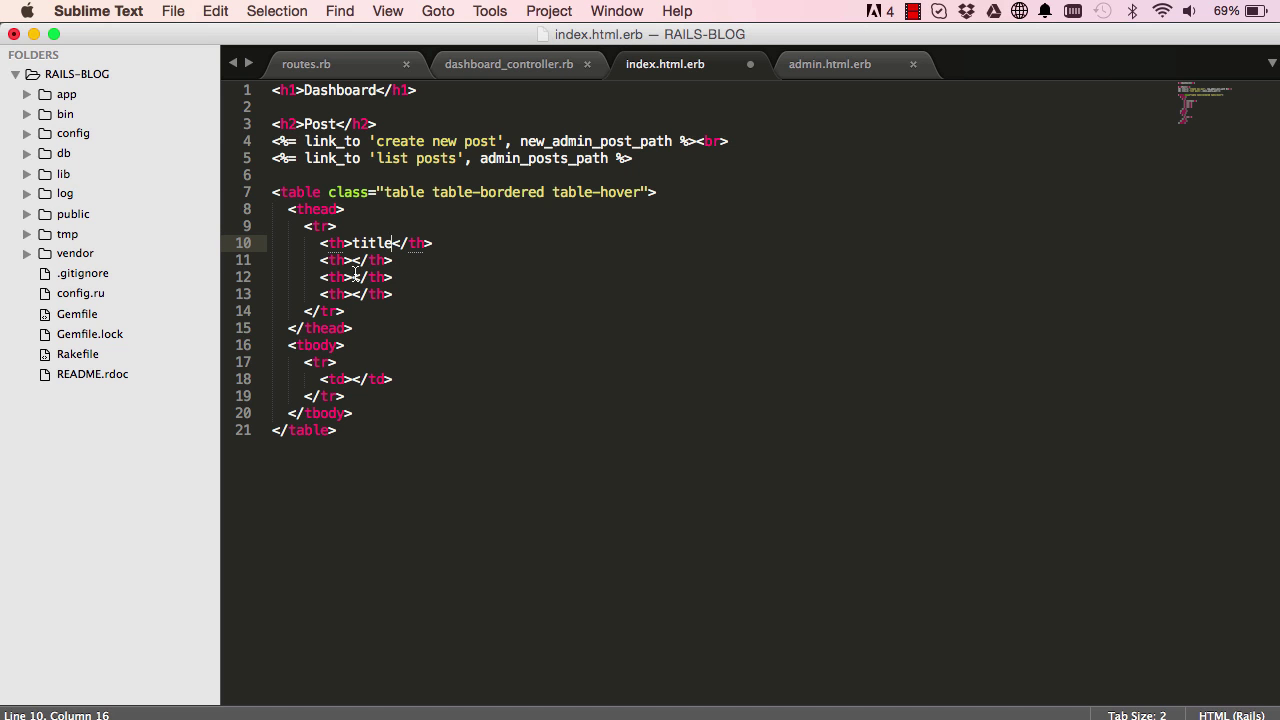
{"action": "type", "text": "replie"}
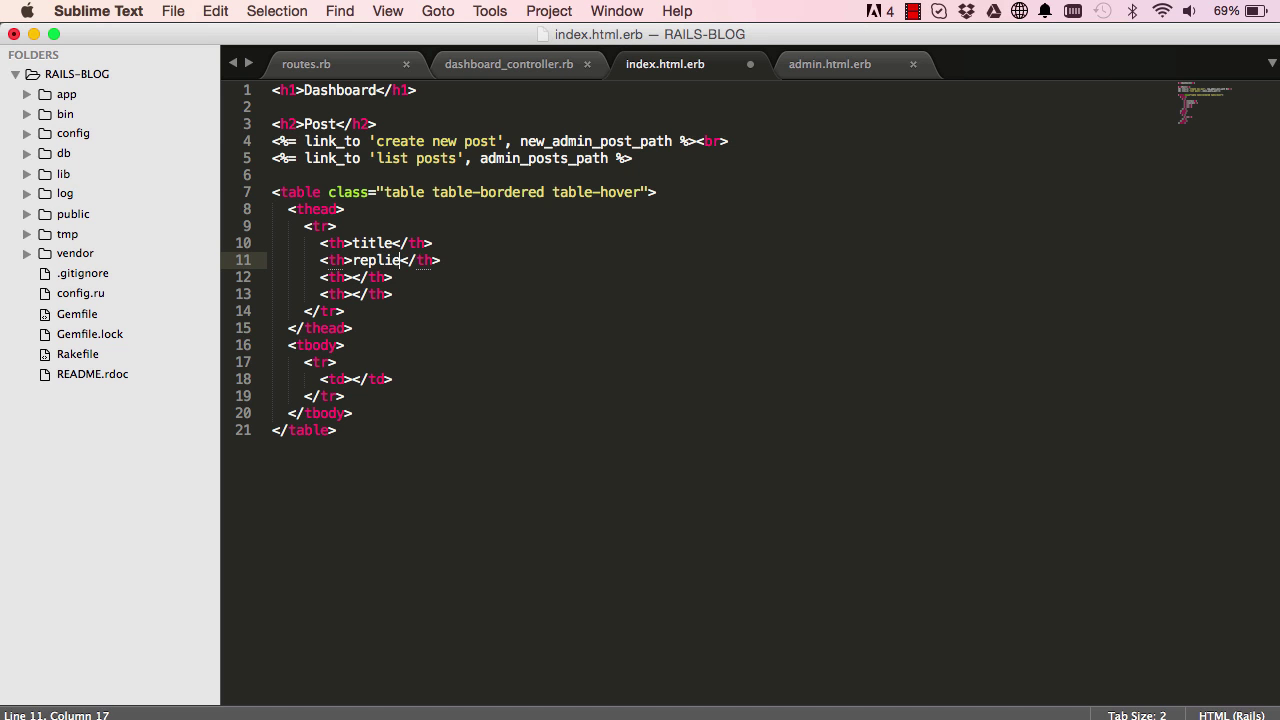
{"action": "type", "text": "s"}
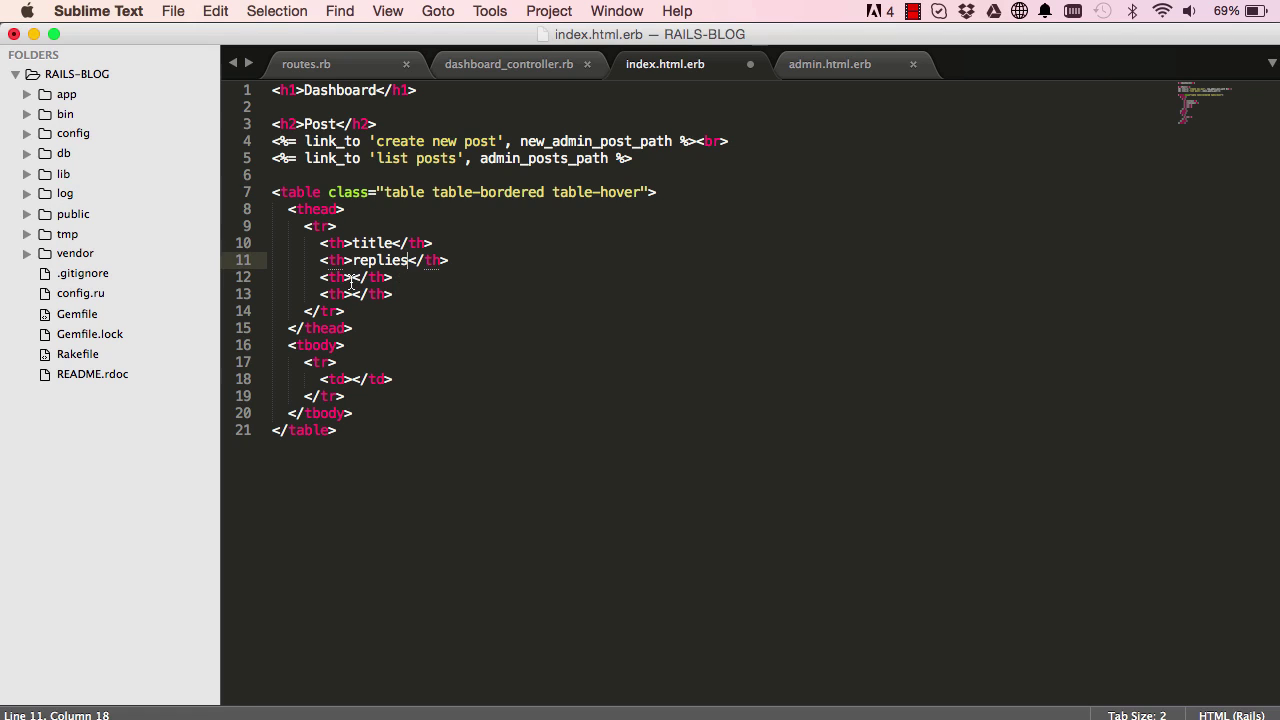
{"action": "type", "text": "date"}
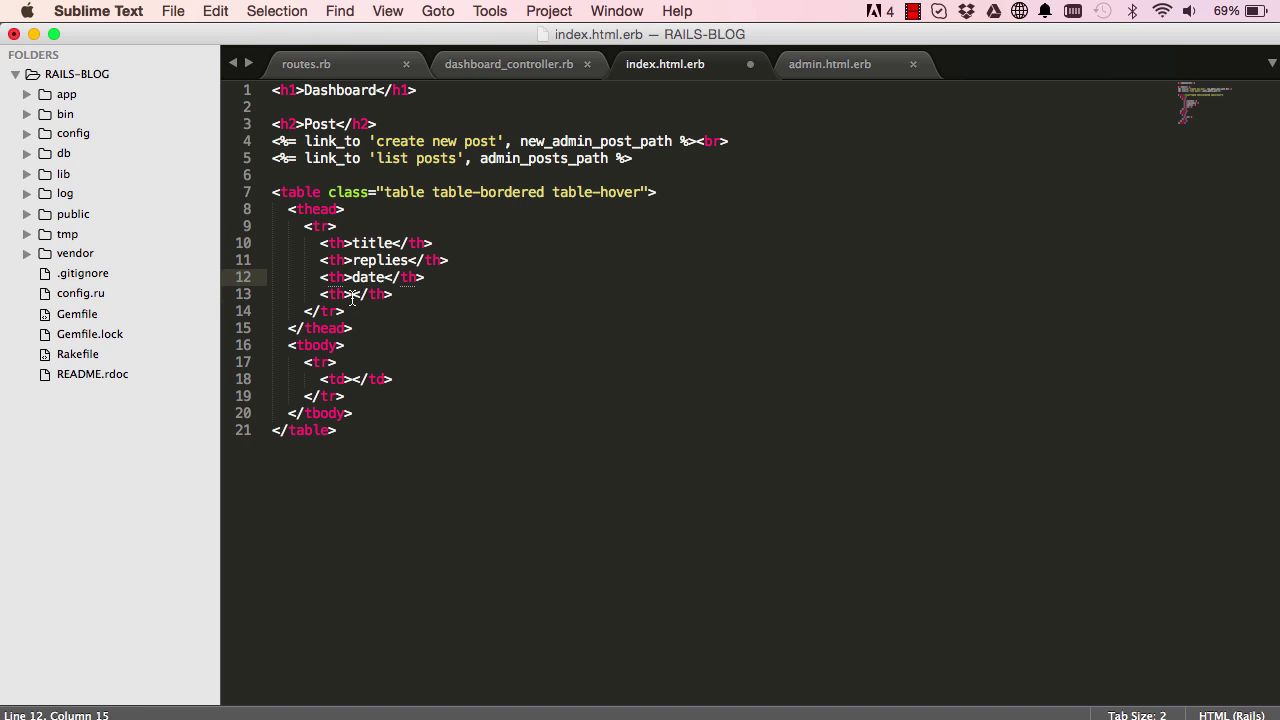
{"action": "type", "text": "actions"}
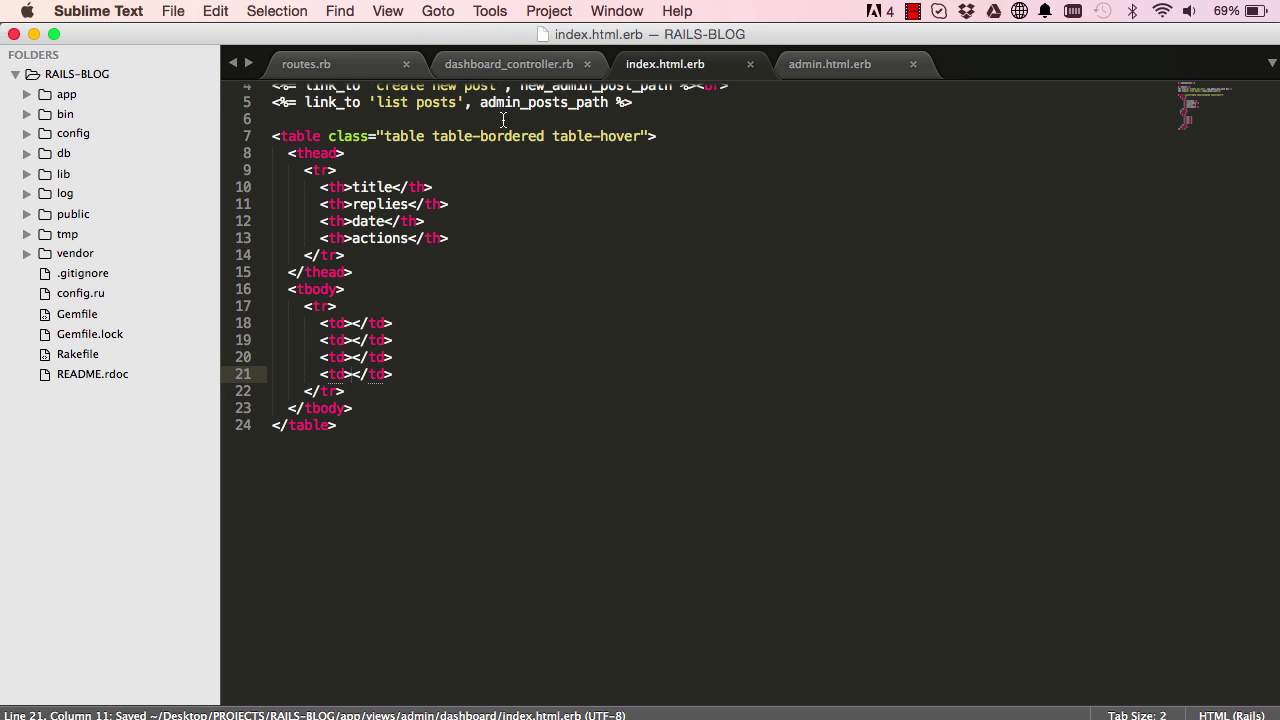
{"action": "left_click", "coordinate": [510, 64]}
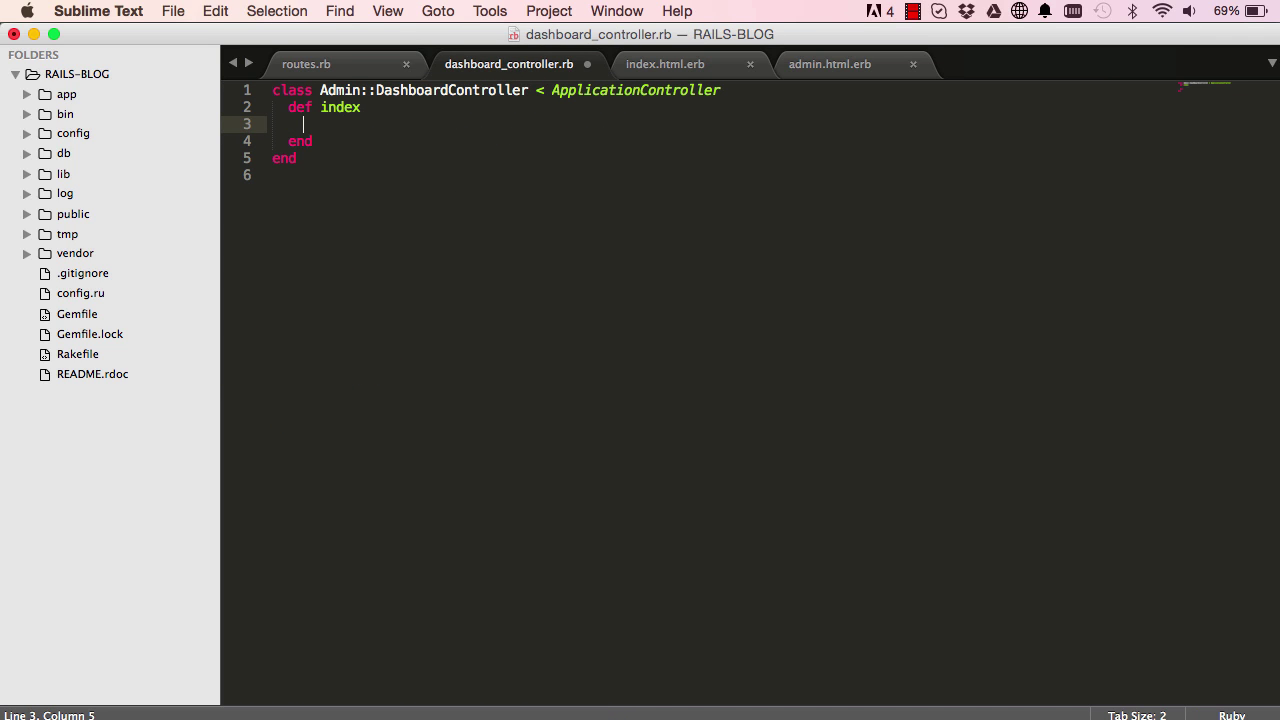
{"action": "type", "text": "@posts"}
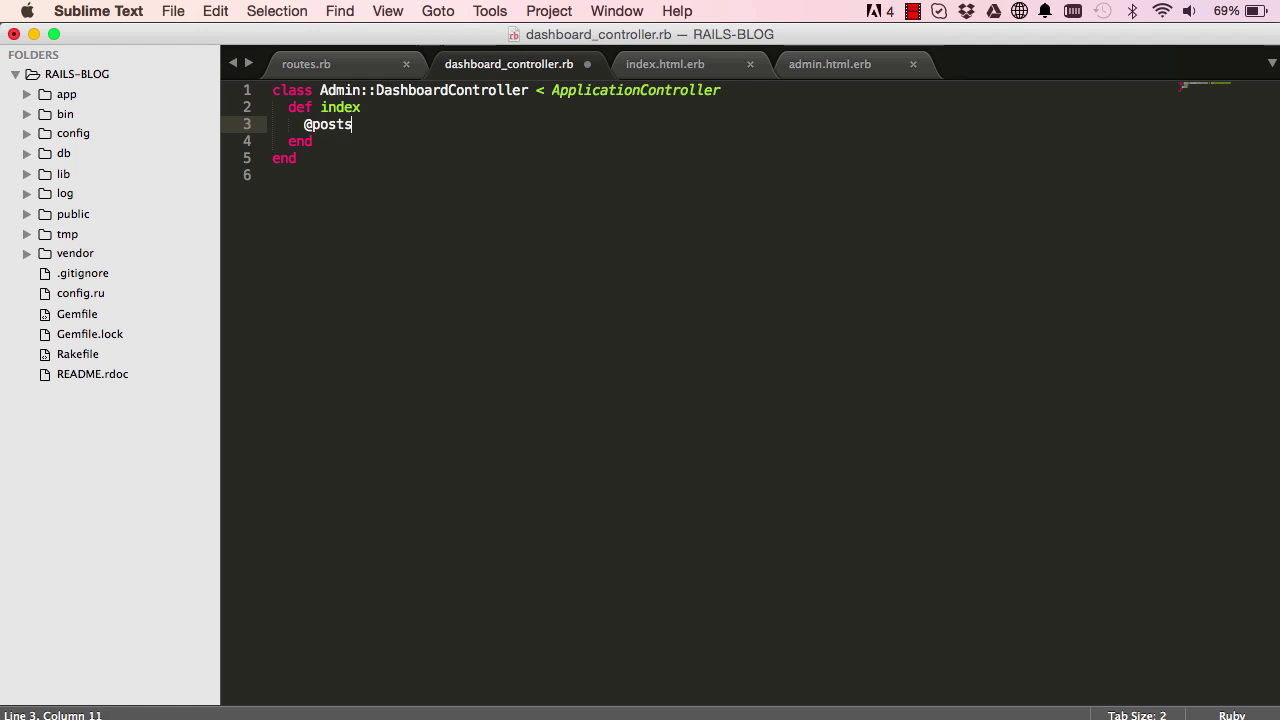
{"action": "type", "text": "= Post.last 5"}
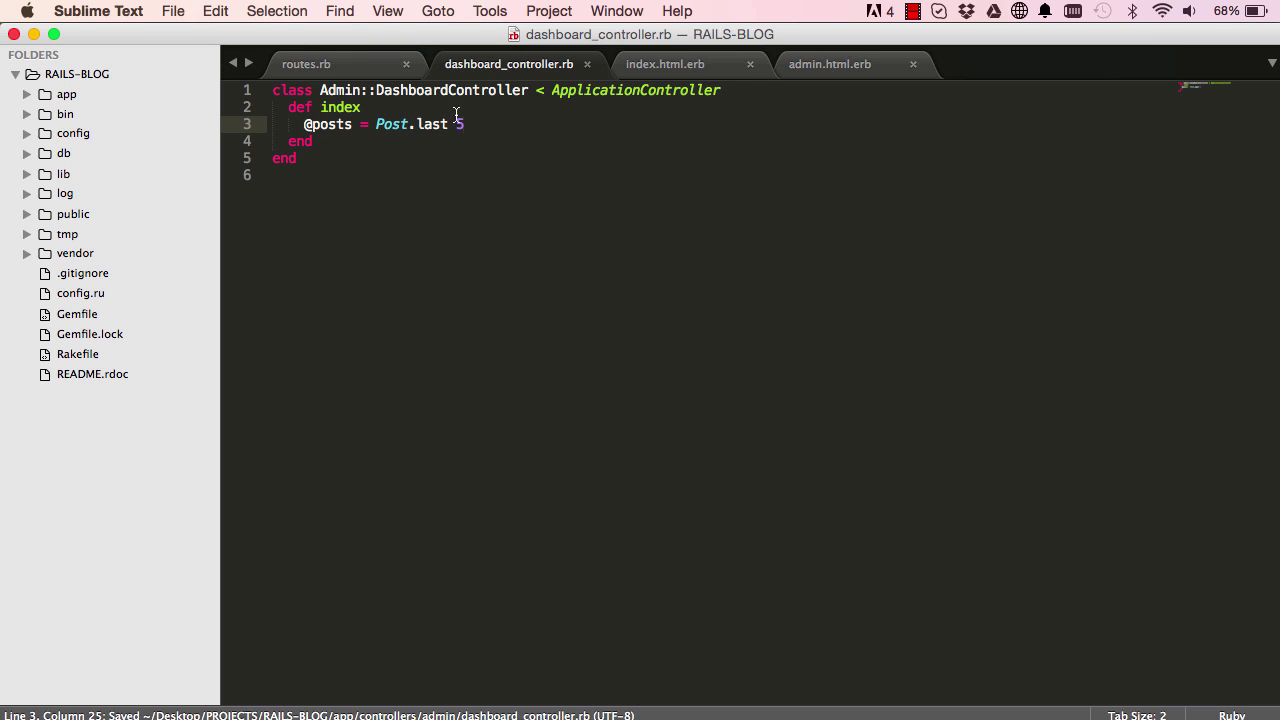
{"action": "left_click", "coordinate": [664, 64]}
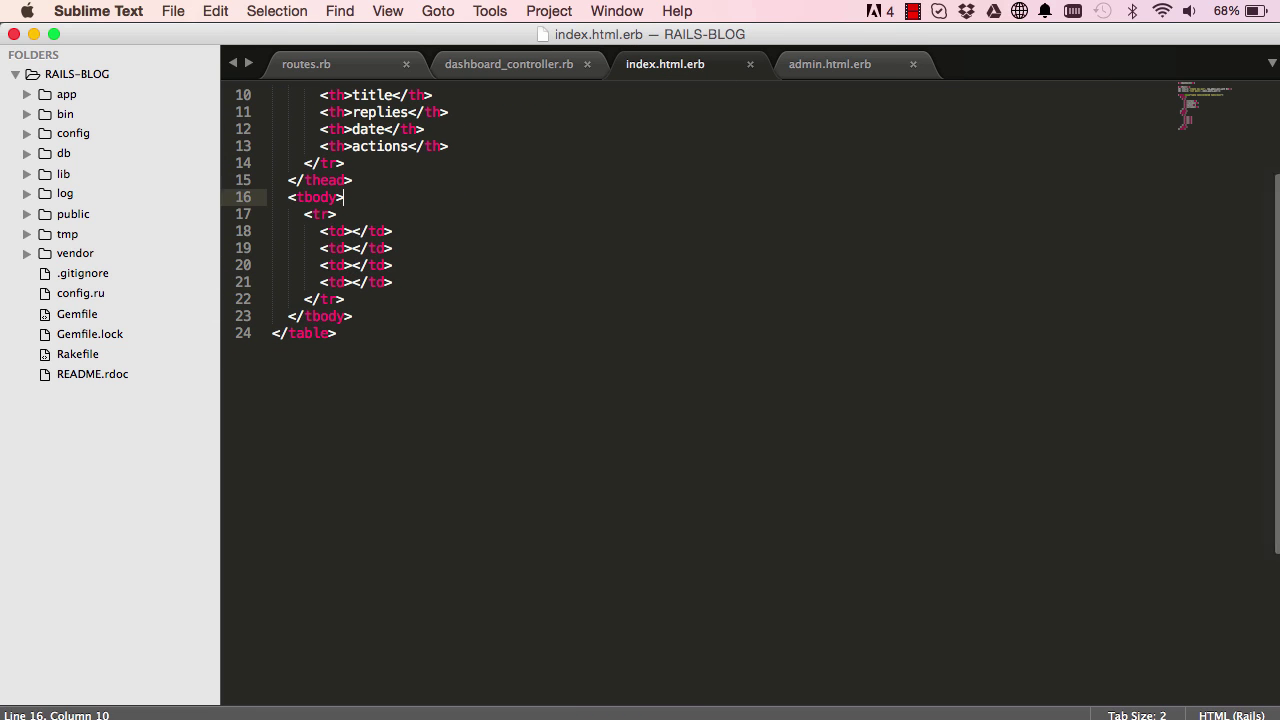
{"action": "type", "text": "<%"}
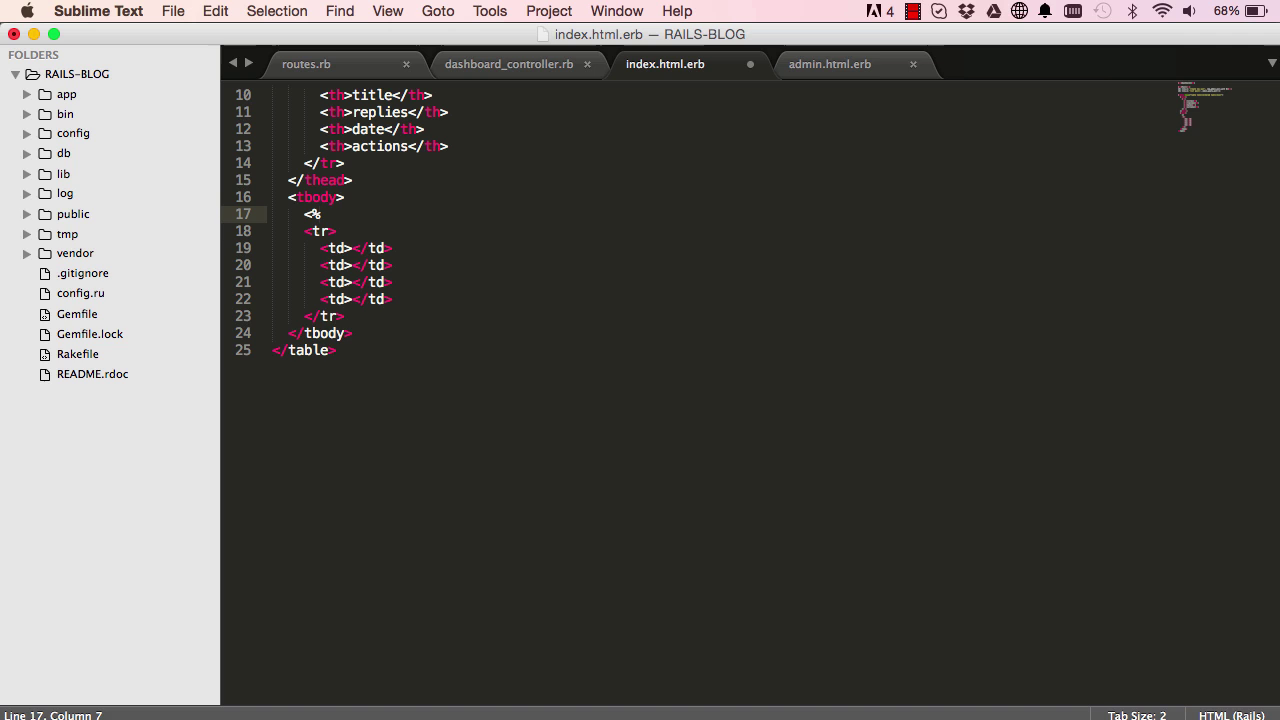
{"action": "type", "text": "@posts.each do"}
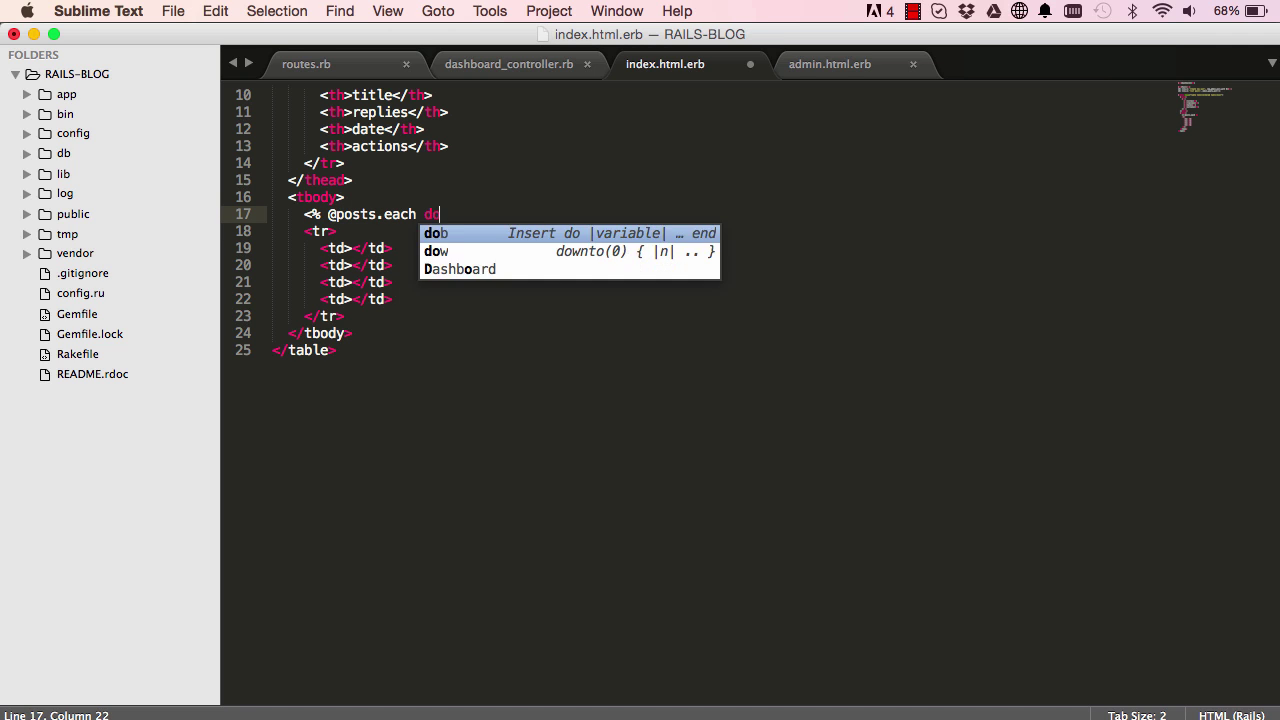
{"action": "type", "text": "|post| %>"}
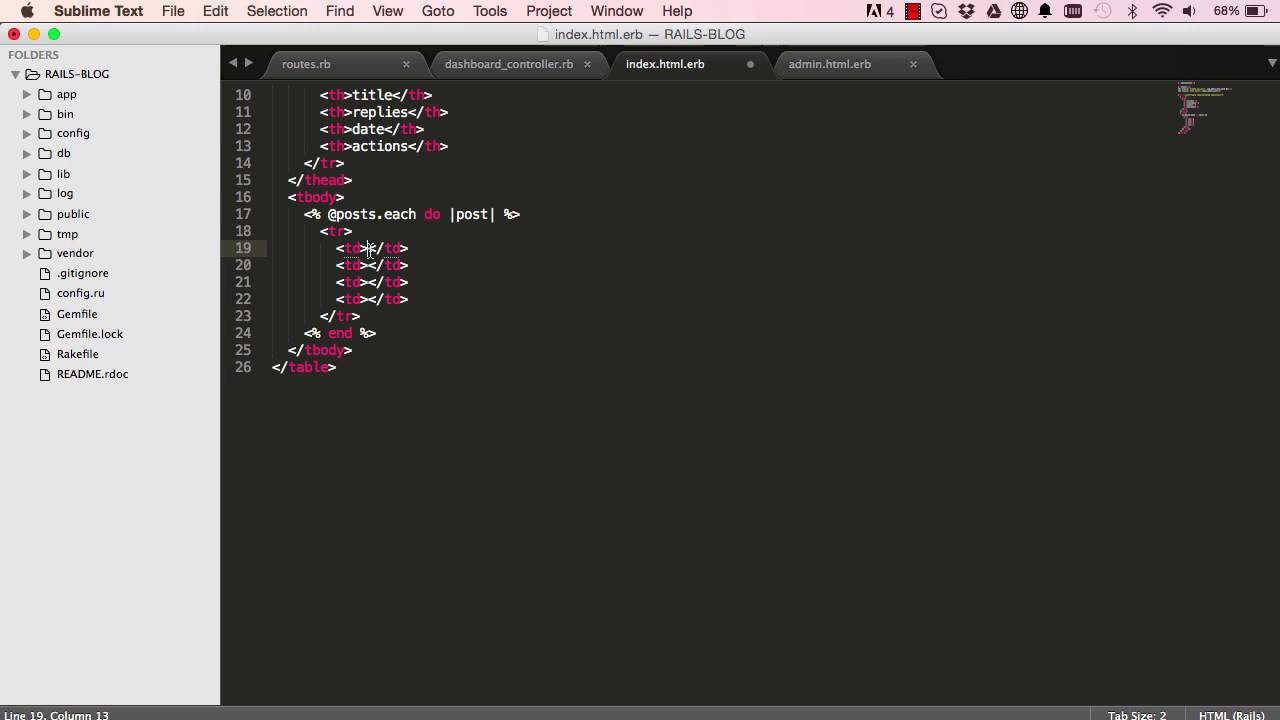
{"action": "type", "text": "<%=<"}
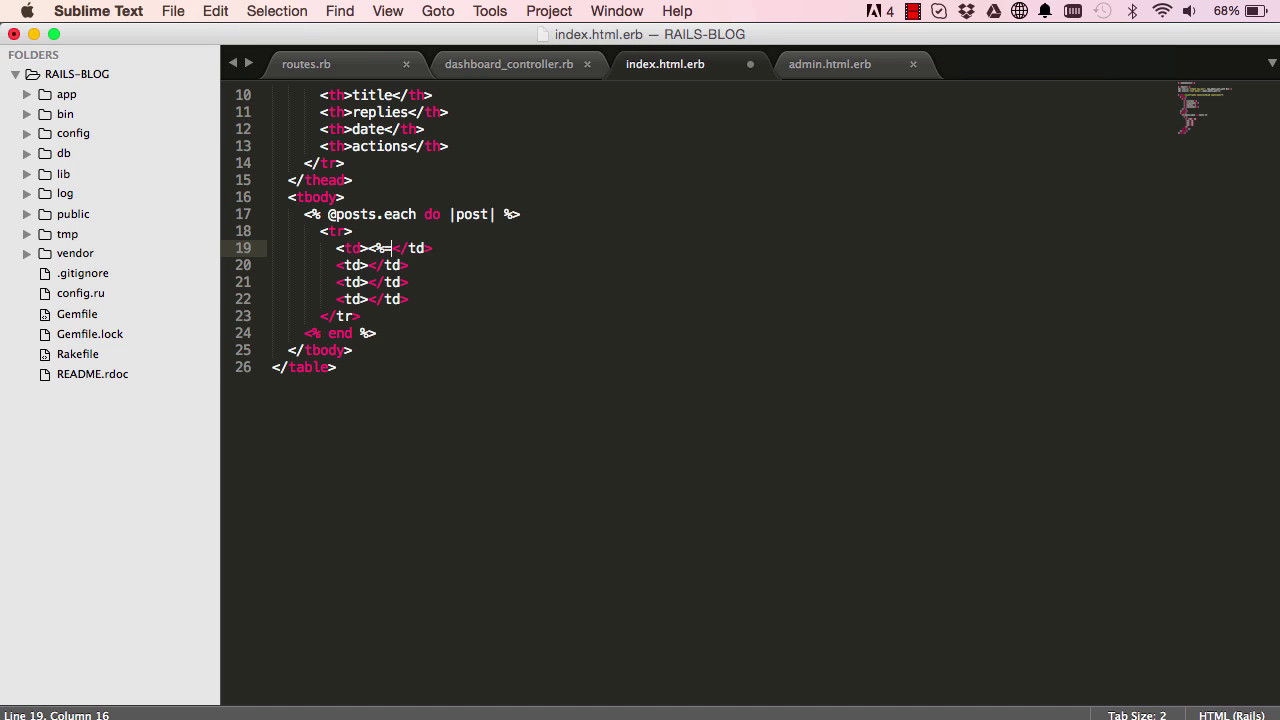
{"action": "type", "text": "post"}
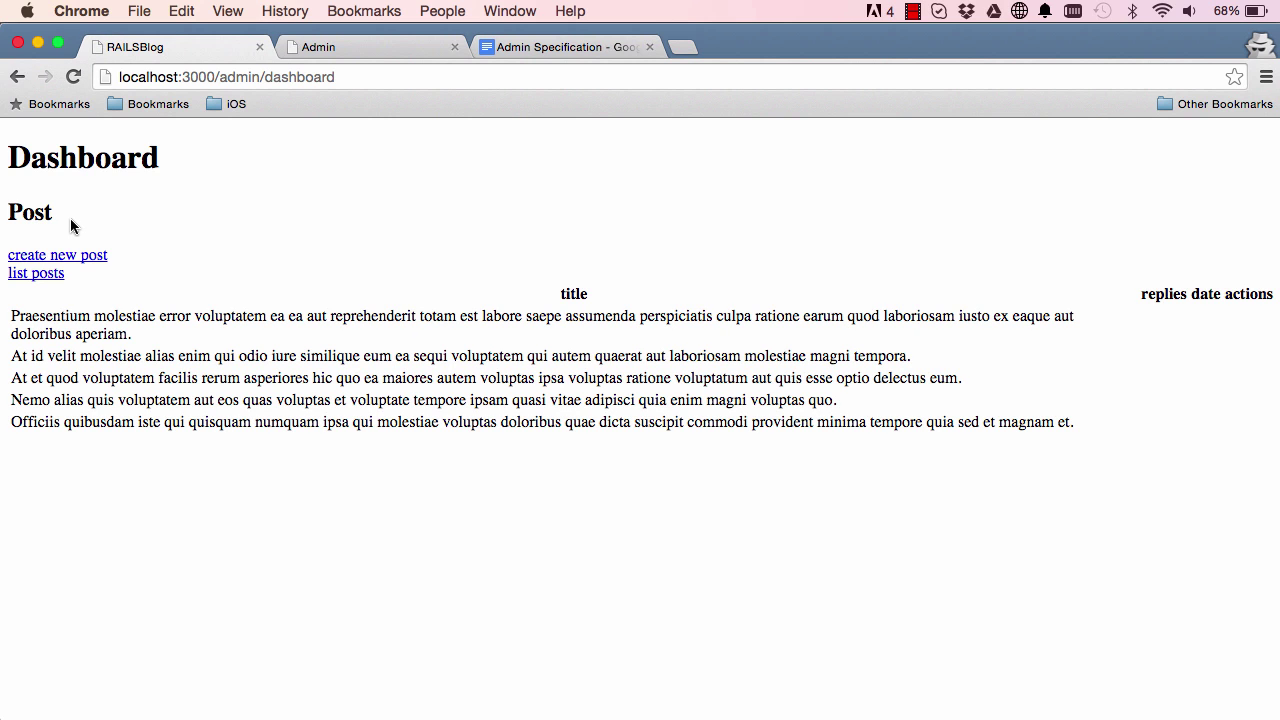
{"action": "mouse_move", "coordinate": [158, 360]}
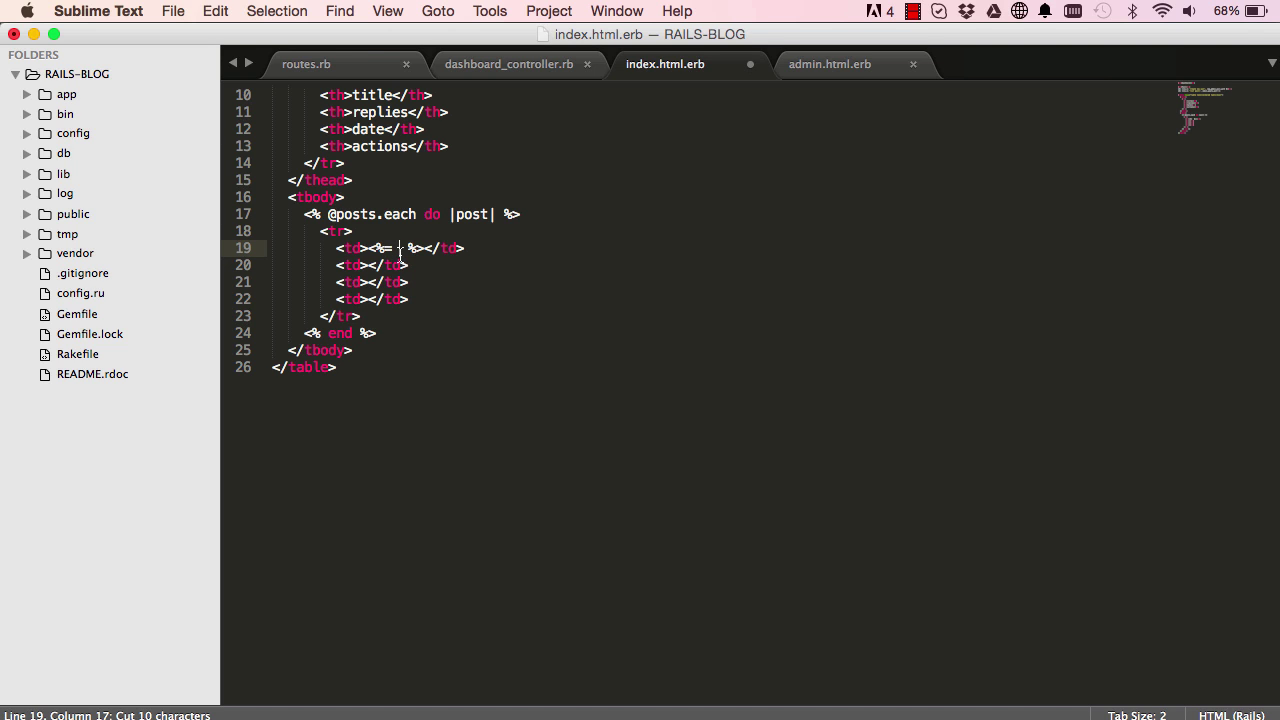
- Replace post.title with truncate(post.title, length: 40, separator: '') in the first cell
{"action": "type", "text": "truncate"}
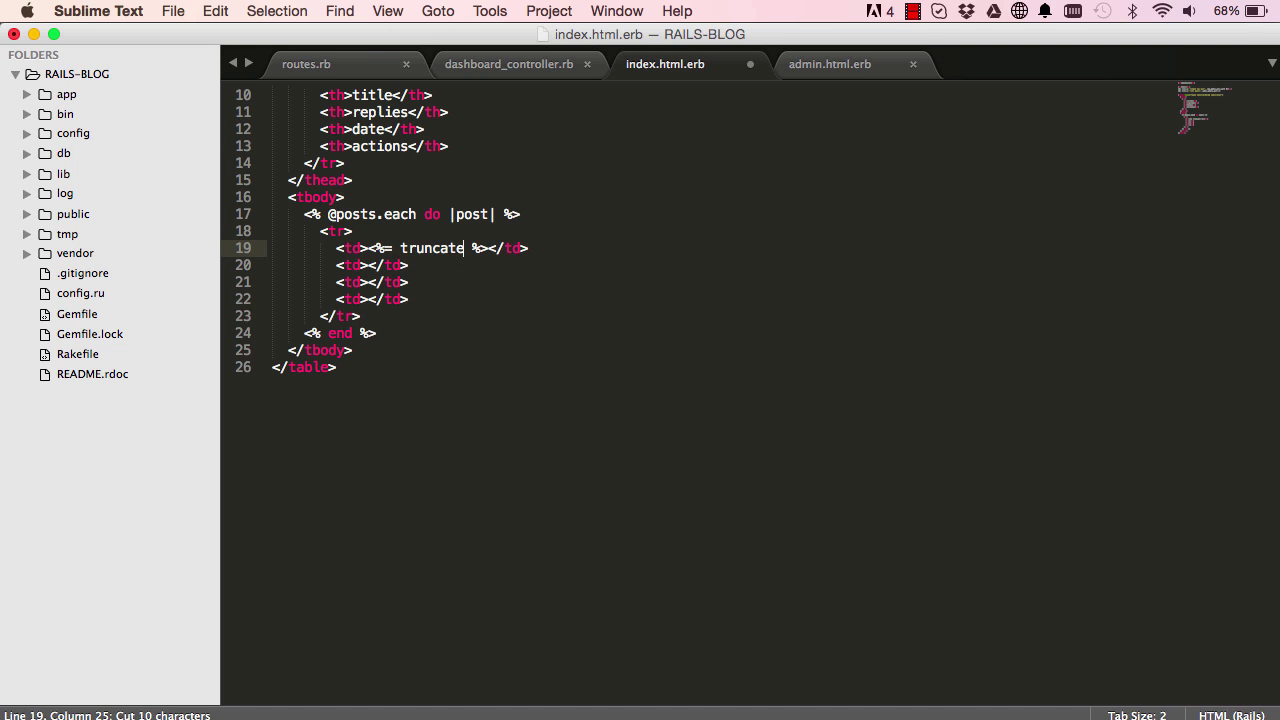
{"action": "type", "text": "(post.title,)"}
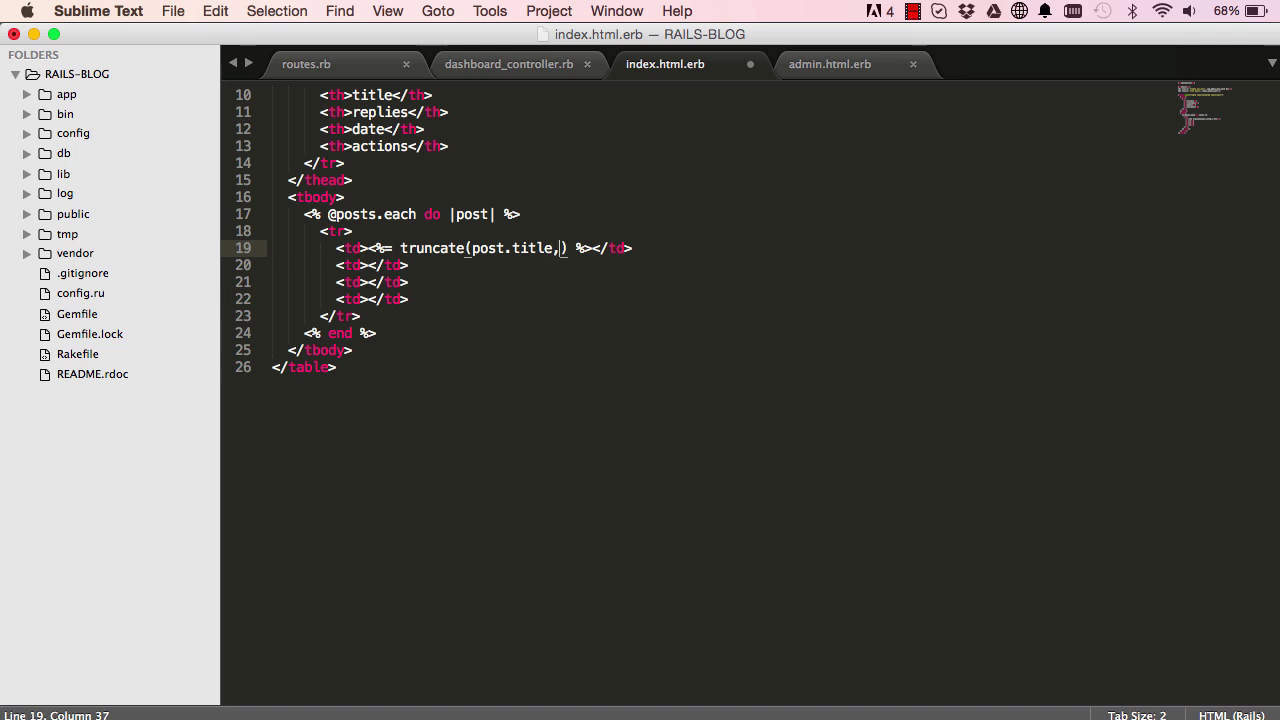
{"action": "type", "text": "length"}
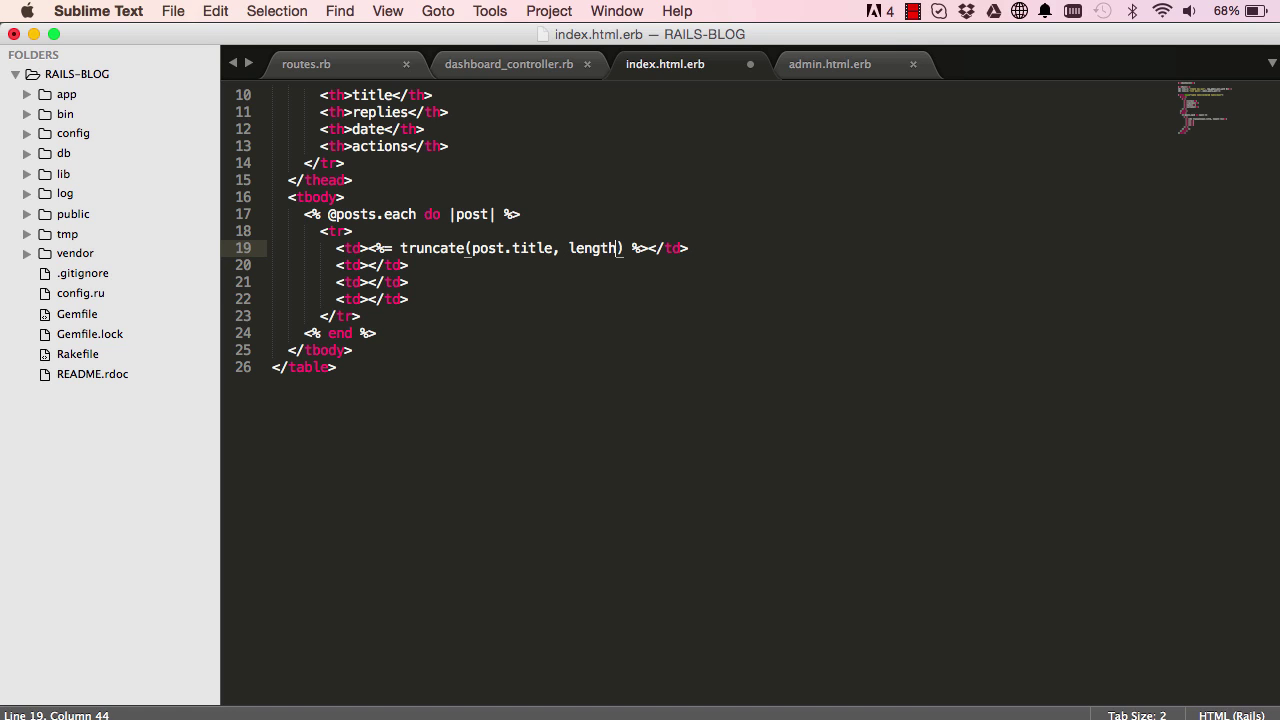
{"action": "type", "text": ": 40"}
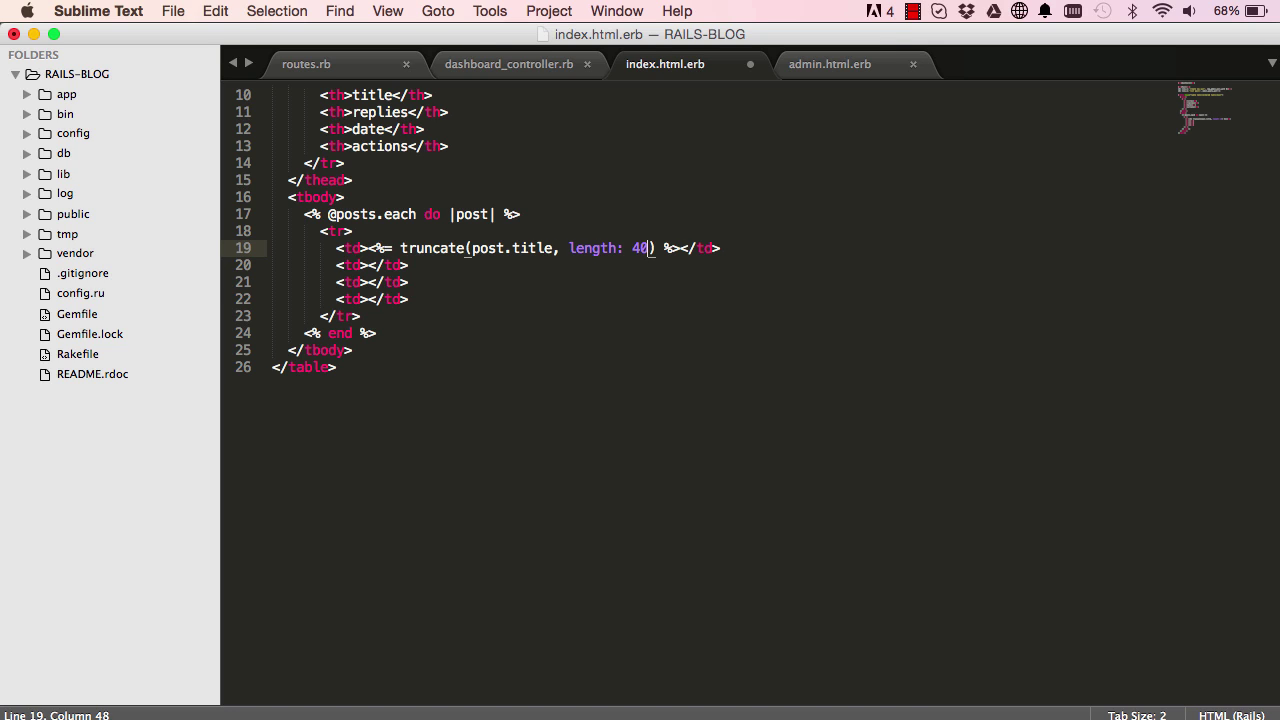
{"action": "type", "text": ", sepa"}
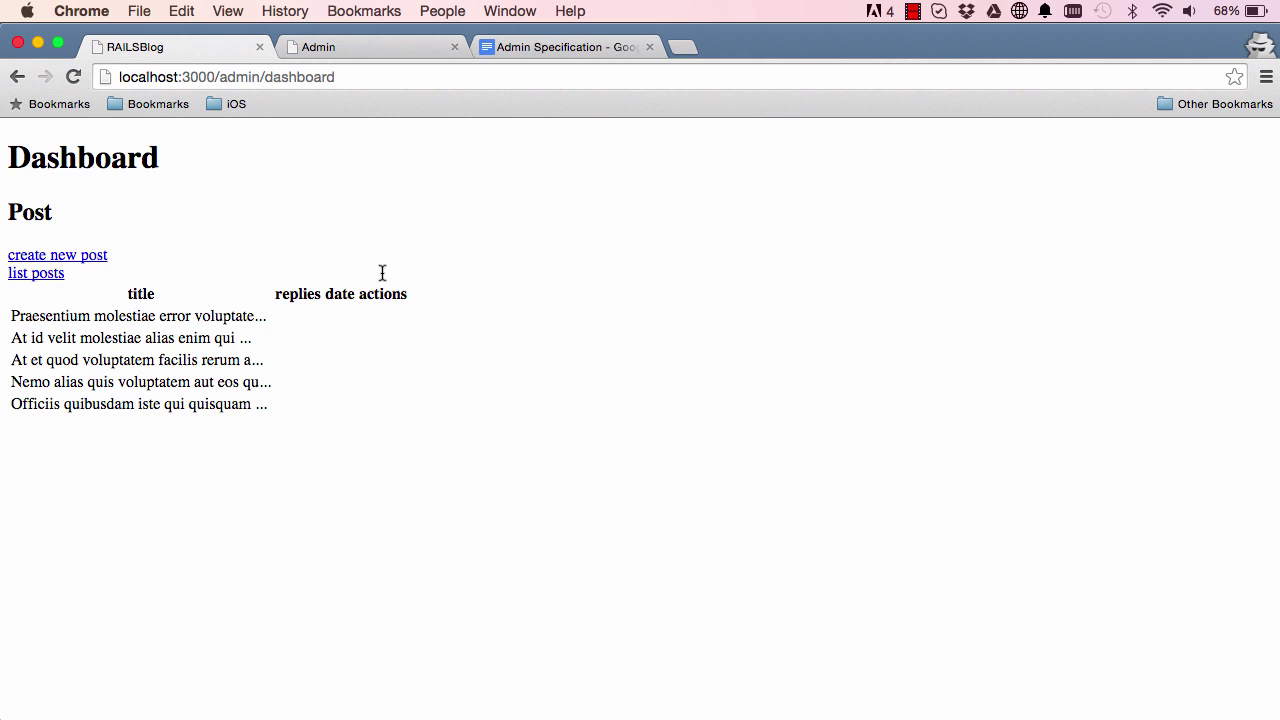
{"action": "mouse_move", "coordinate": [304, 304]}
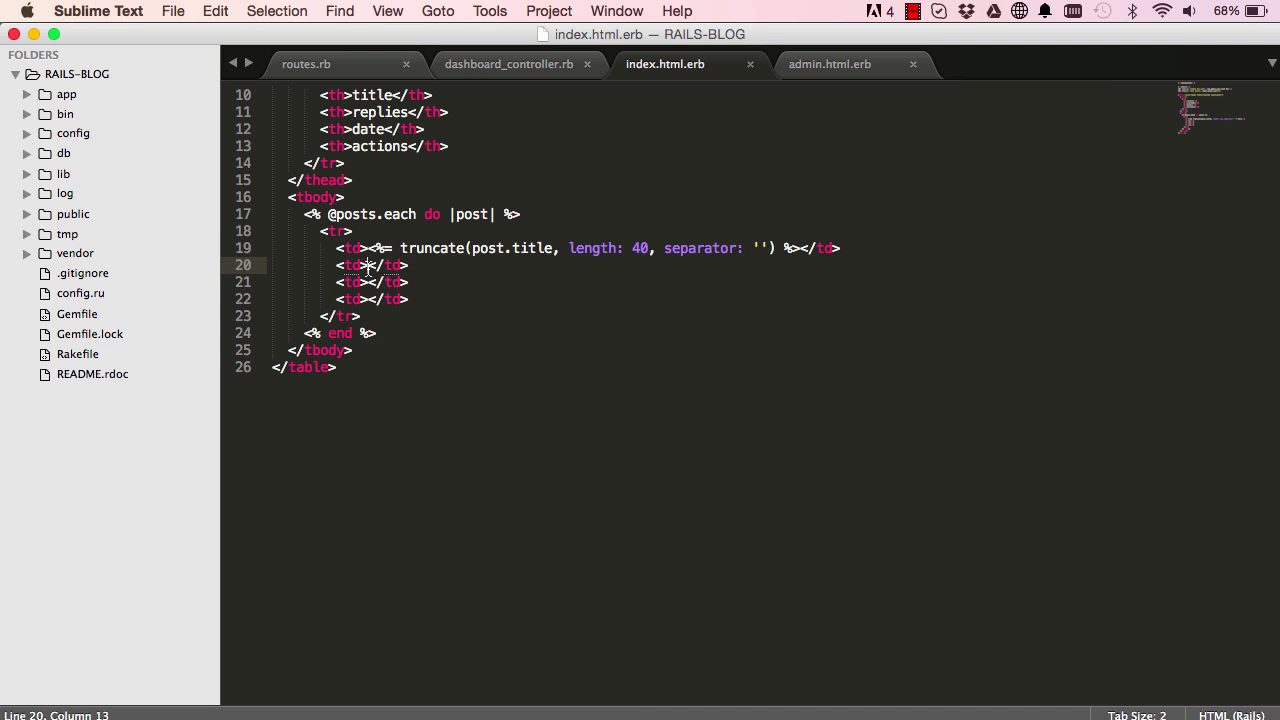
- Render '<%= post.comments.count %>' in the replies <td>
{"action": "type", "text": "<%=<"}
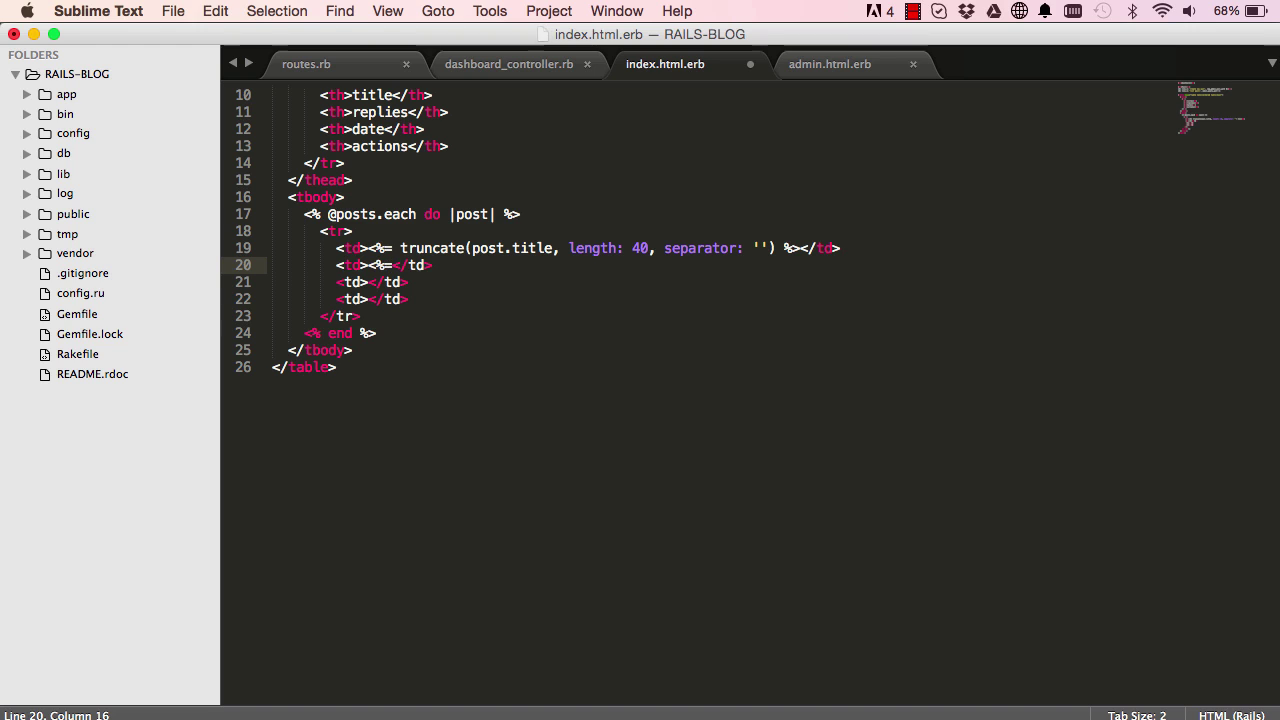
{"action": "type", "text": "post.commen"}
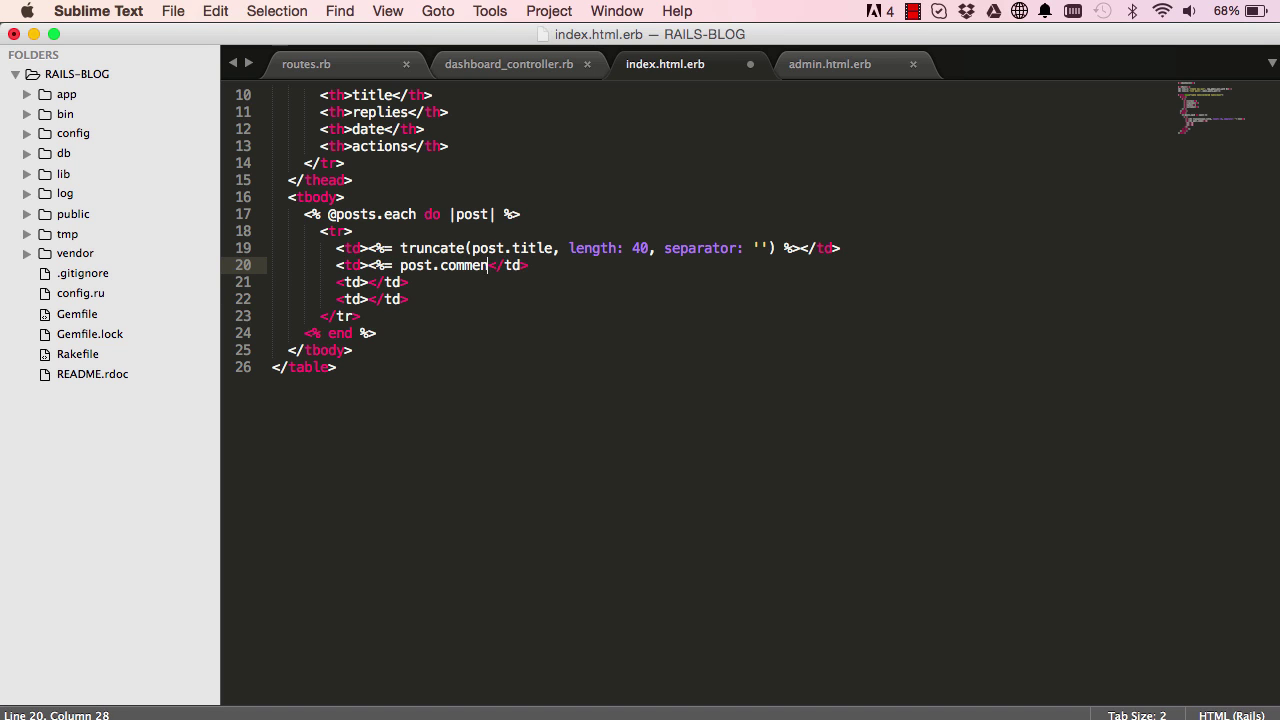
{"action": "type", "text": "ts.count %>"}
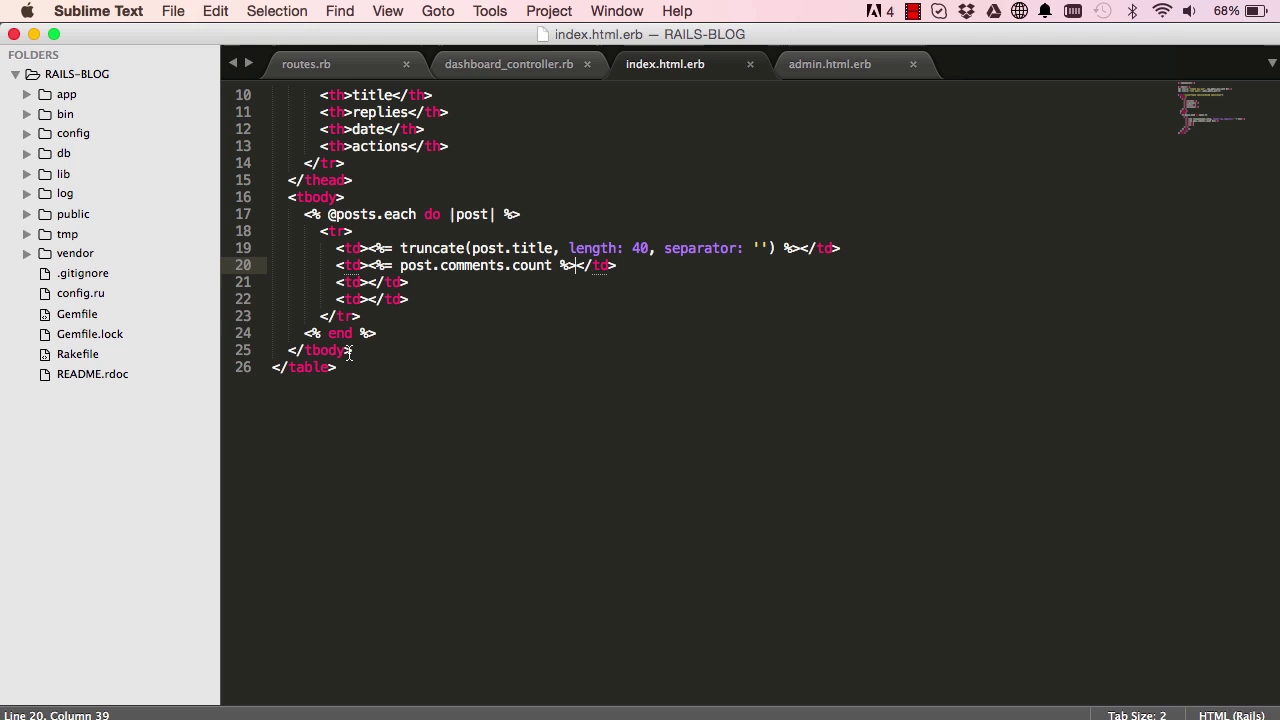
- Render '<%= time_ago post.created_at %>' in the date <td>
{"action": "left_click", "coordinate": [368, 282]}
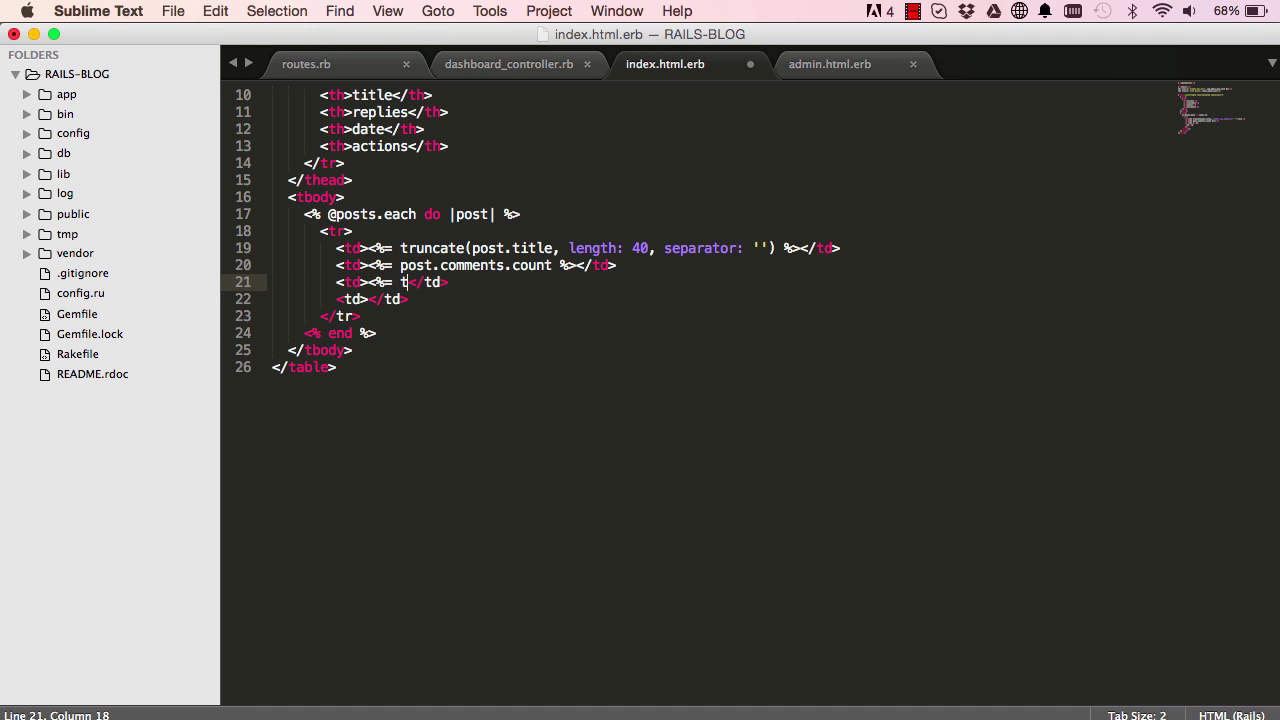
{"action": "type", "text": "ime_ago"}
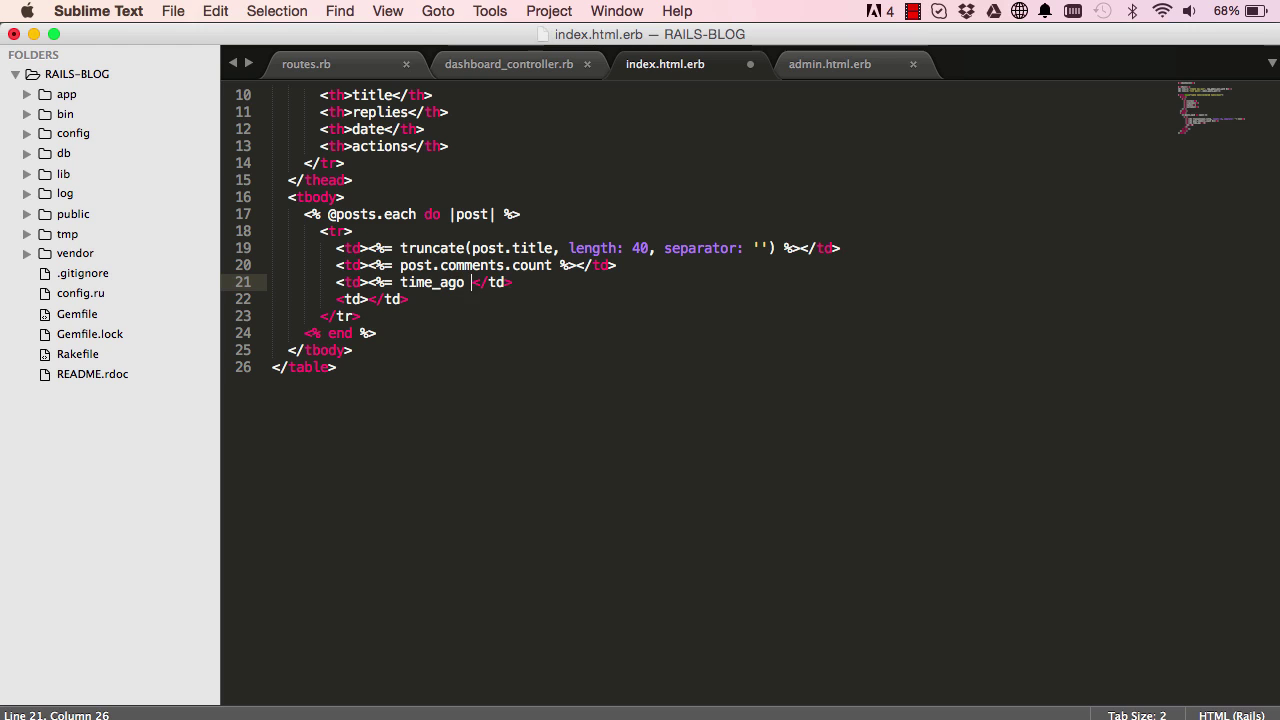
{"action": "type", "text": "post.cre"}
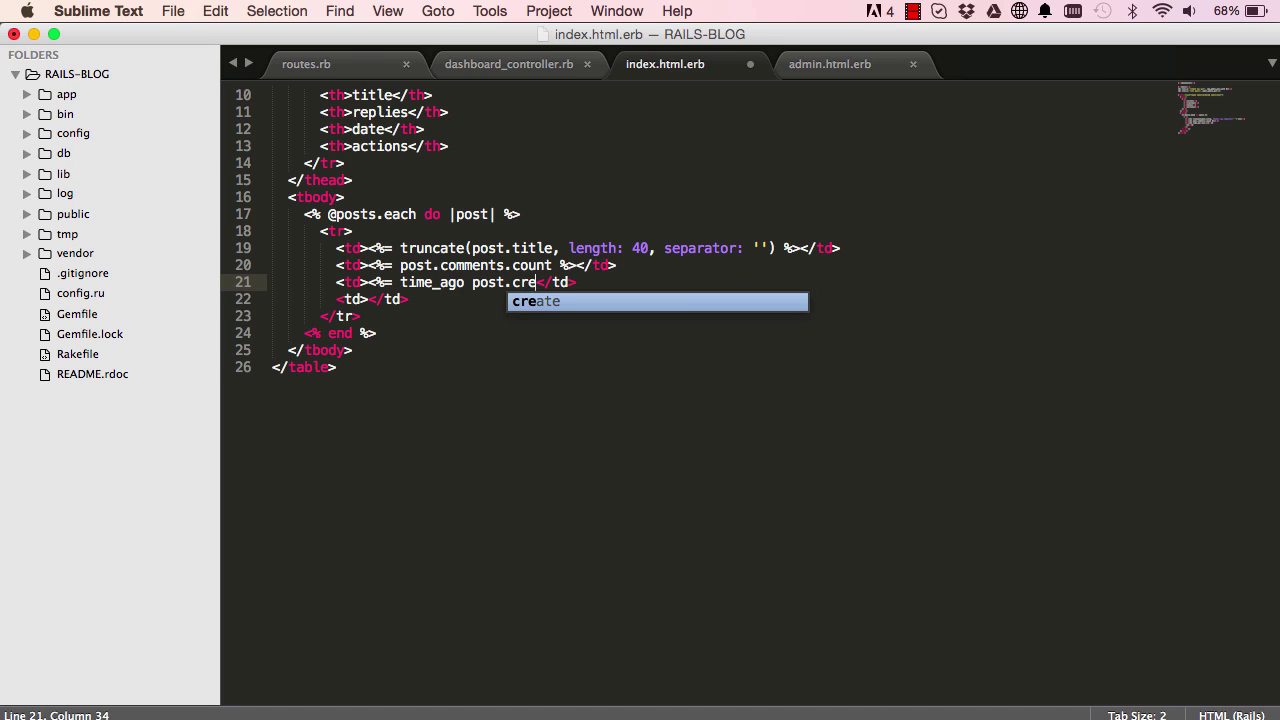
{"action": "type", "text": "ated_at"}
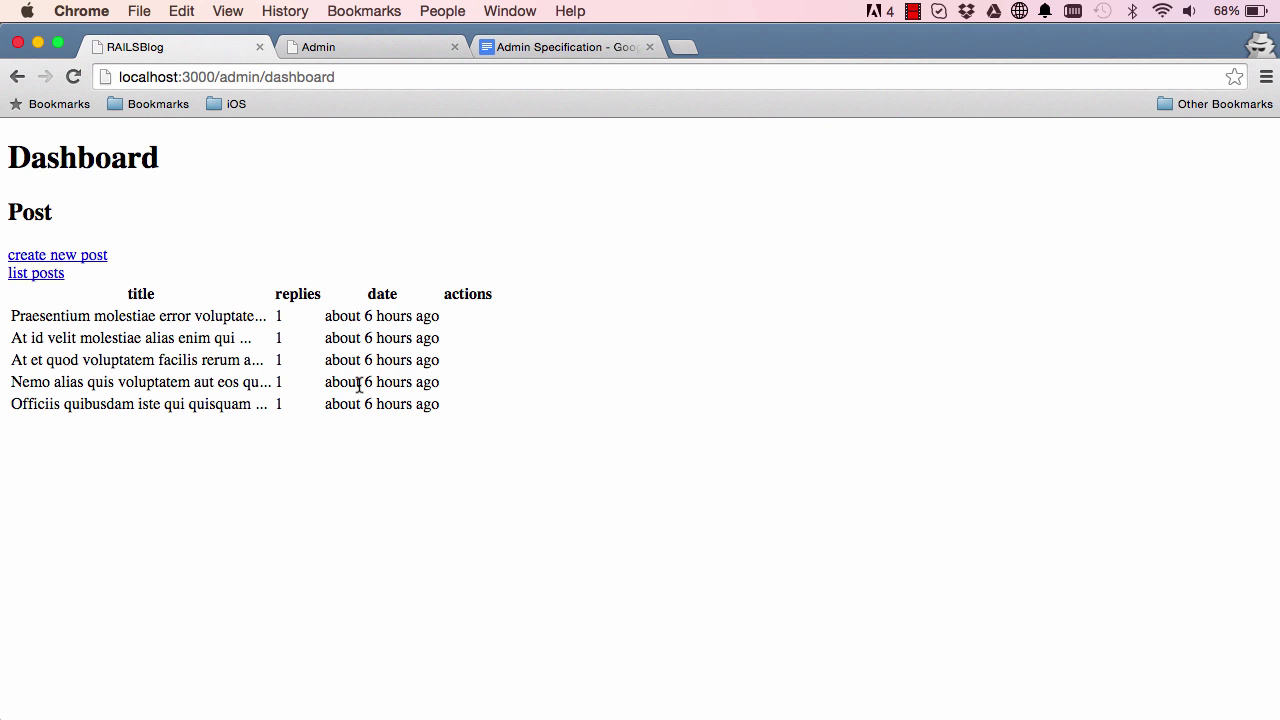
{"action": "mouse_move", "coordinate": [376, 116]}
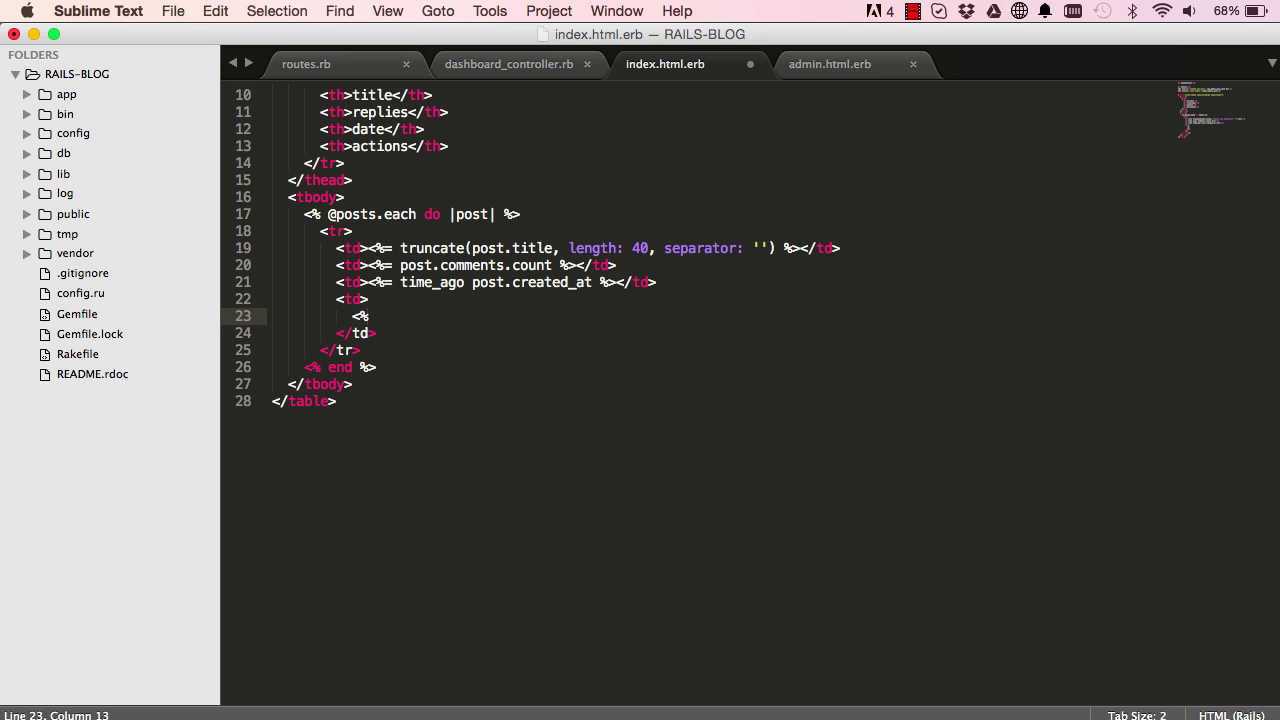
- Complete the actions cell as link_to 'edit', edit_admin_post_path(post) %>
{"action": "type", "text": "= link_to"}
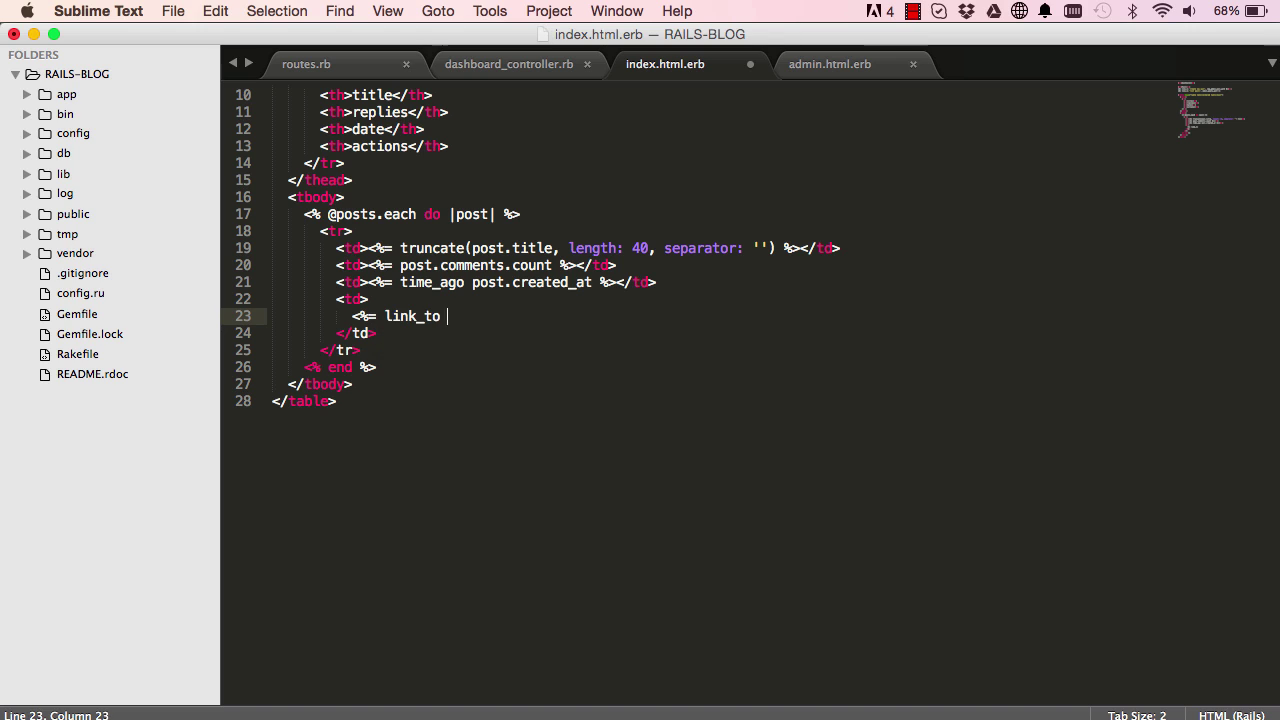
{"action": "type", "text": "'edit'"}
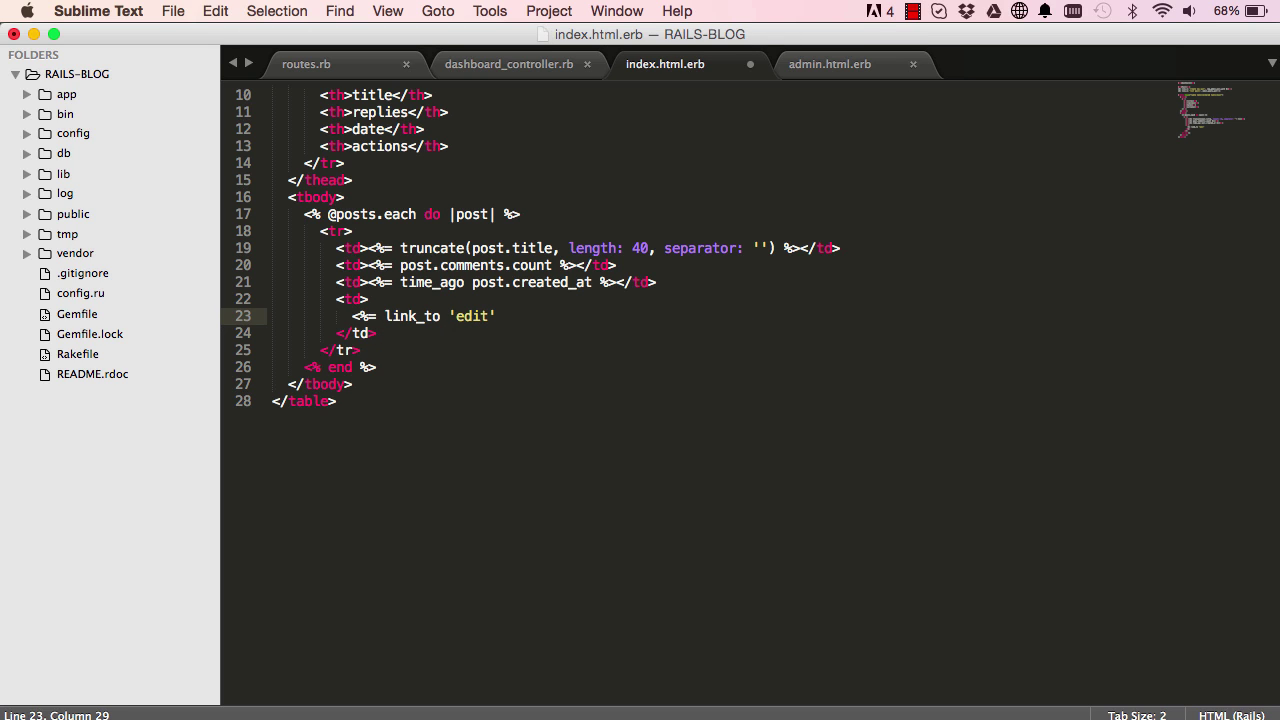
{"action": "type", "text": ", edit_"}
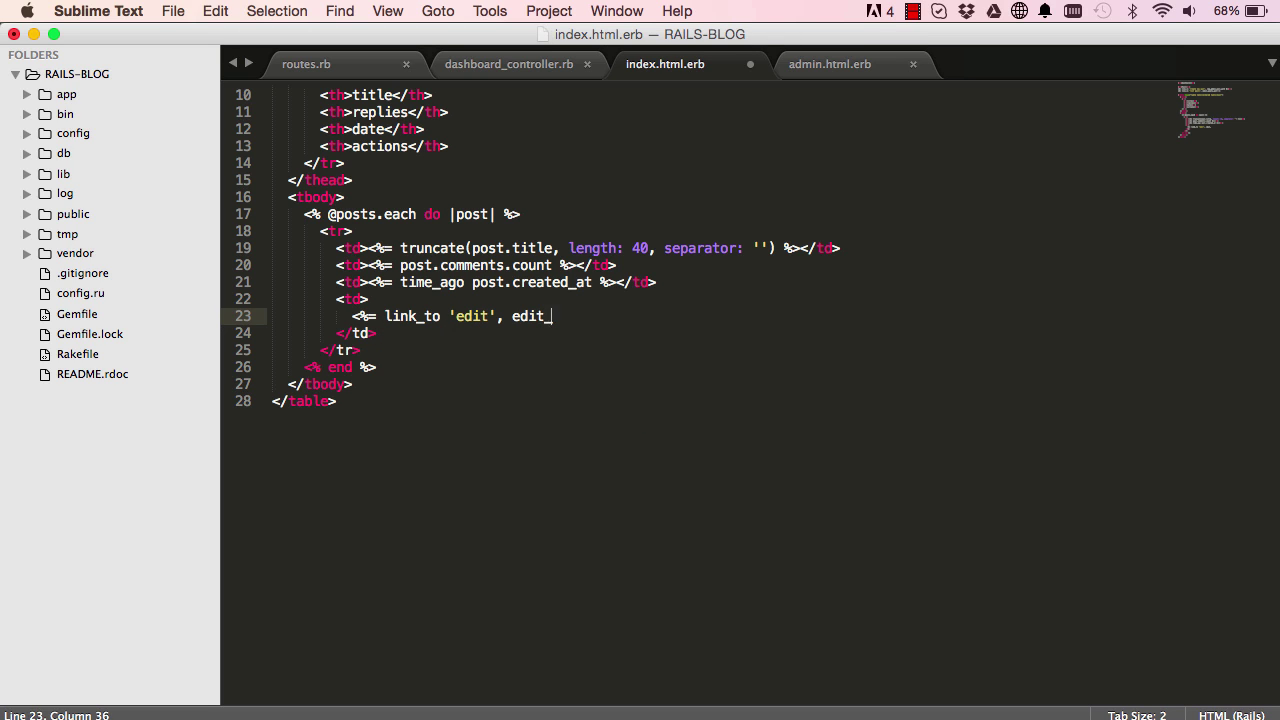
{"action": "type", "text": "admin_post_"}
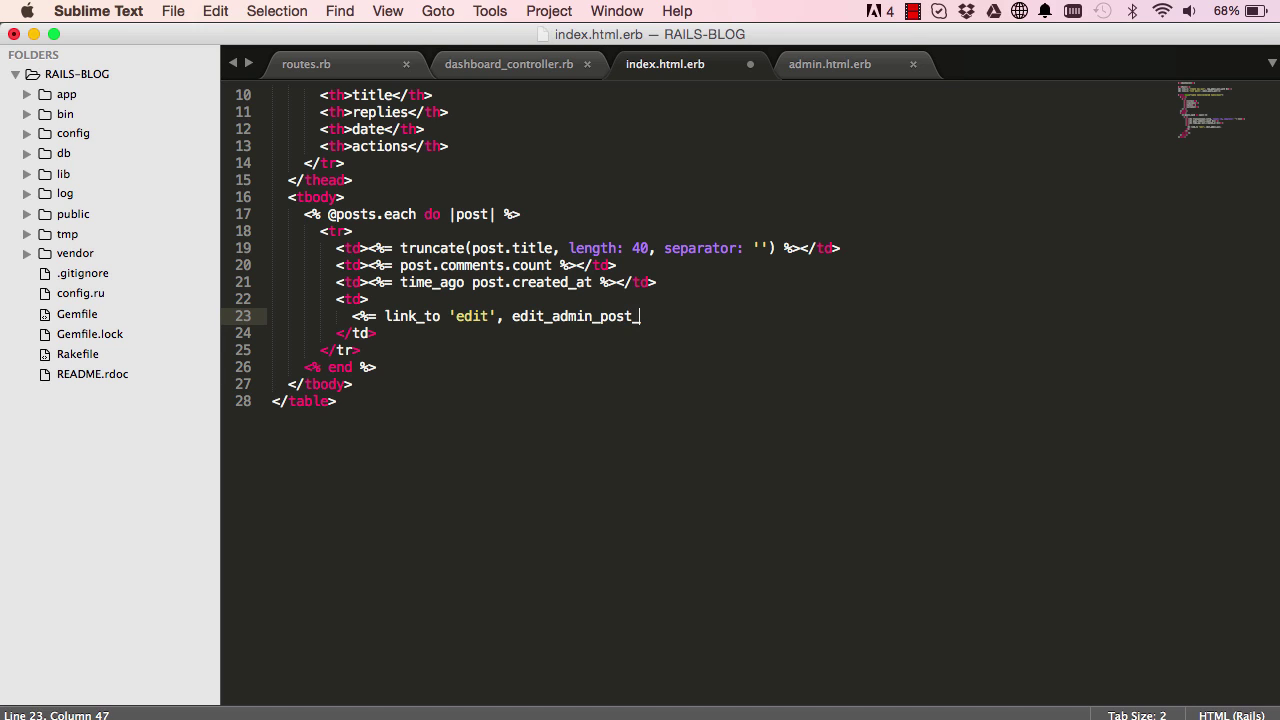
{"action": "type", "text": "path"}
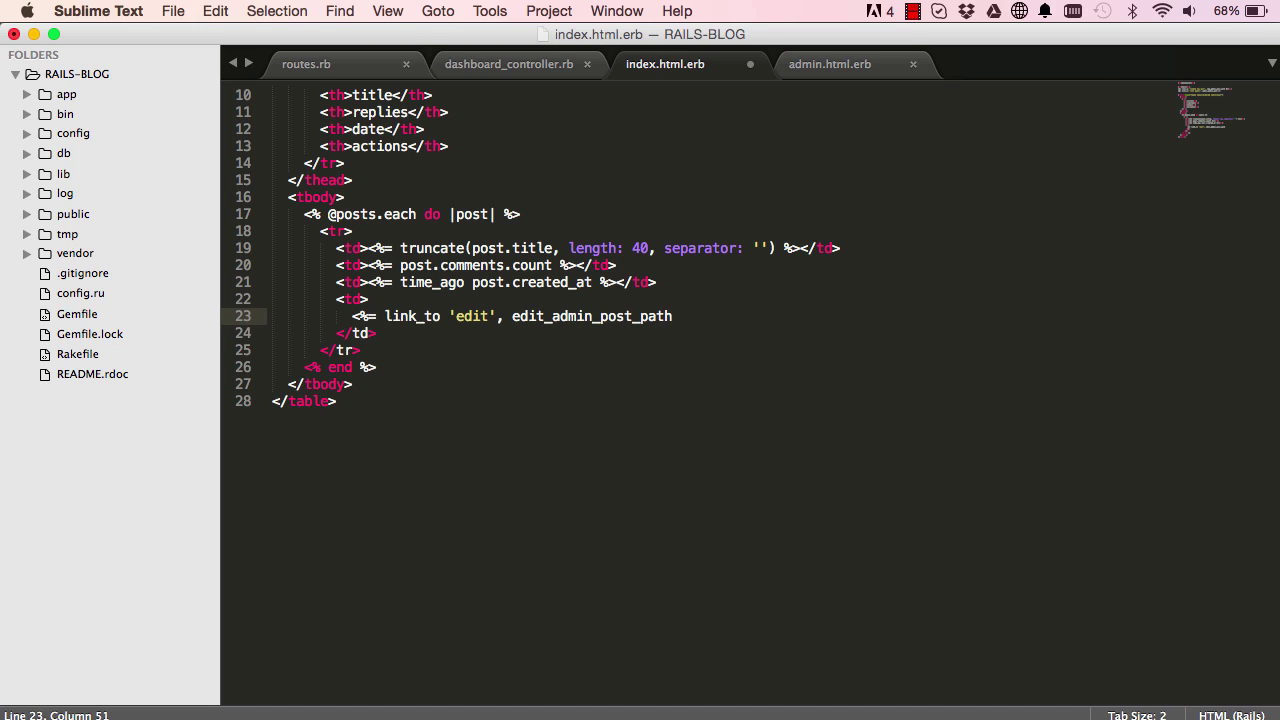
{"action": "type", "text": "(post) %>"}
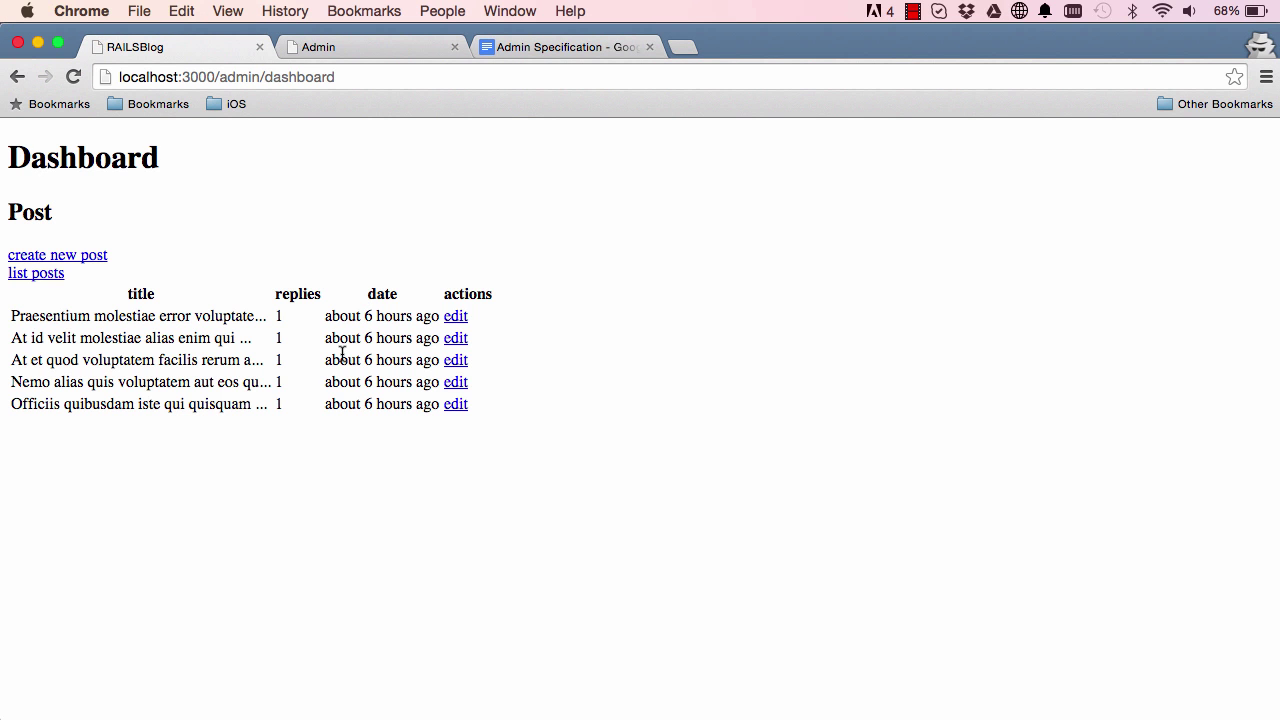
{"action": "left_click", "coordinate": [456, 316]}
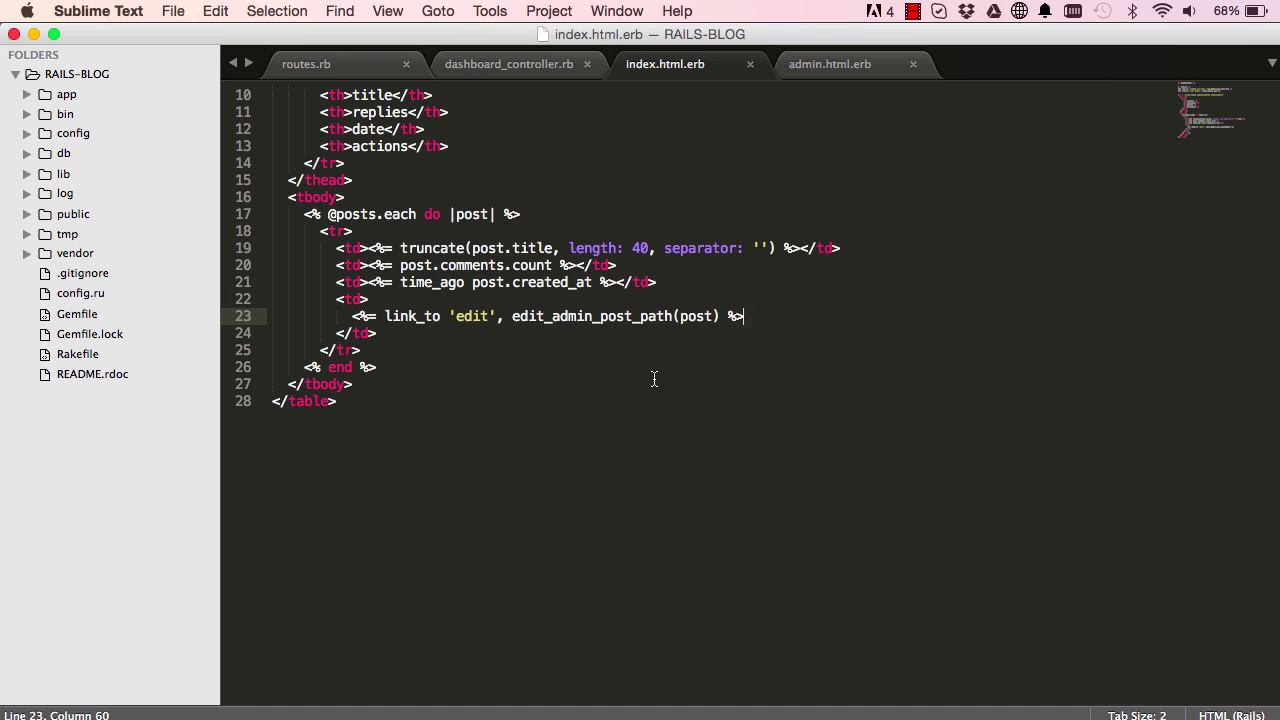
{"action": "mouse_move", "coordinate": [692, 360]}
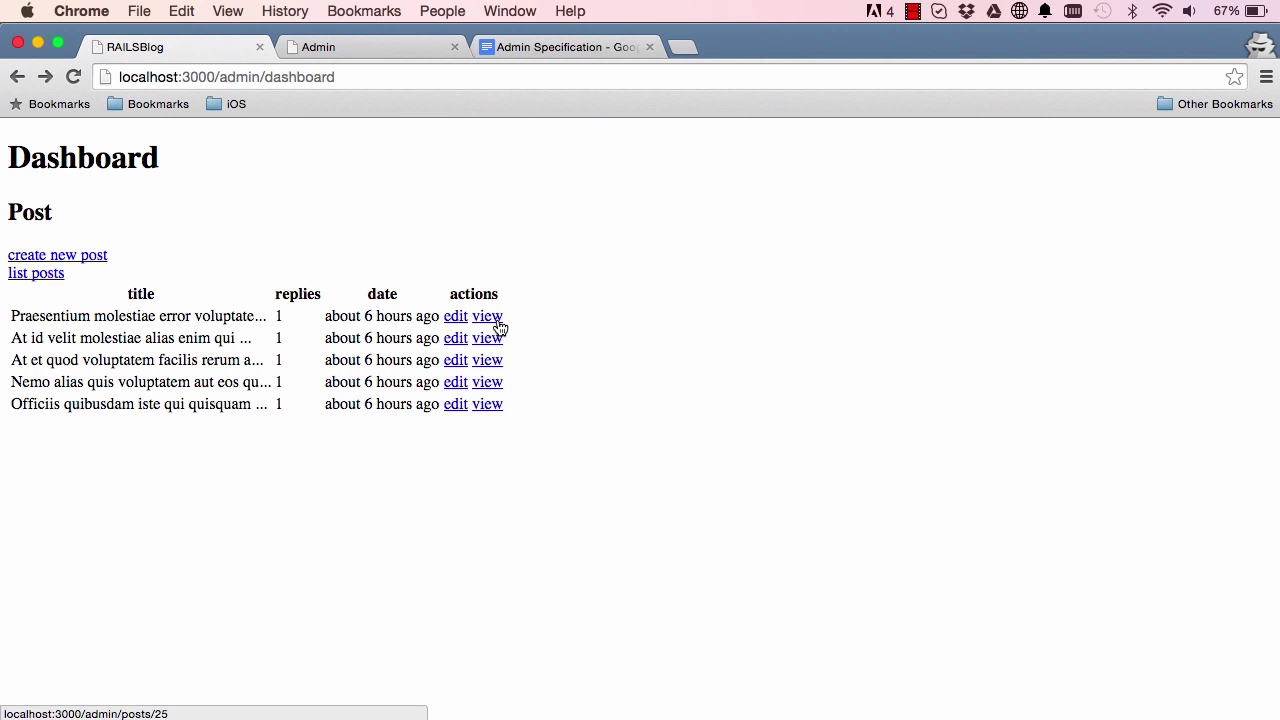
- Add link_to 'view', admin_post_path(post) %> after the edit link
{"action": "left_click", "coordinate": [488, 316]}
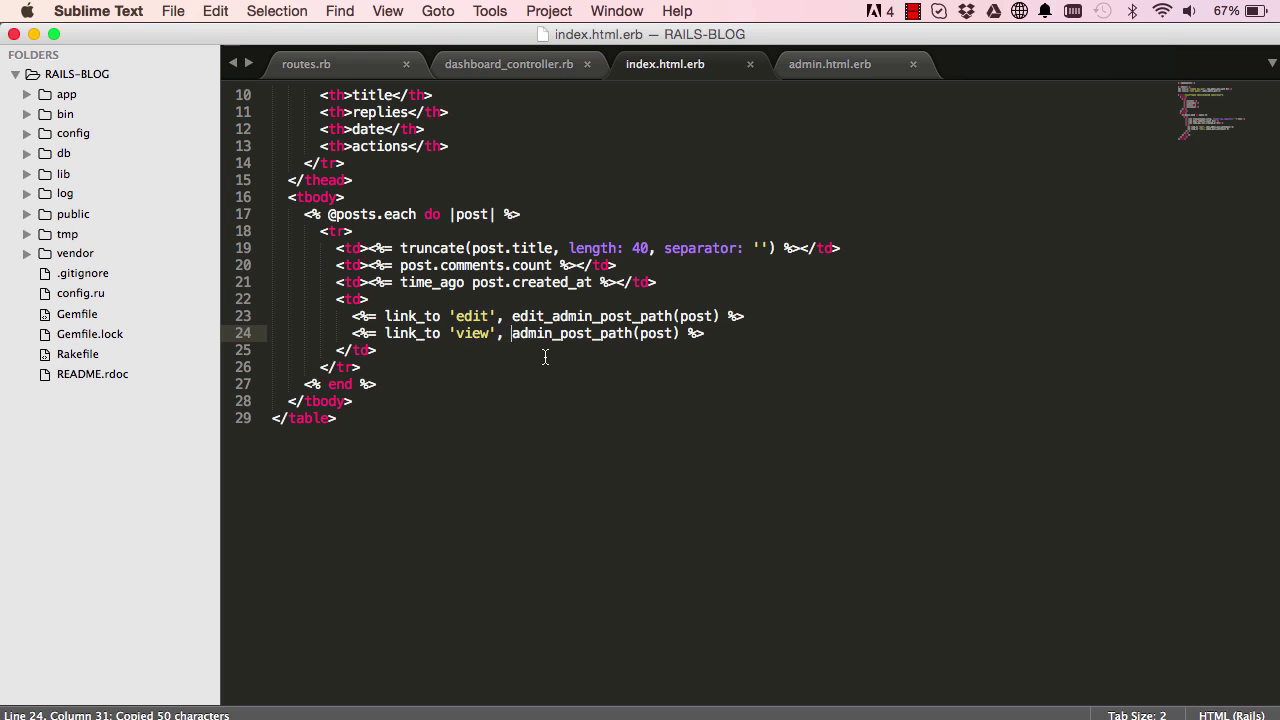
- Add link_to 'del', admin_post_path(post), method: :delete for each row
{"action": "type", "text": "del', admin_post_path(post) %>"}
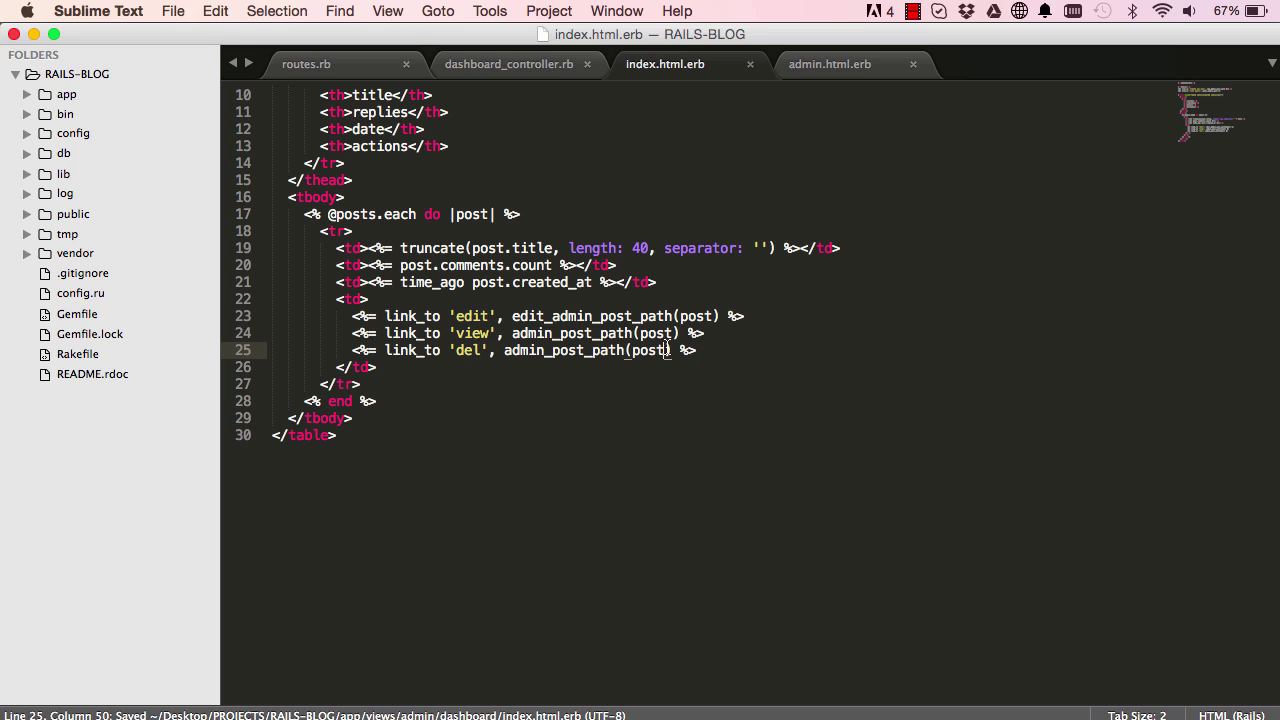
{"action": "type", "text": ","}
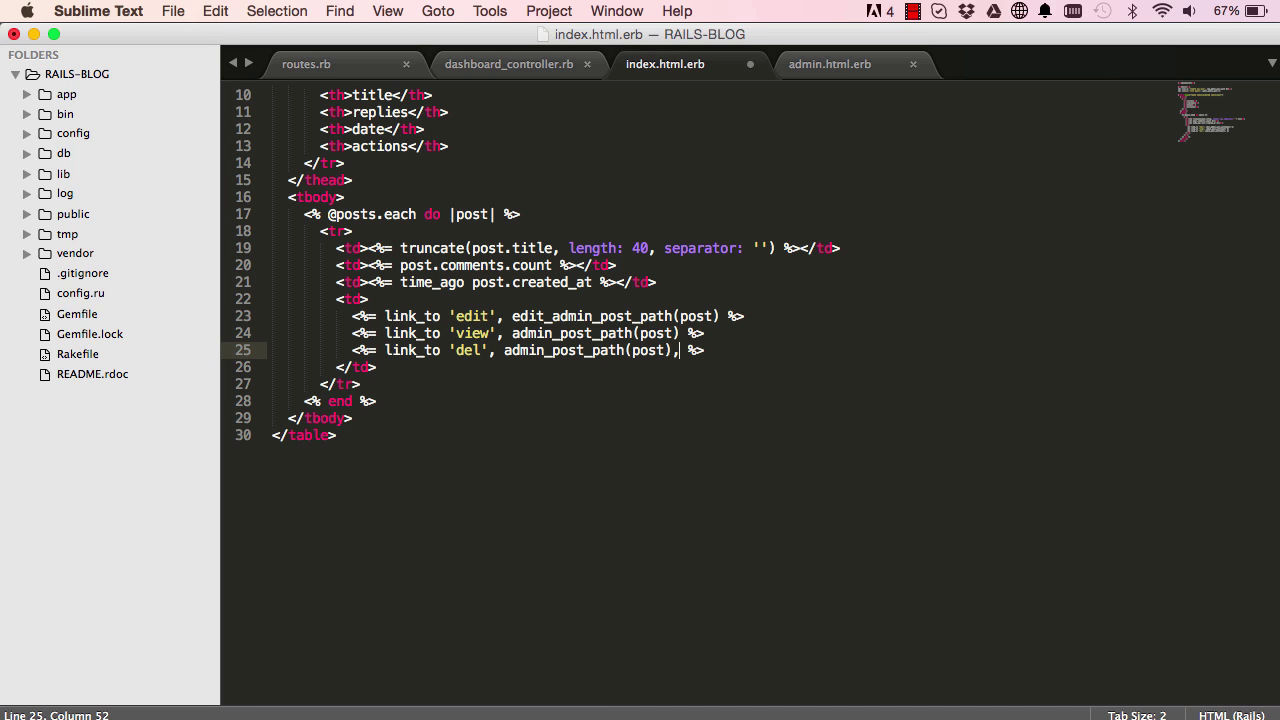
{"action": "type", "text": "meth"}
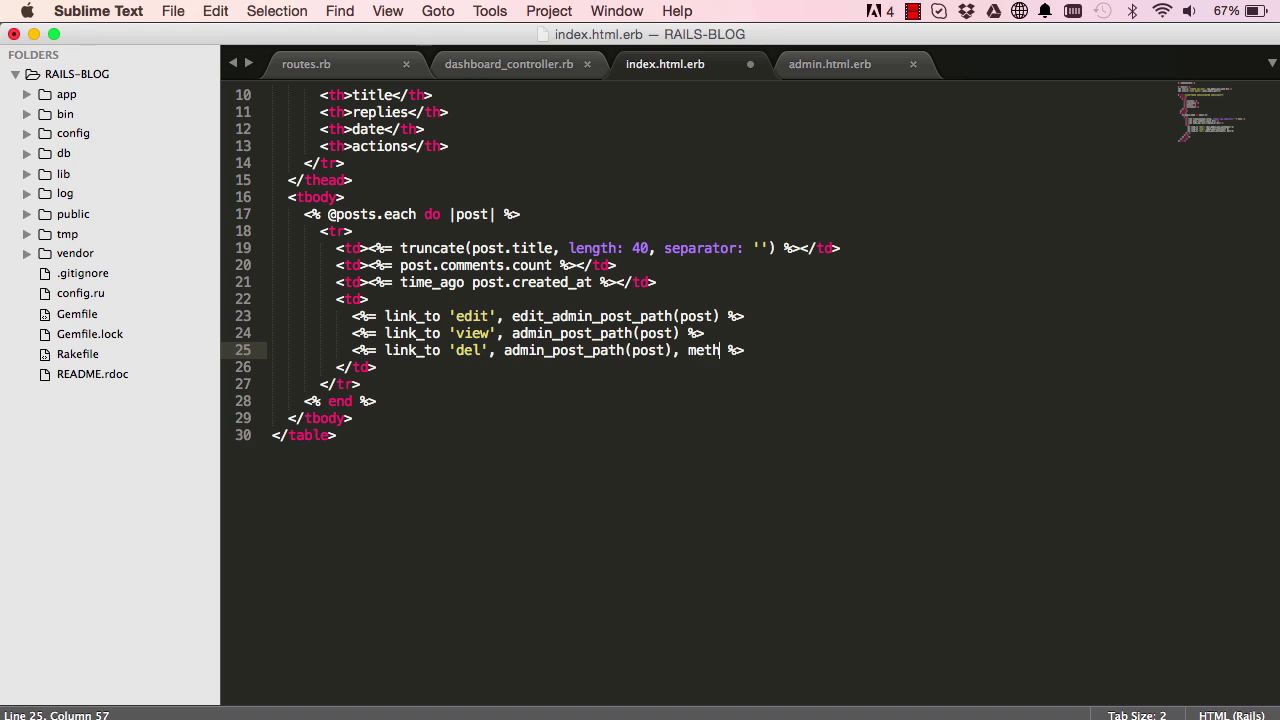
{"action": "type", "text": "od: :"}
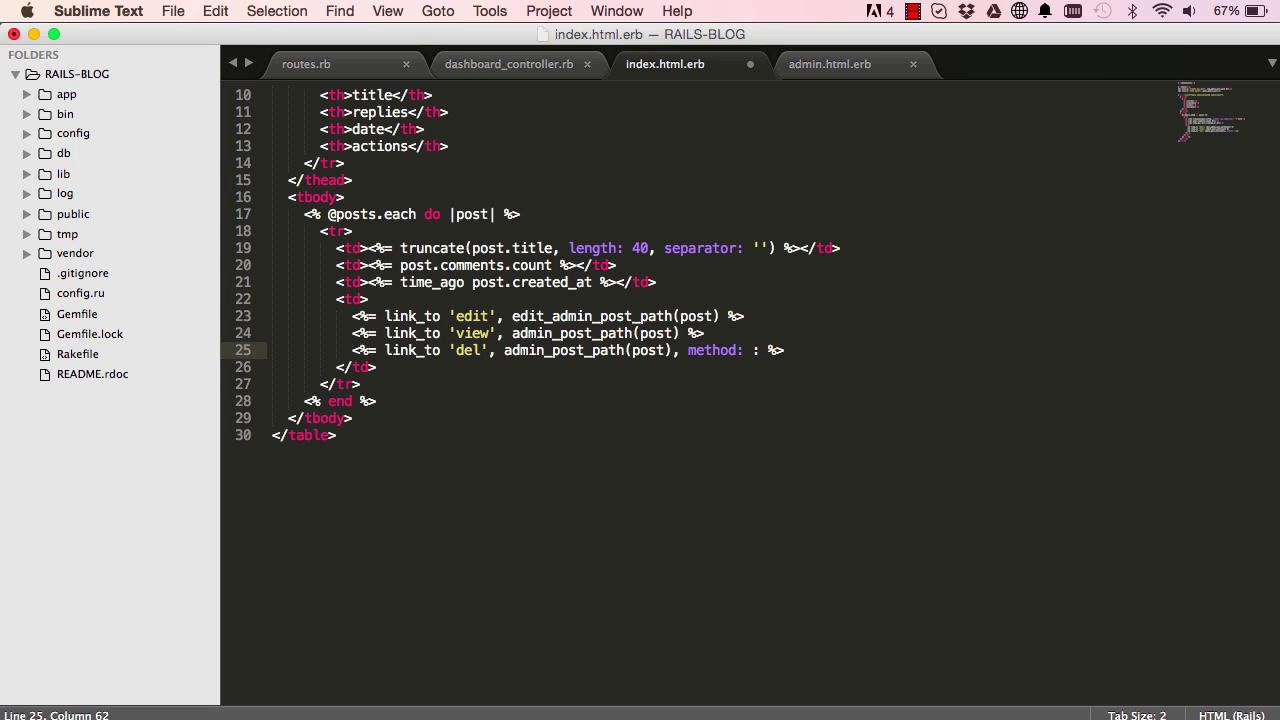
{"action": "type", "text": "delete, data: conf"}
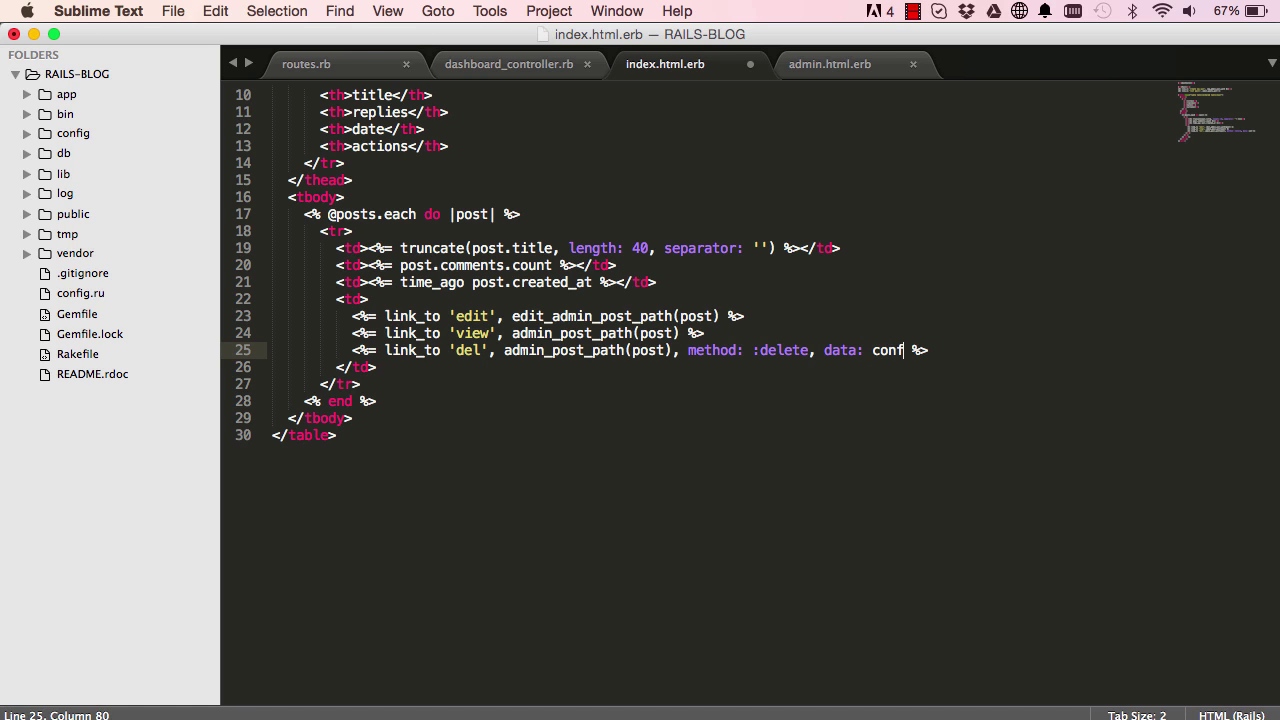
- Give the del link data: {confirm: 'Are you sure?'}
{"action": "type", "text": "{}"}
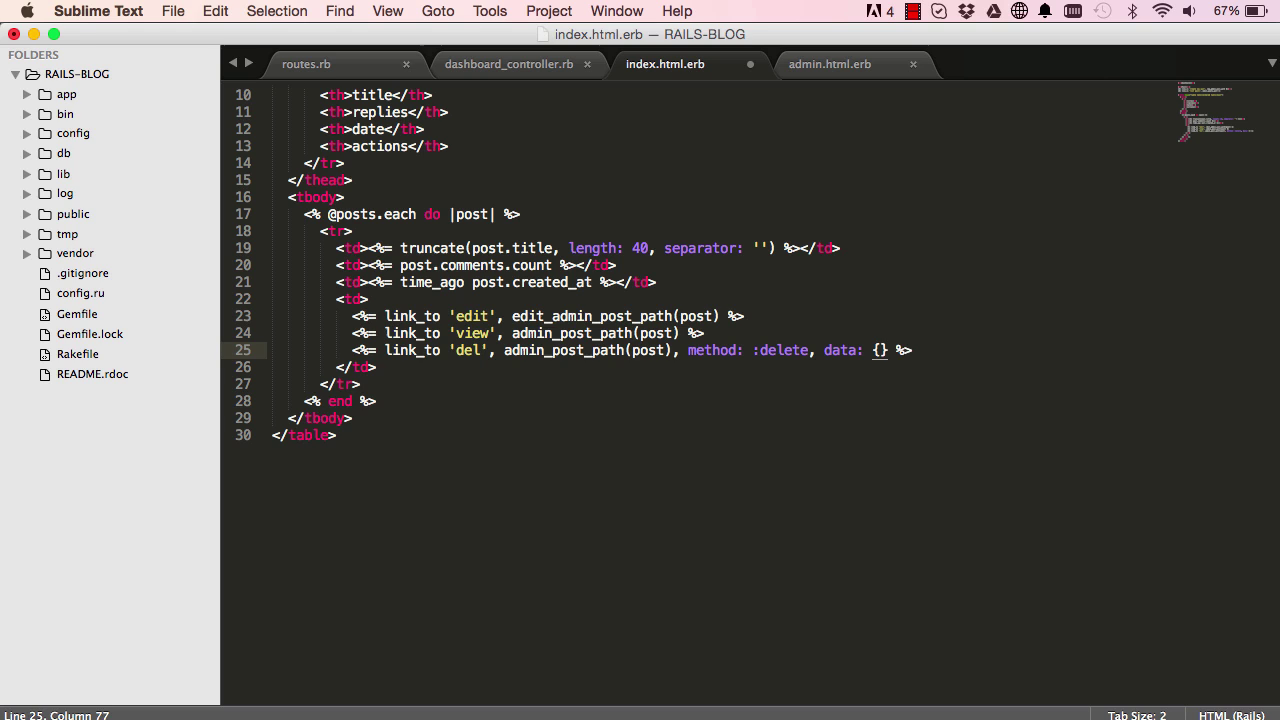
{"action": "type", "text": "confirm:"}
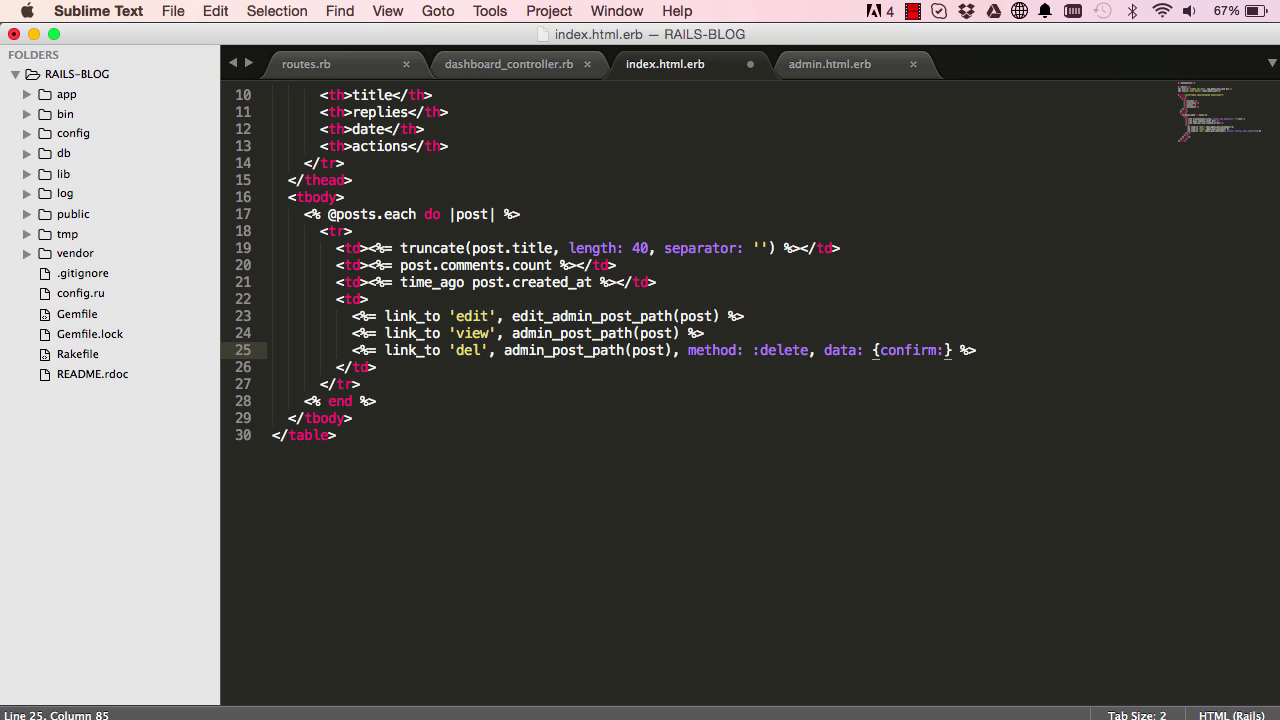
{"action": "type", "text": "A'"}
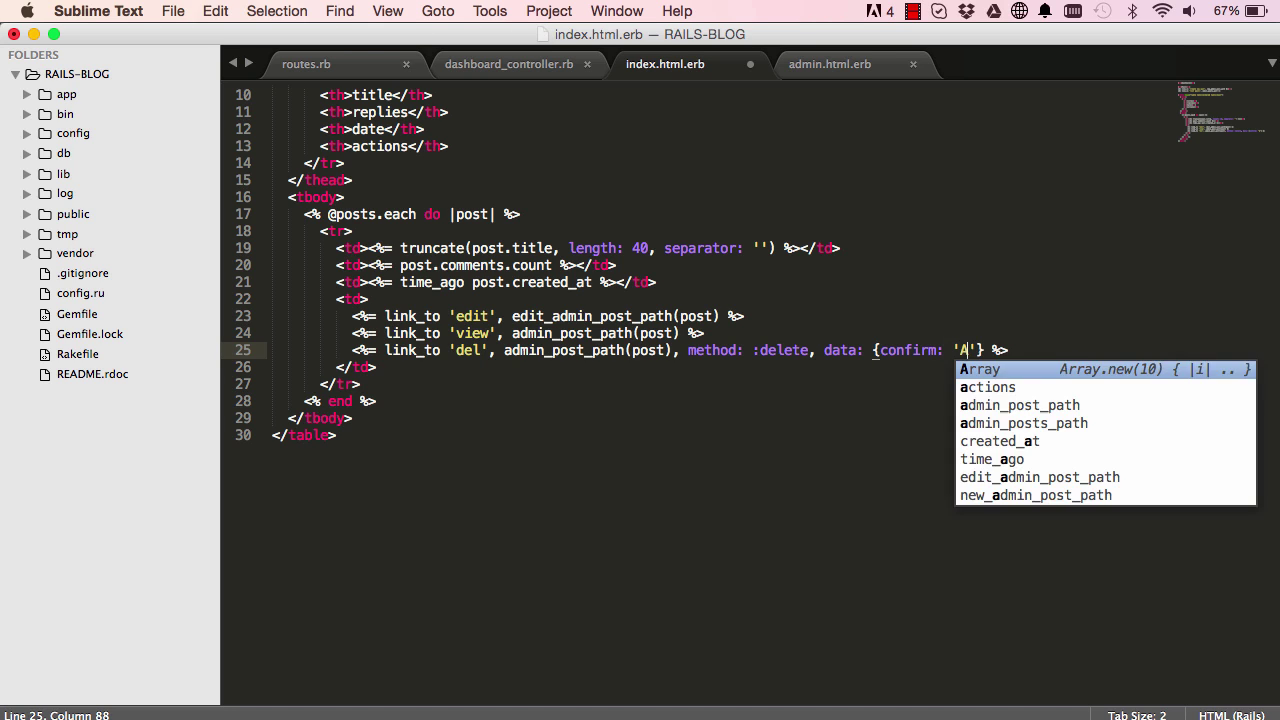
{"action": "type", "text": "re you sure?"}
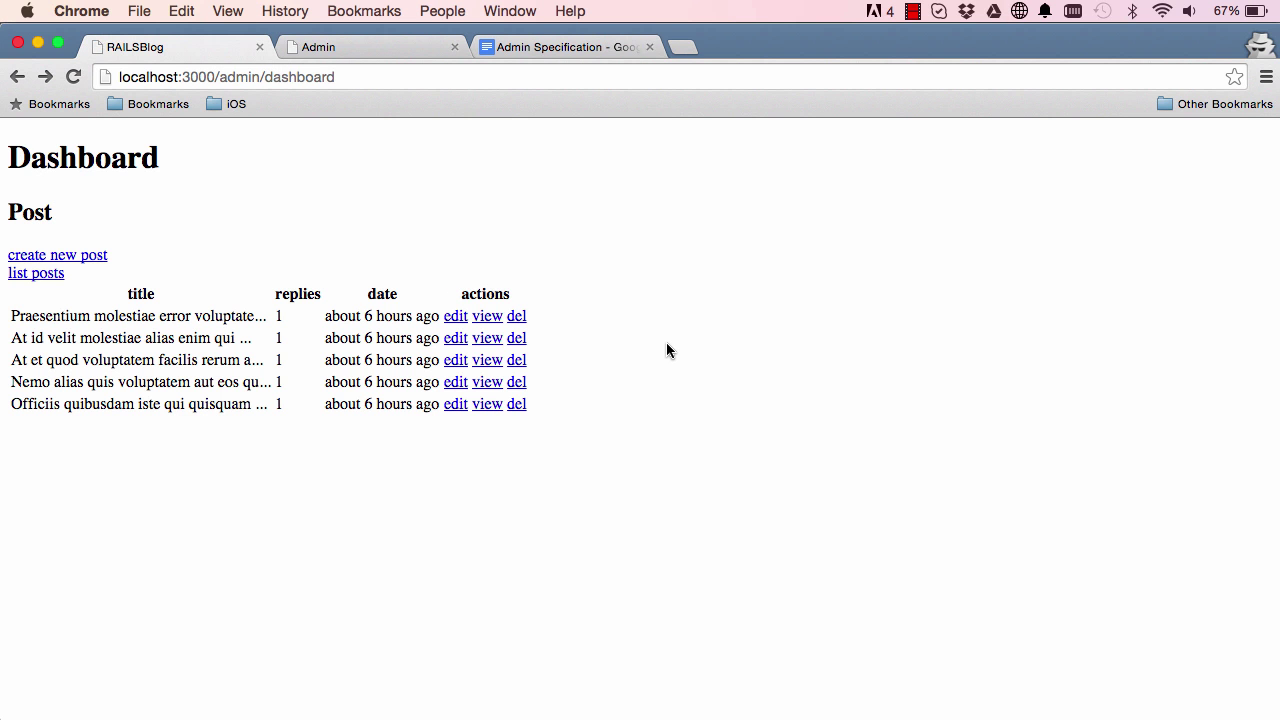
{"action": "mouse_move", "coordinate": [424, 360]}
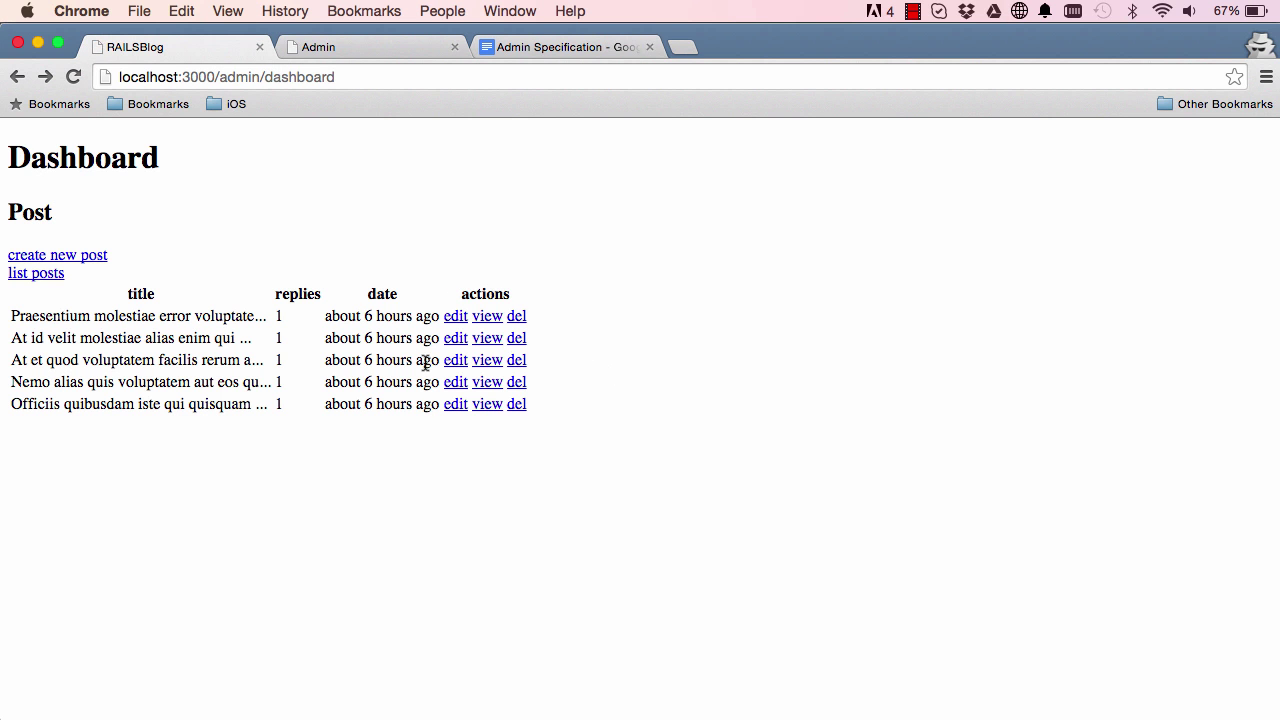
{"action": "mouse_move", "coordinate": [532, 400]}
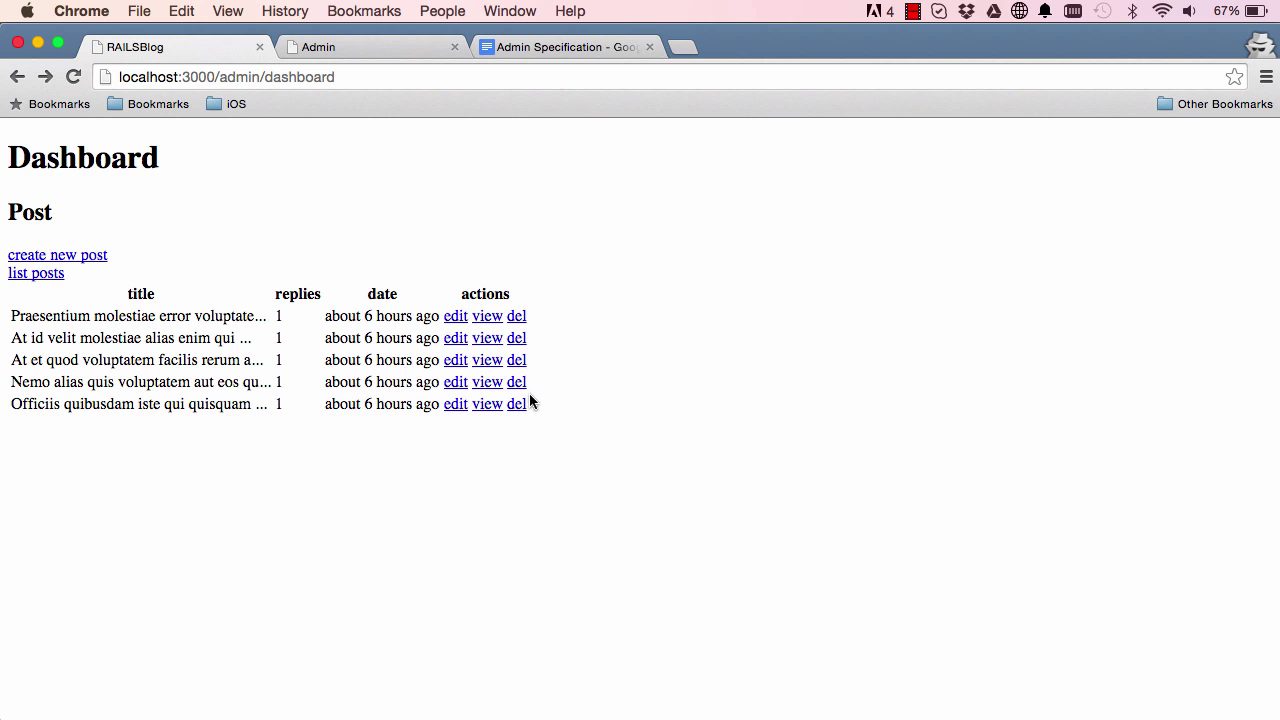
- Delete the last post via 'del' and confirm, then return to the Admin Specification document
{"action": "left_click", "coordinate": [516, 336]}
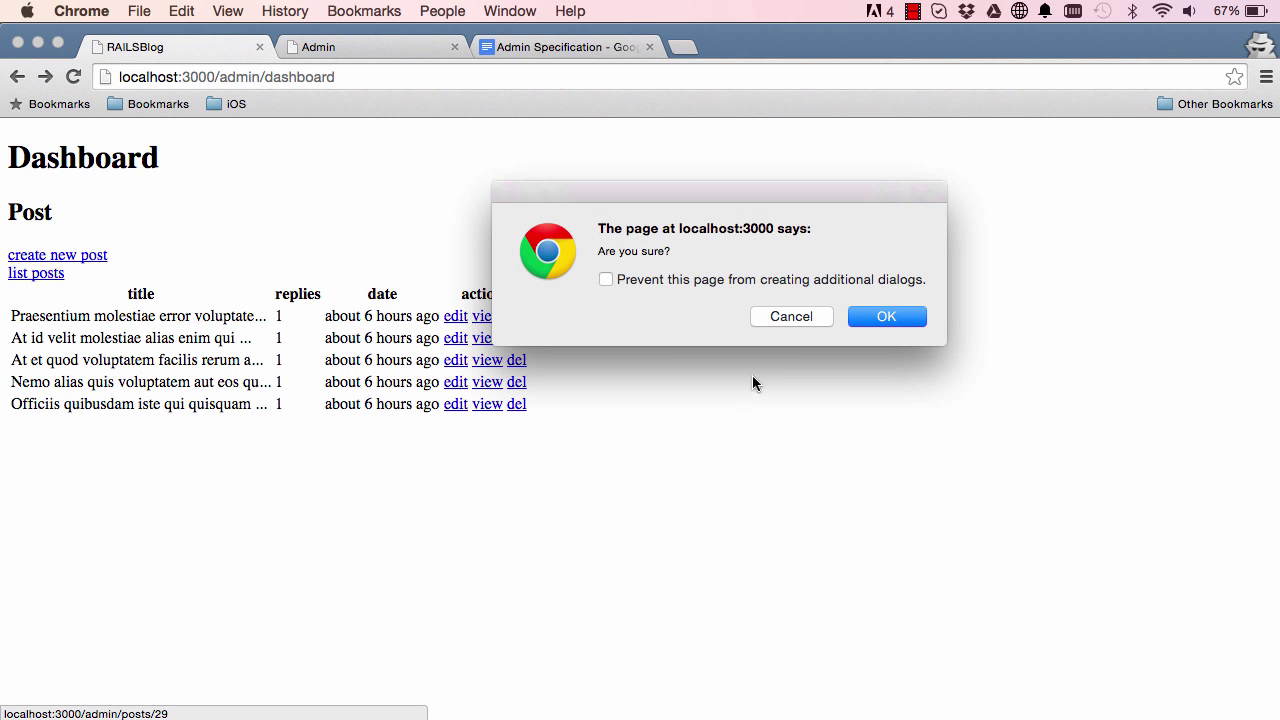
{"action": "left_click", "coordinate": [886, 316]}
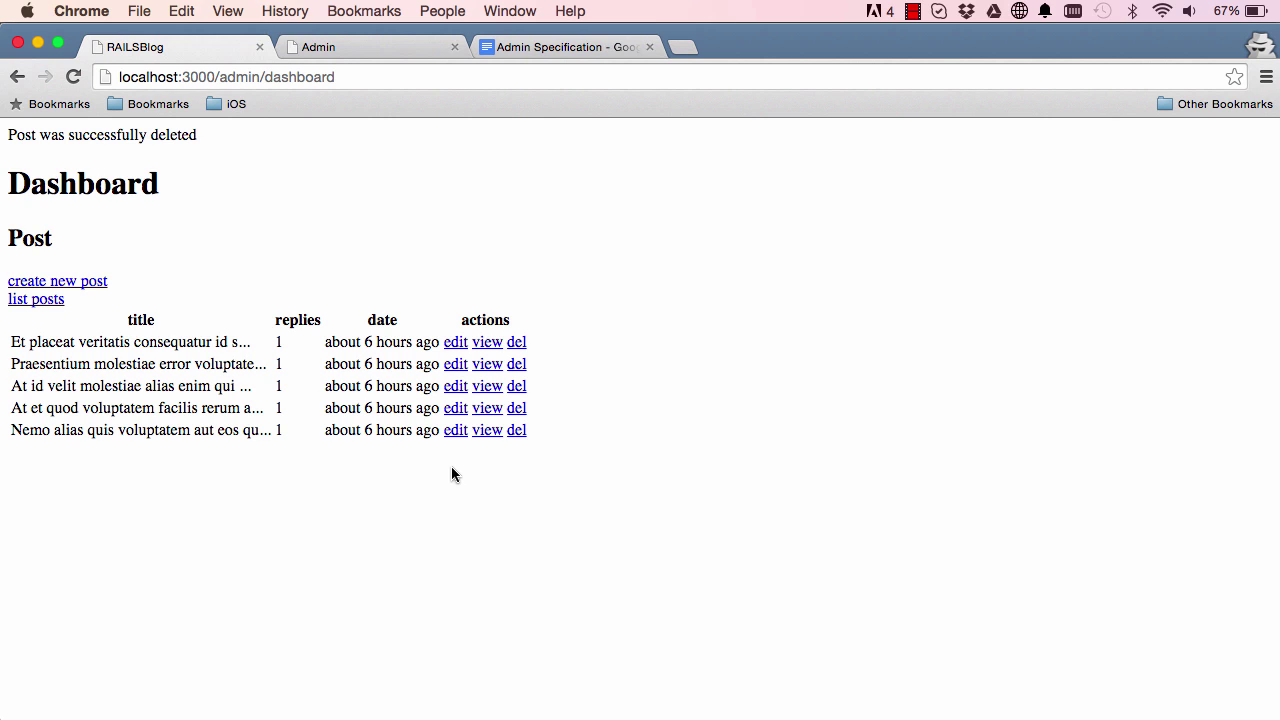
{"action": "mouse_move", "coordinate": [412, 422]}
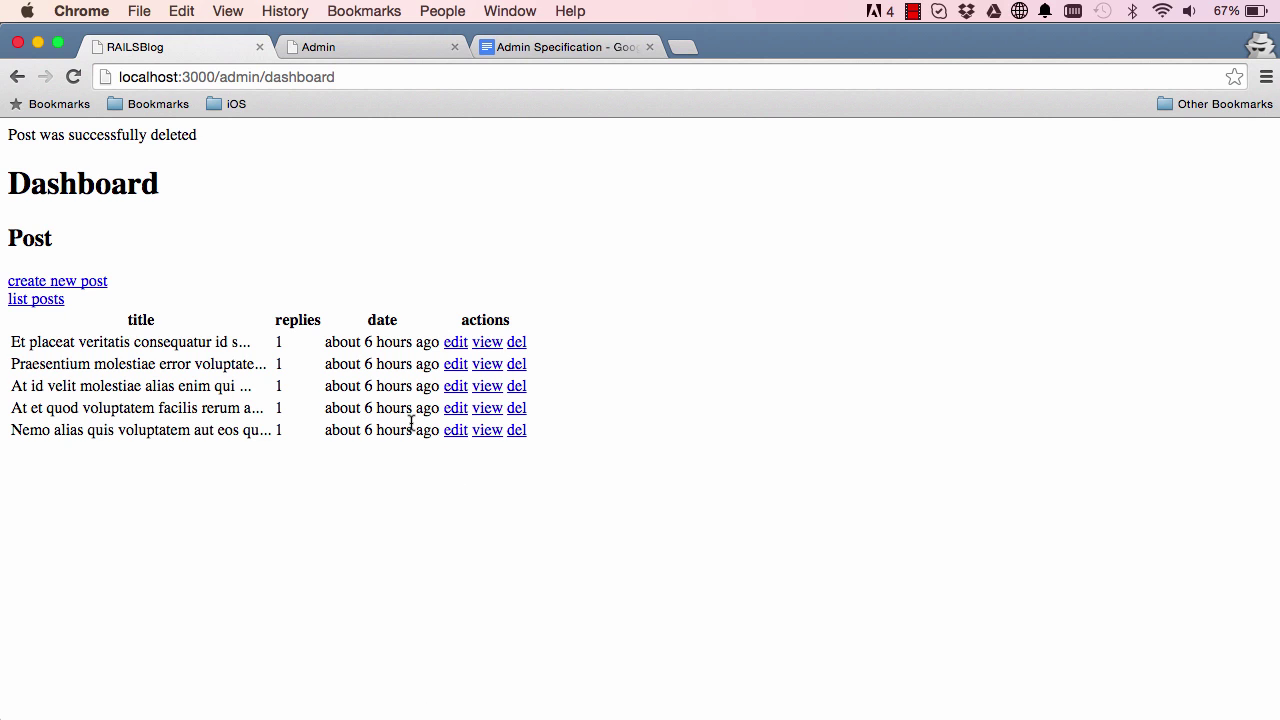
{"action": "left_click", "coordinate": [564, 46]}
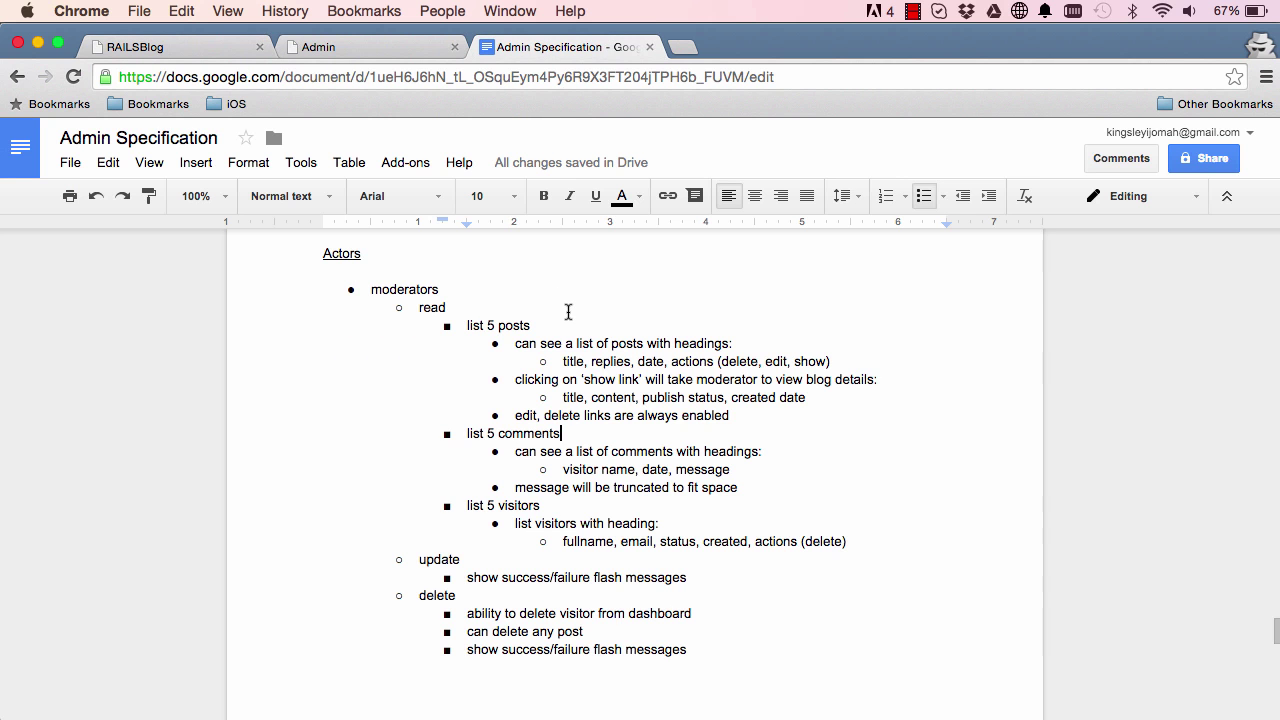
{"action": "mouse_move", "coordinate": [536, 364]}
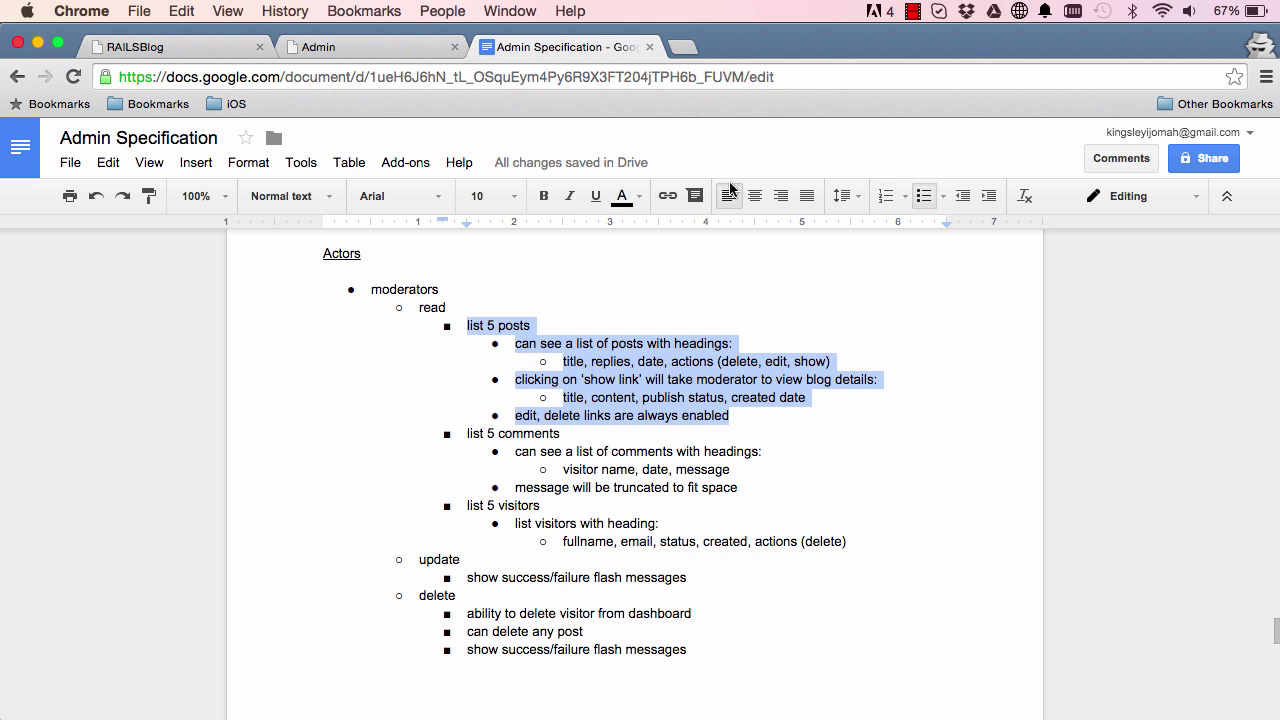
- Recolour the completed 'list 5 posts' bullets with a grey text colour
{"action": "left_click", "coordinate": [622, 196]}
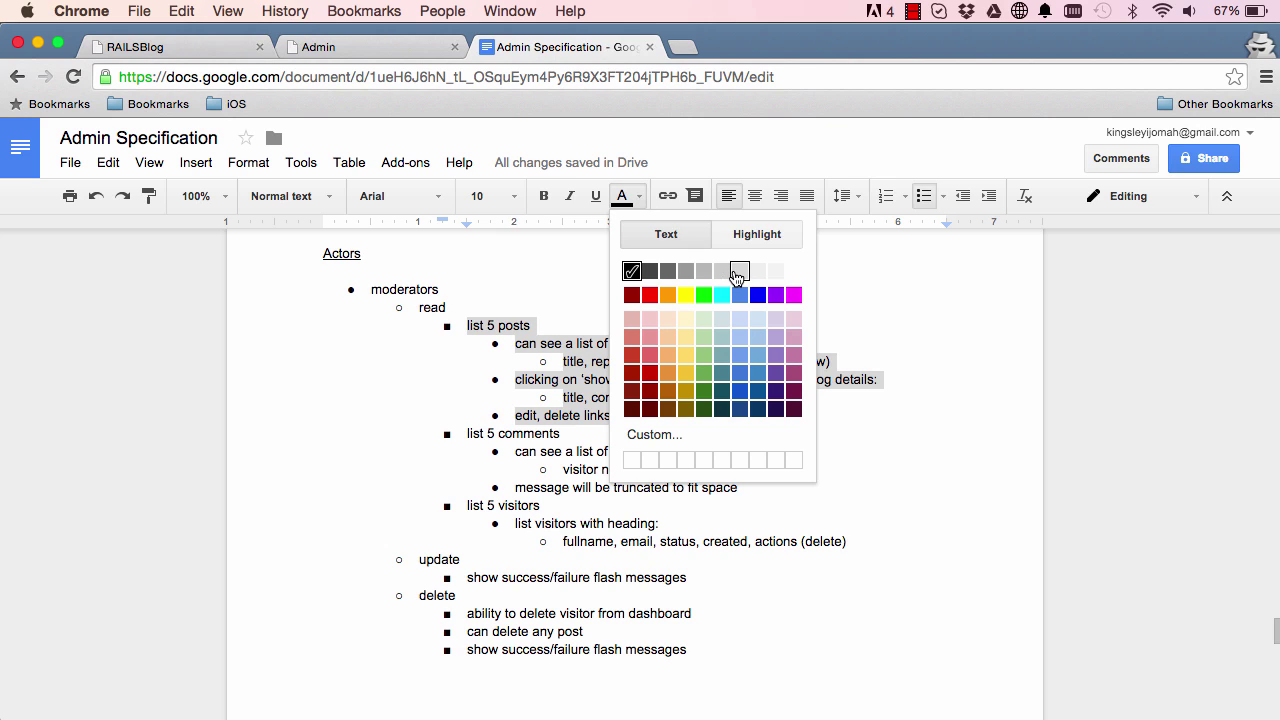
{"action": "left_click", "coordinate": [740, 272]}
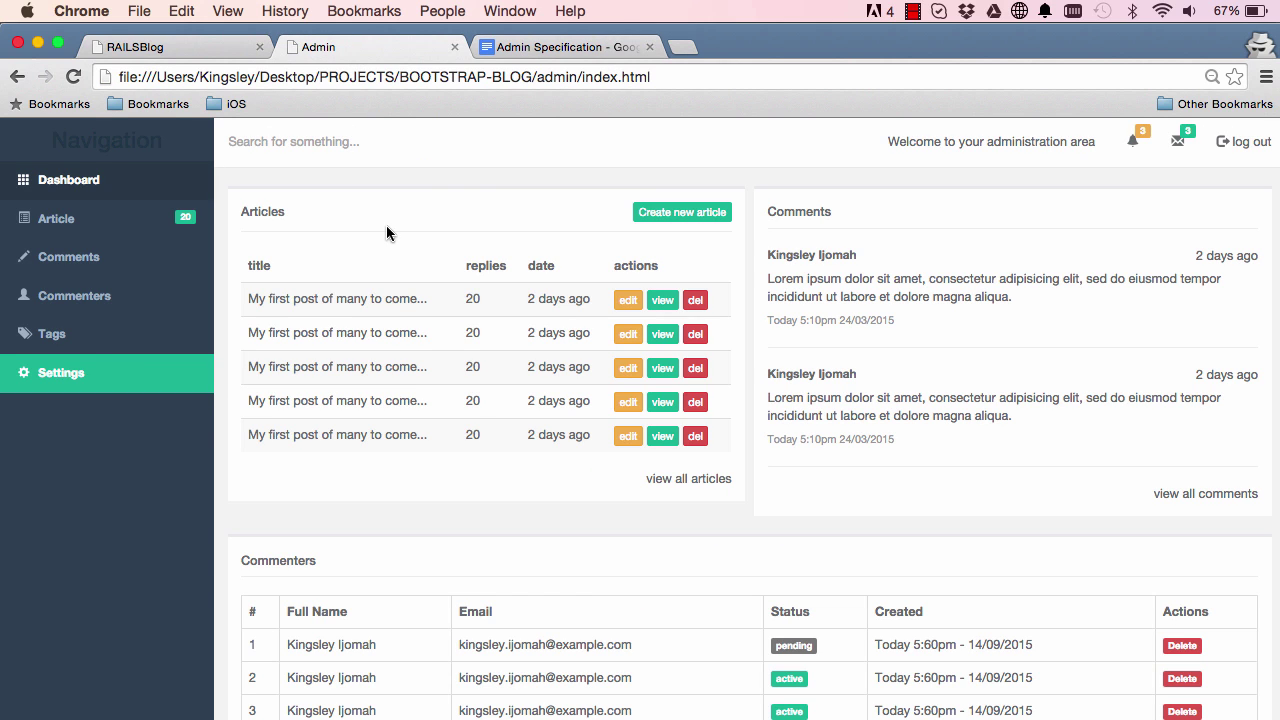
{"action": "mouse_move", "coordinate": [380, 384]}
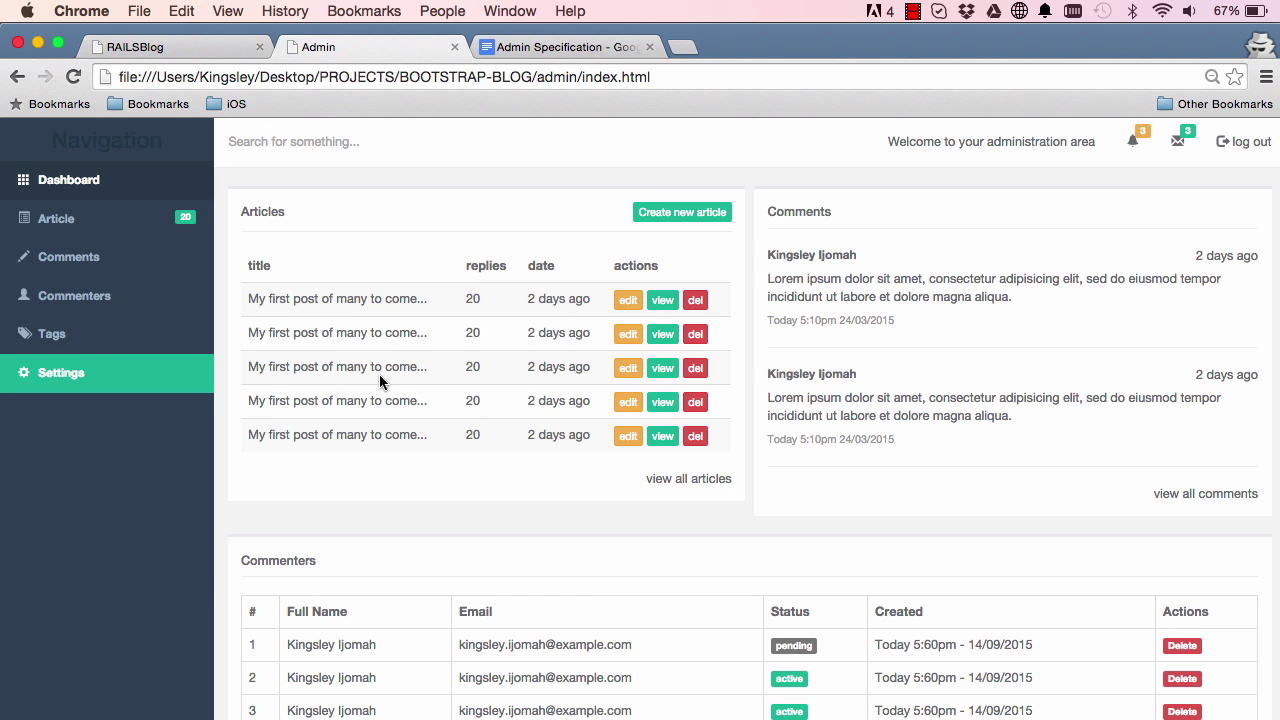